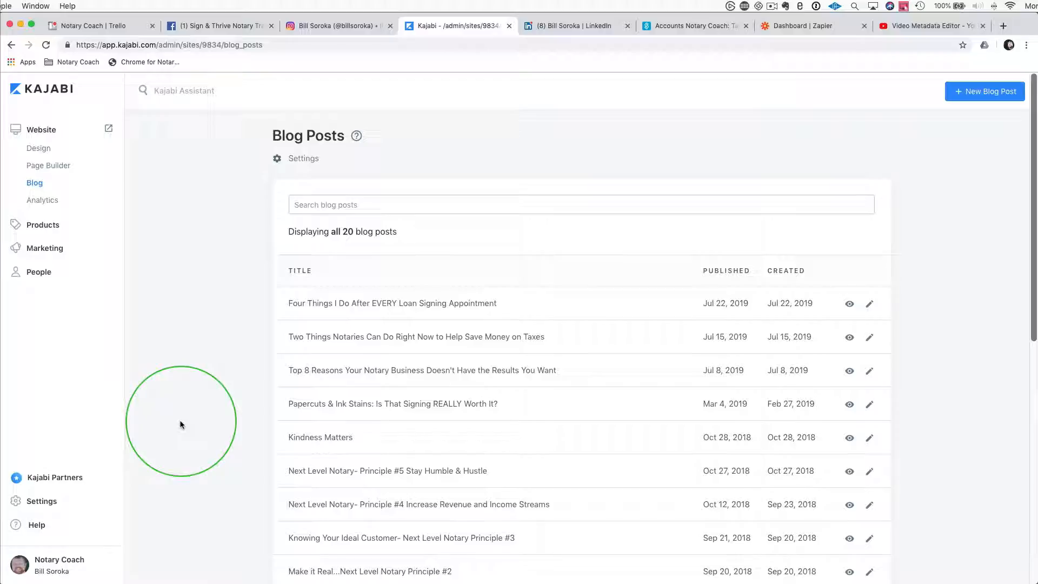
pyautogui.moveTo(192, 427)
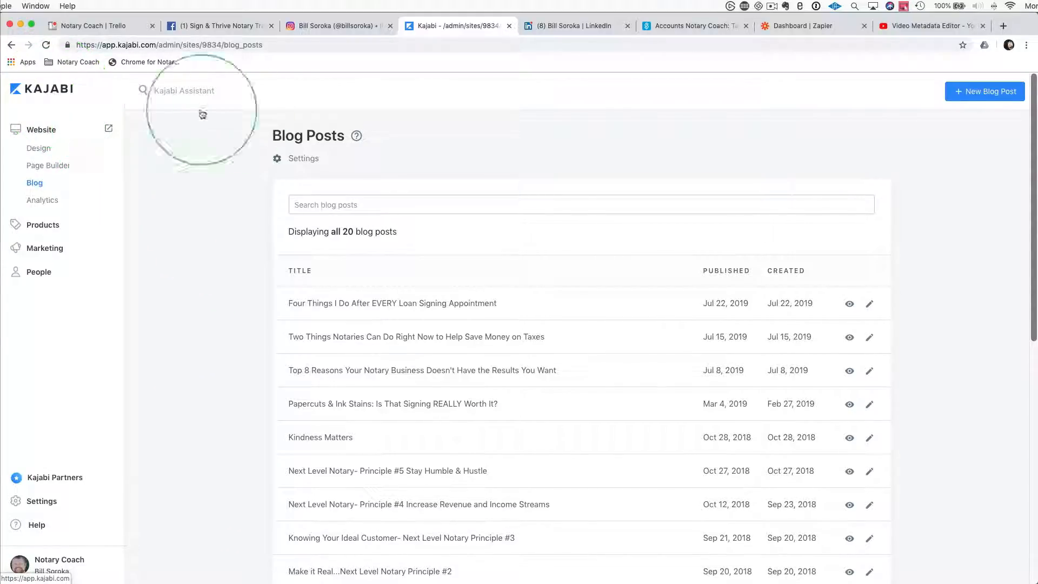
pyautogui.moveTo(41, 130)
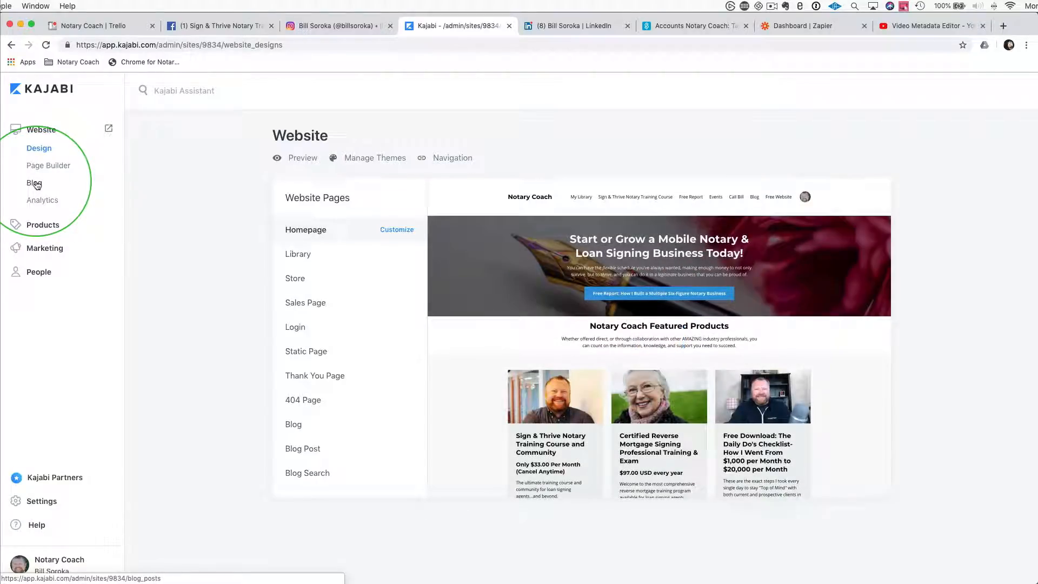
# Step: Start a new blog post and paste the Appointment MOJO! transcript into its content
pyautogui.click(34, 183)
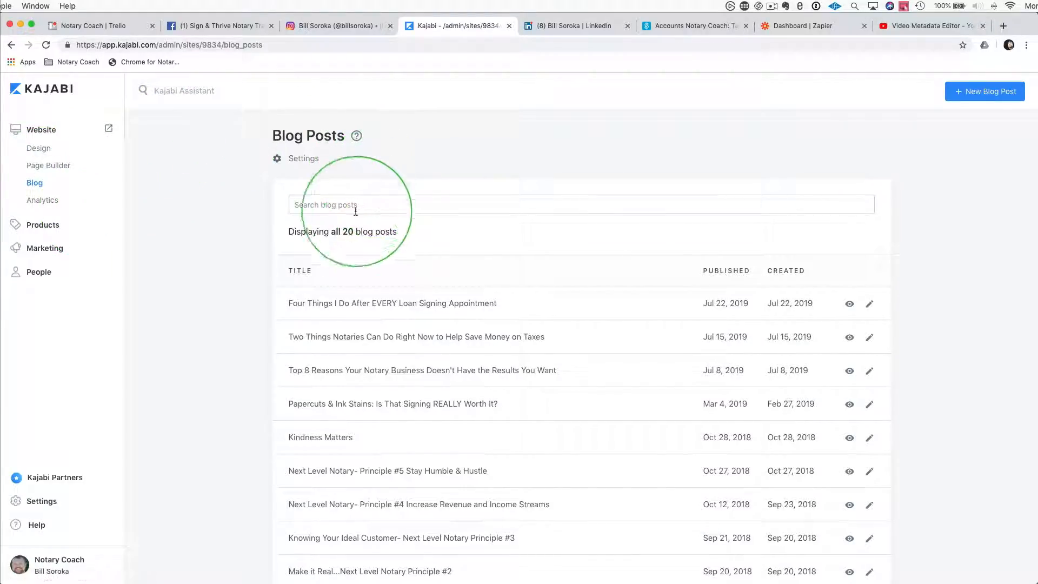
pyautogui.moveTo(985, 91)
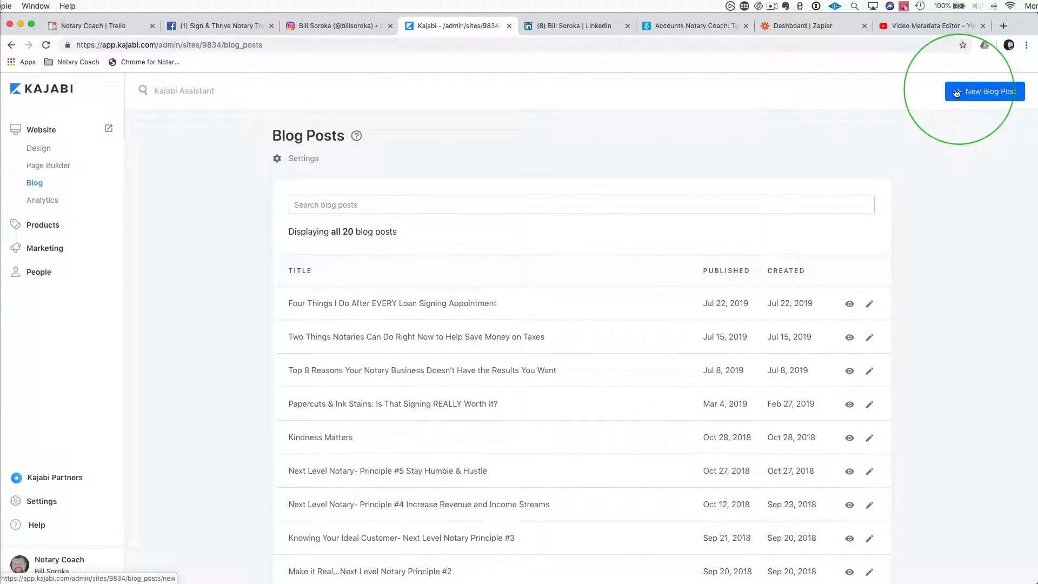
pyautogui.click(984, 92)
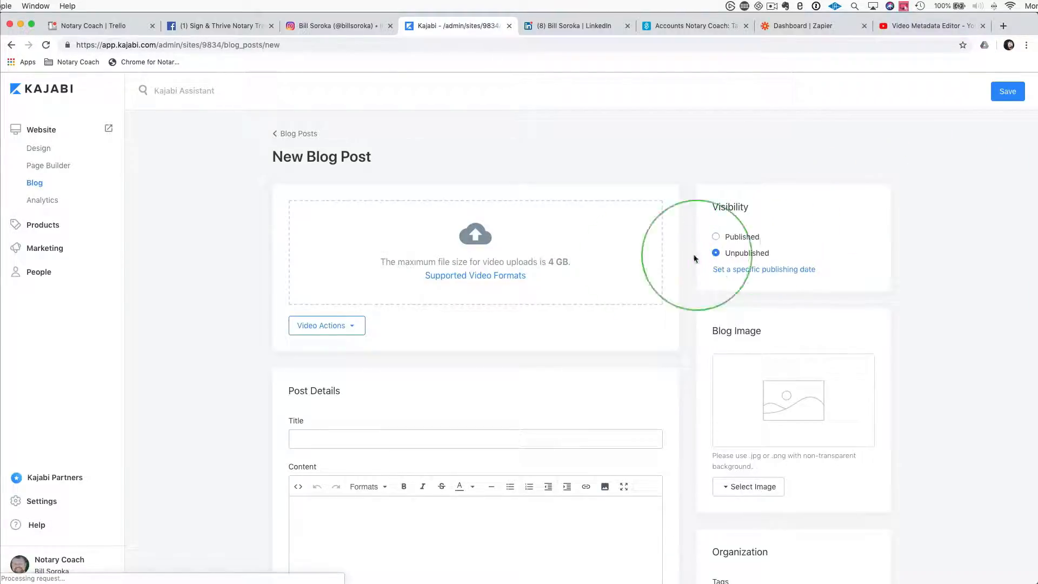
pyautogui.scroll(-3)
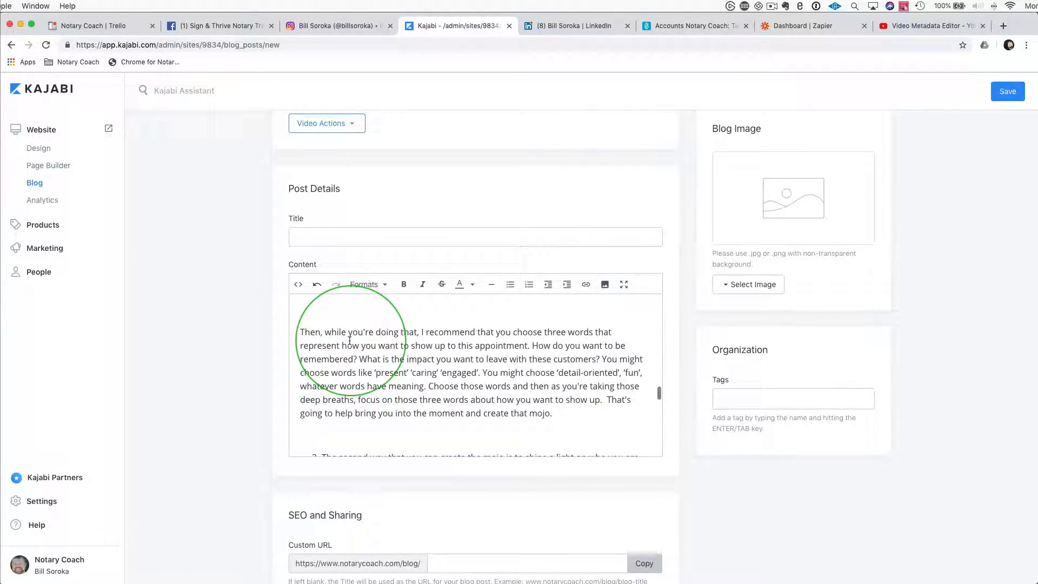
pyautogui.scroll(-3)
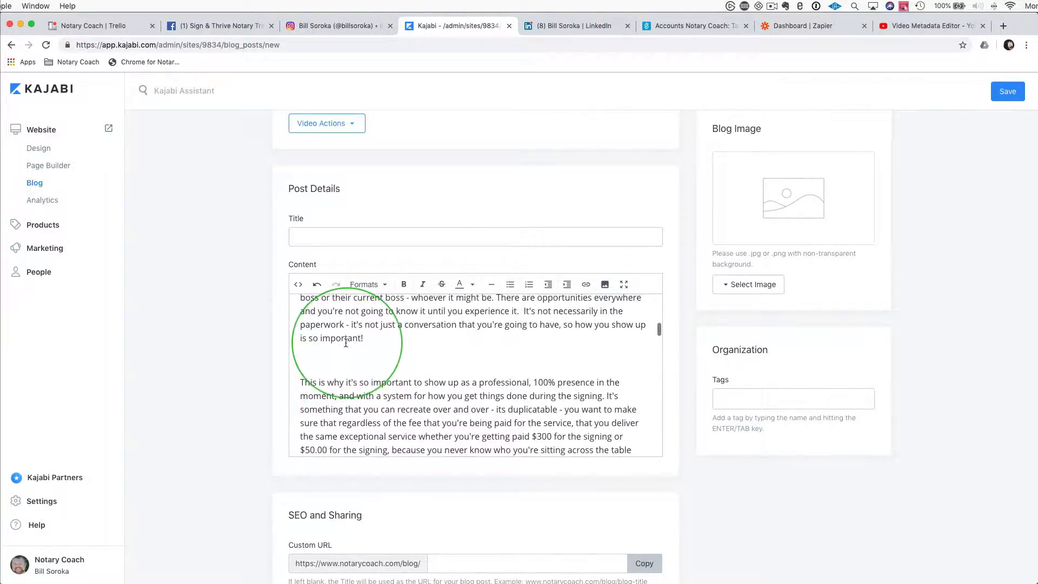
pyautogui.scroll(-3)
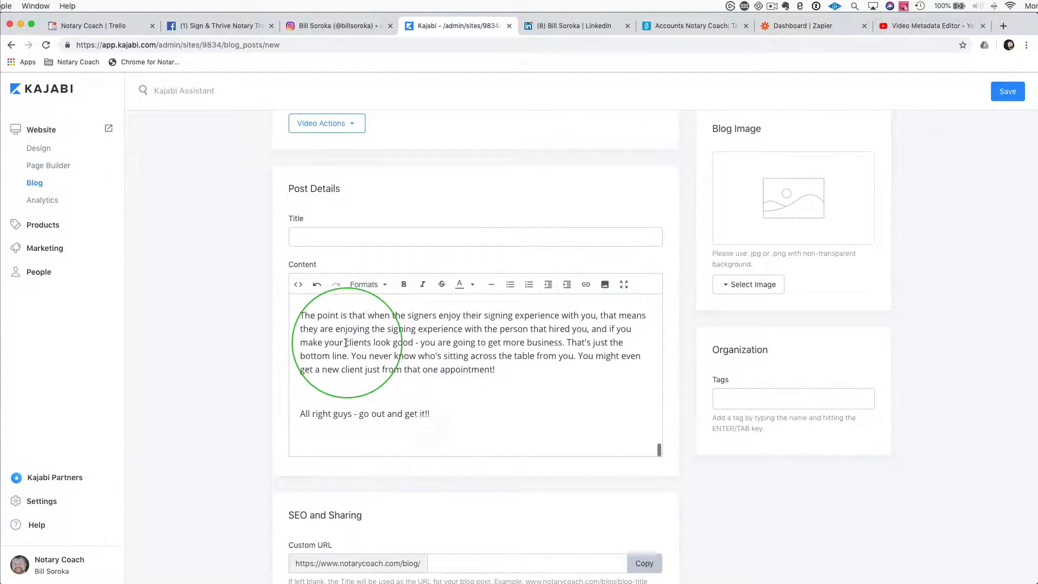
pyautogui.scroll(3)
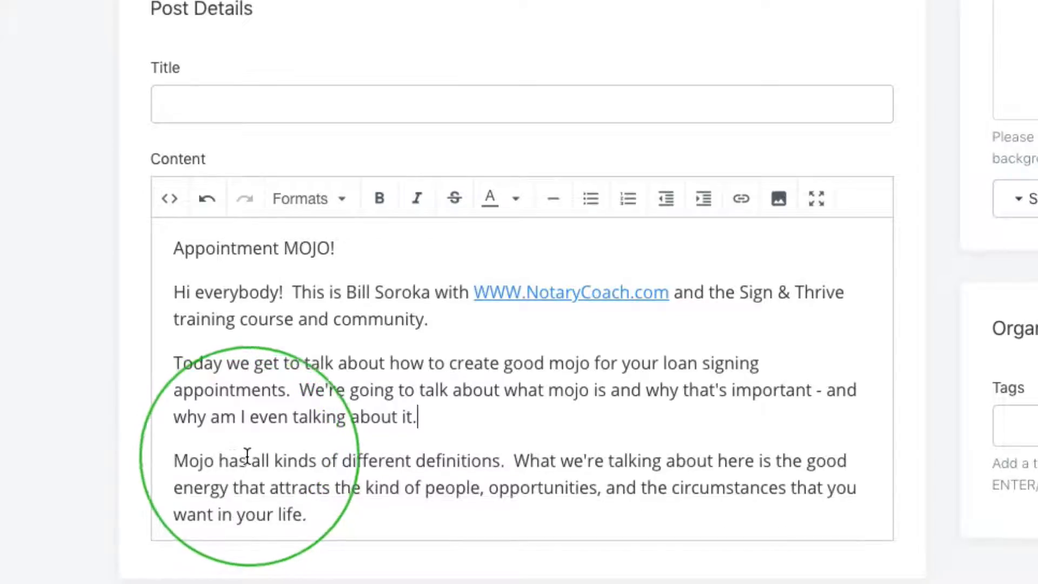
pyautogui.scroll(-3)
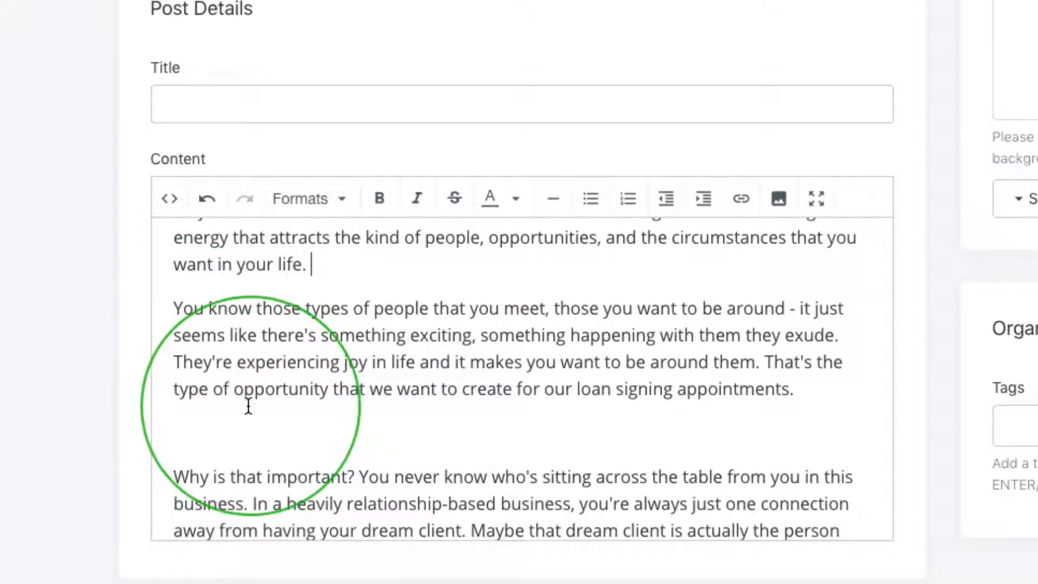
pyautogui.scroll(-3)
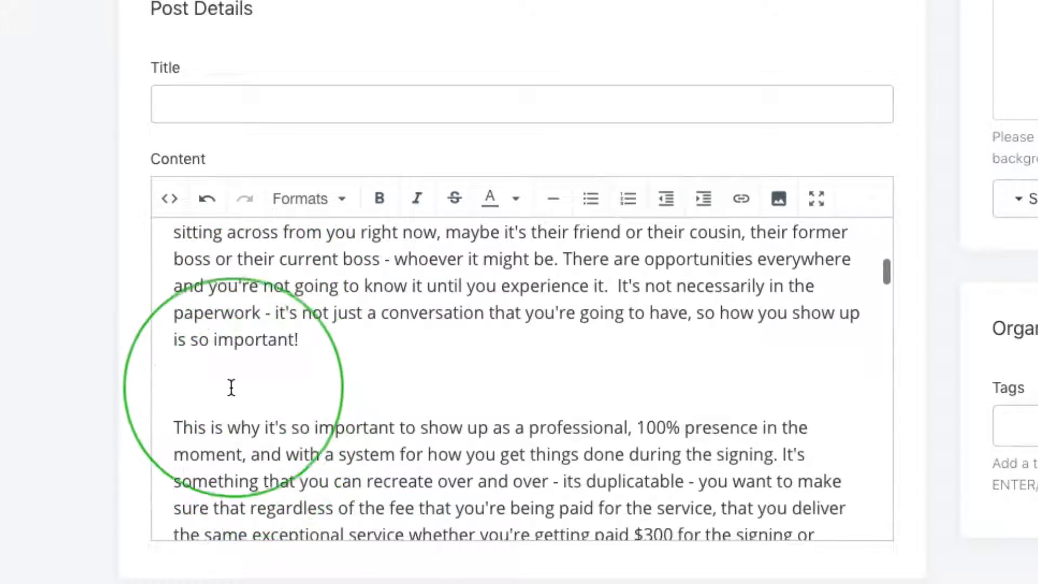
pyautogui.scroll(-3)
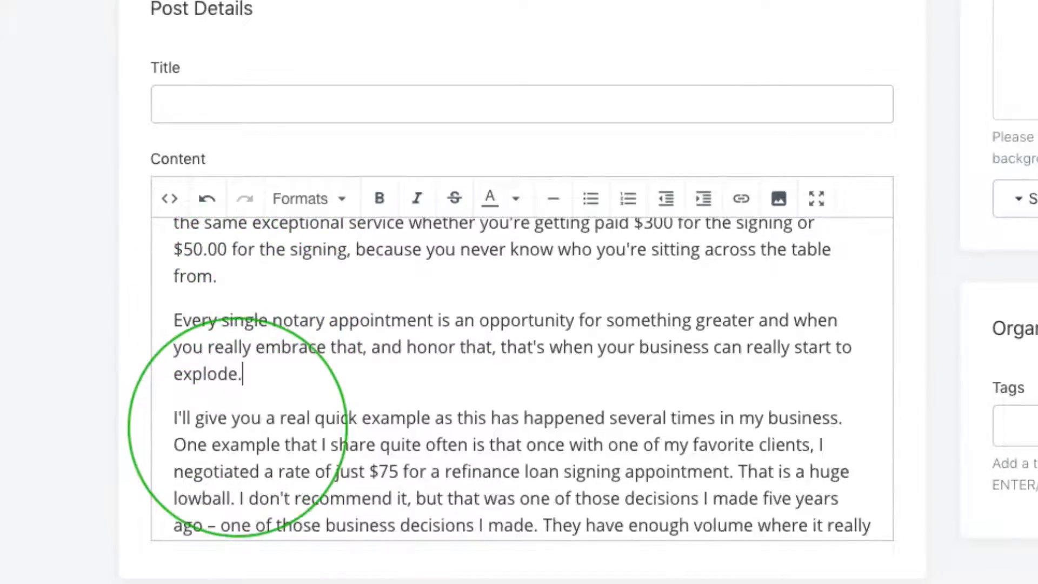
pyautogui.scroll(-3)
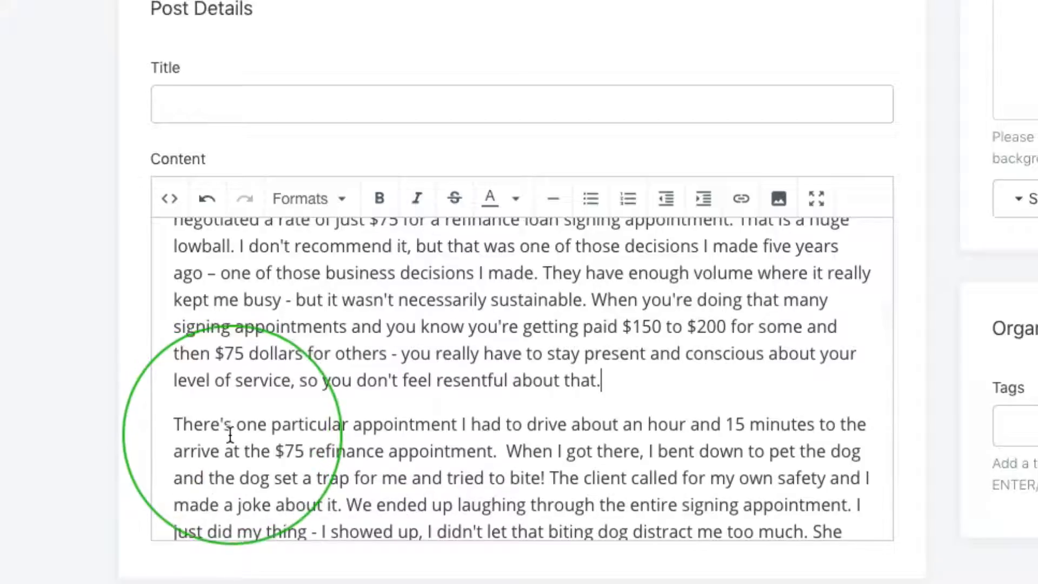
pyautogui.scroll(-3)
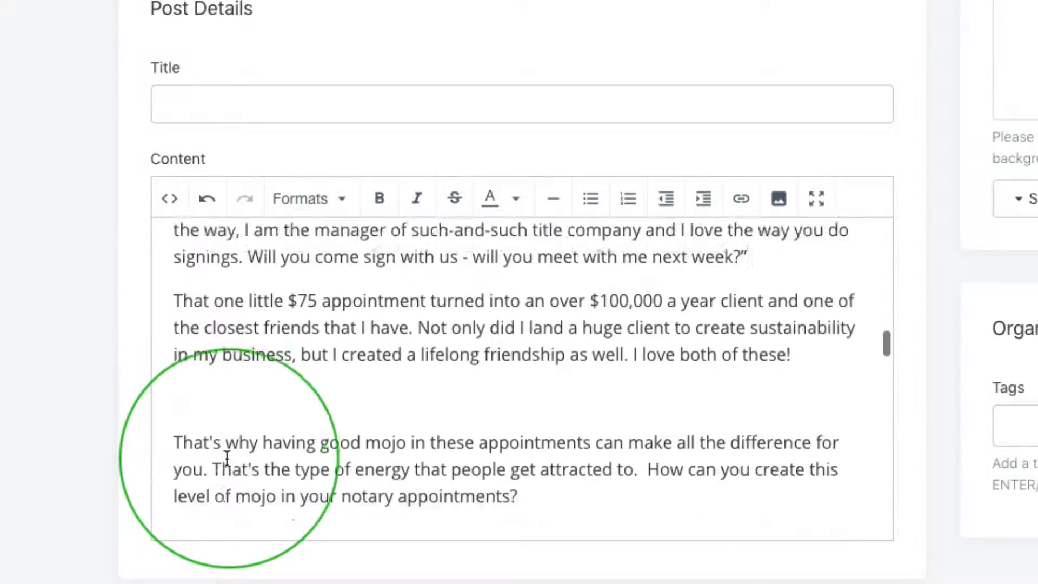
pyautogui.scroll(-3)
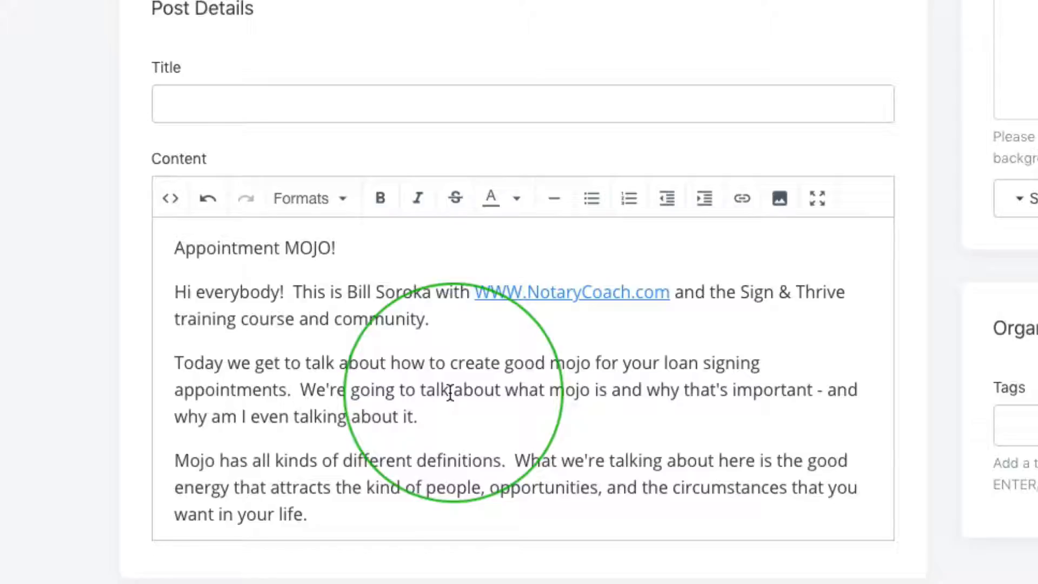
pyautogui.scroll(-3)
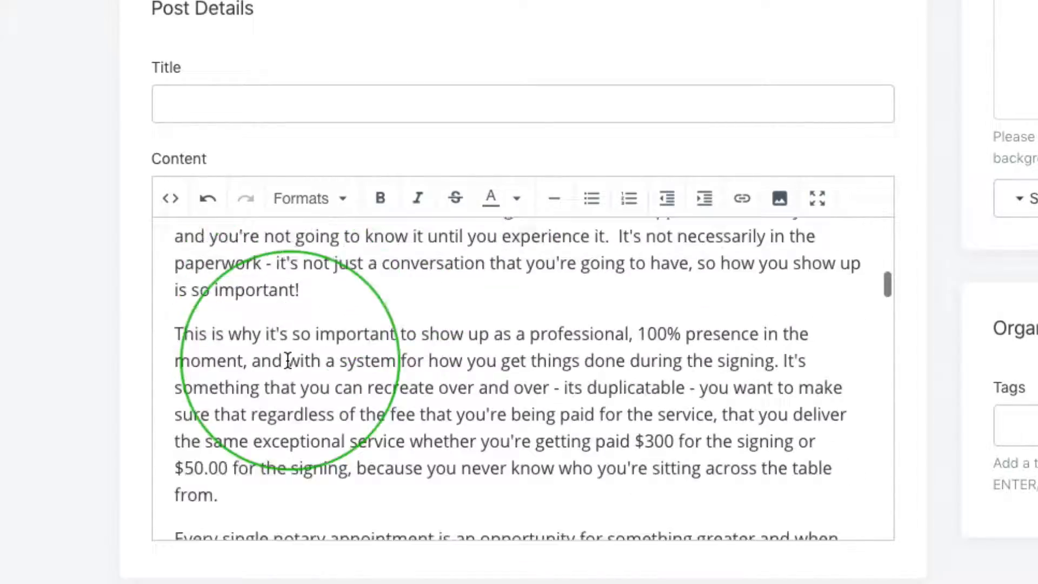
pyautogui.scroll(-3)
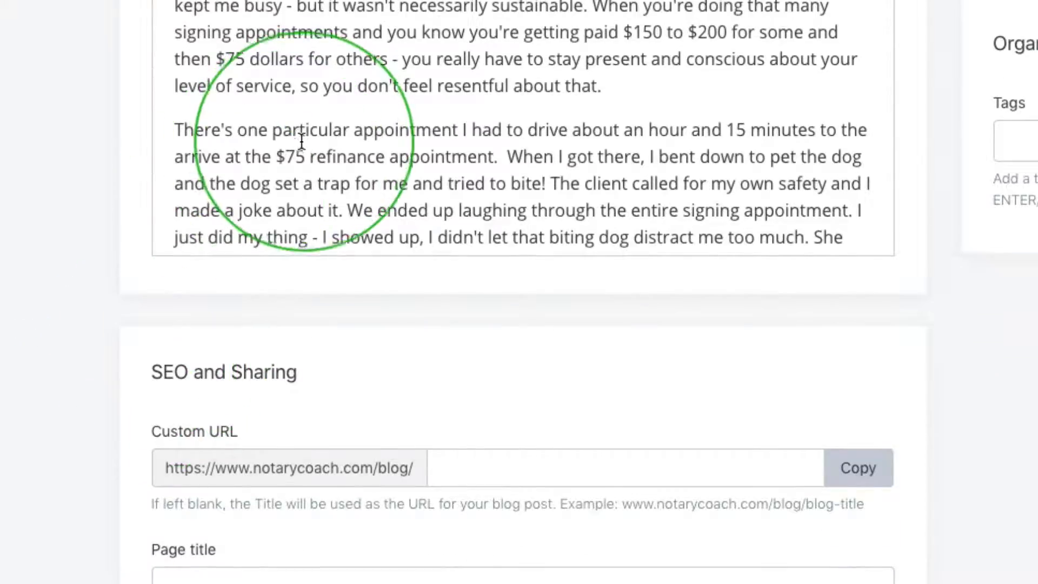
pyautogui.scroll(3)
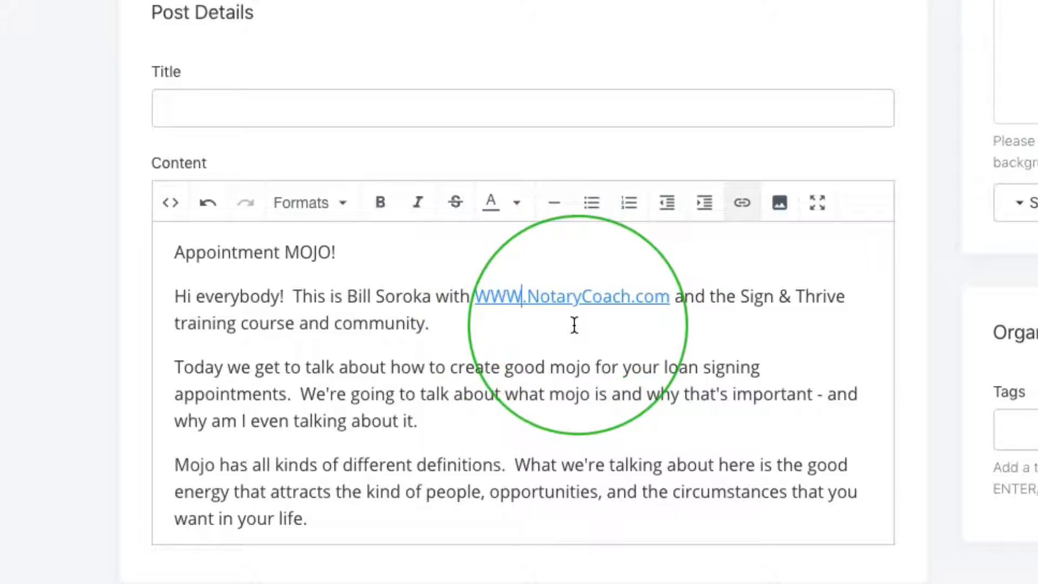
# Step: Lowercase www in the NotaryCoach.com link and select the Appointment MOJO! heading line
pyautogui.write('www')
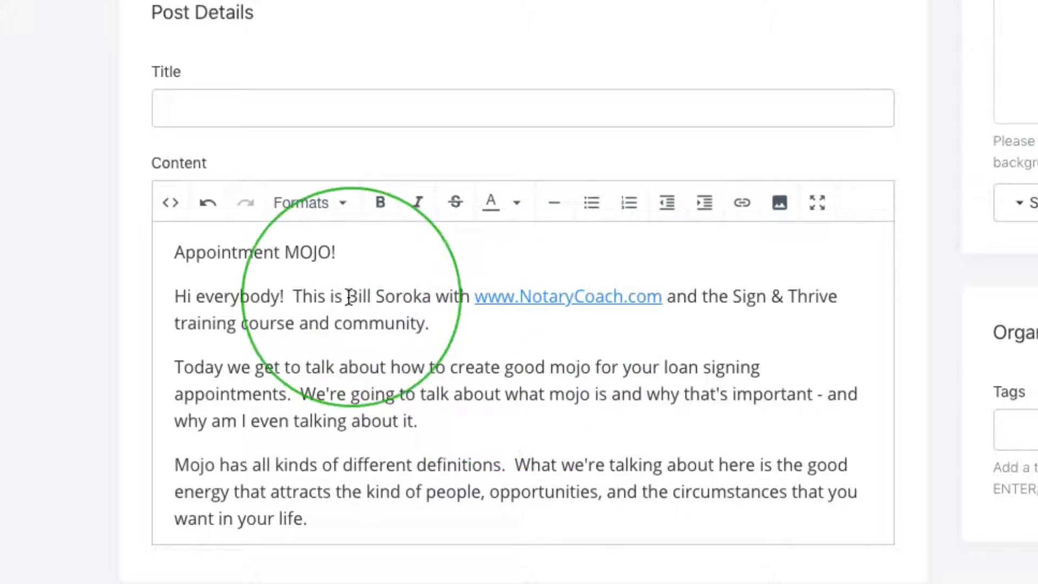
pyautogui.tripleClick(254, 253)
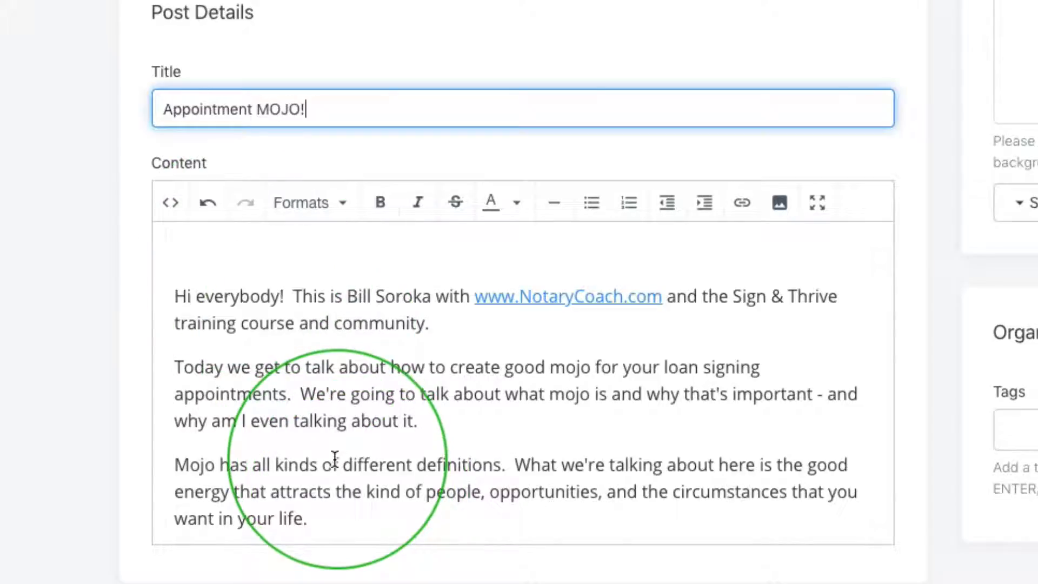
pyautogui.scroll(-3)
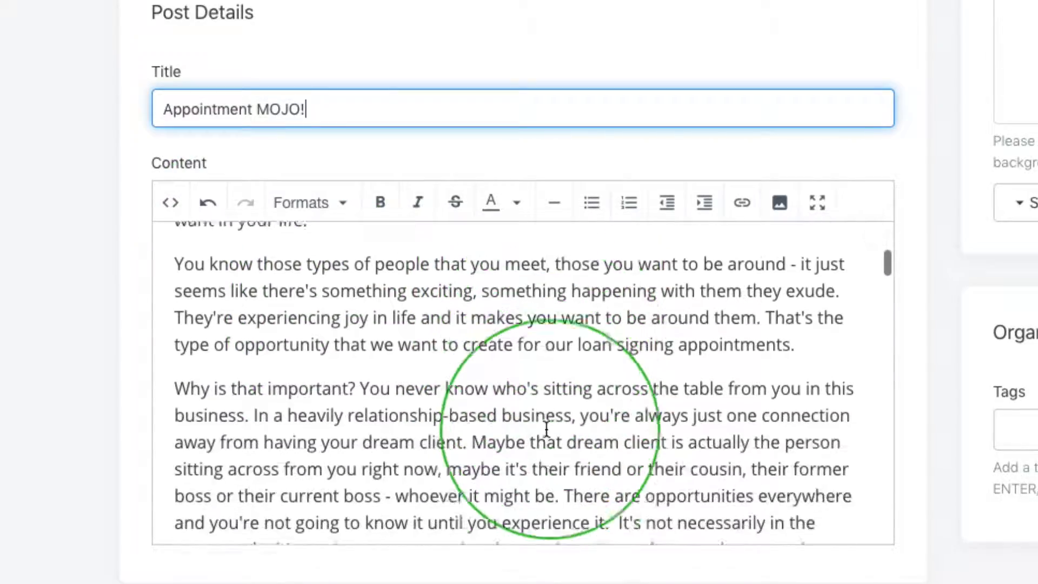
pyautogui.scroll(-3)
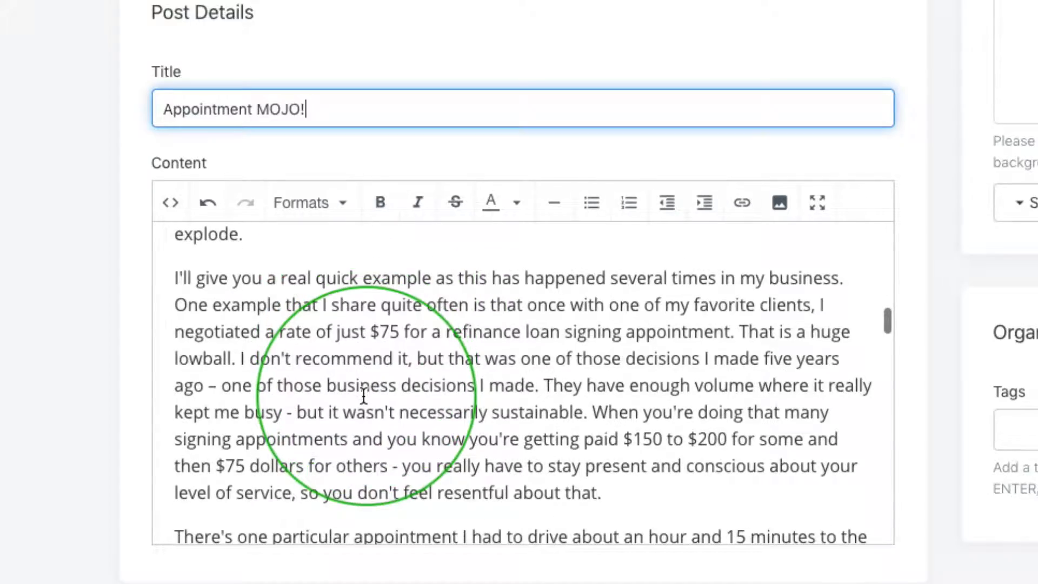
pyautogui.scroll(-3)
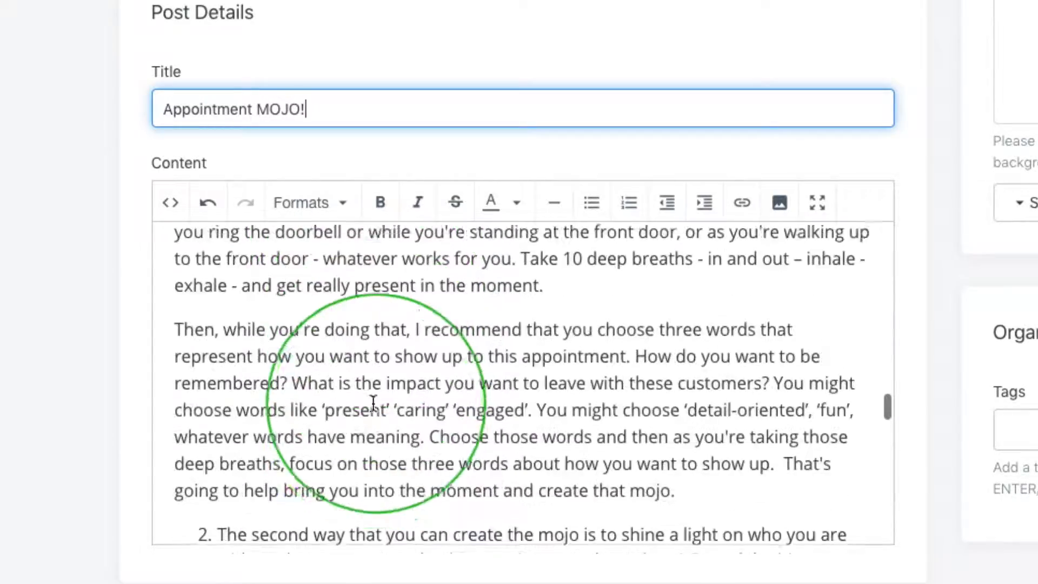
pyautogui.scroll(3)
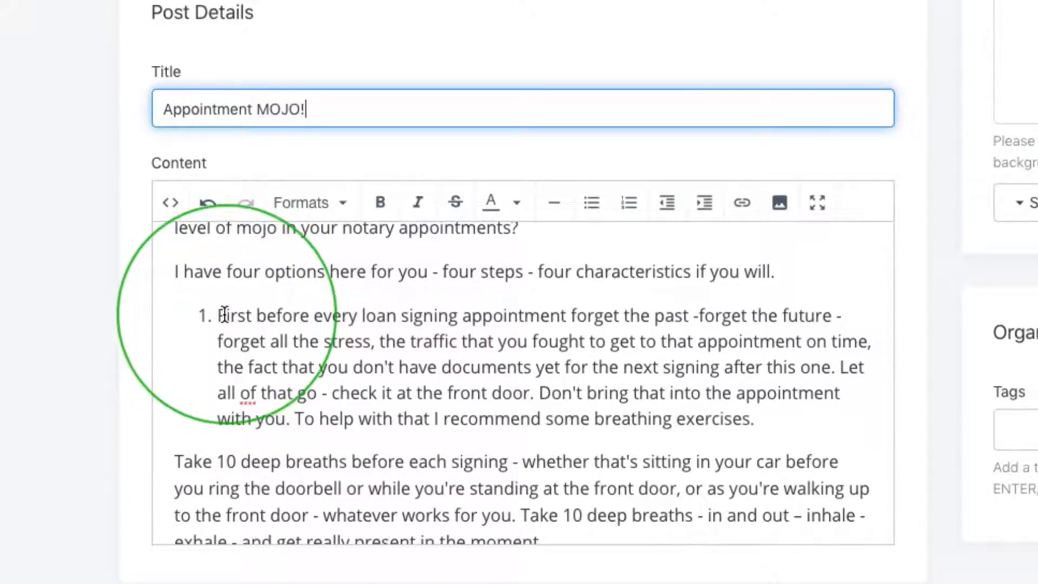
pyautogui.scroll(-3)
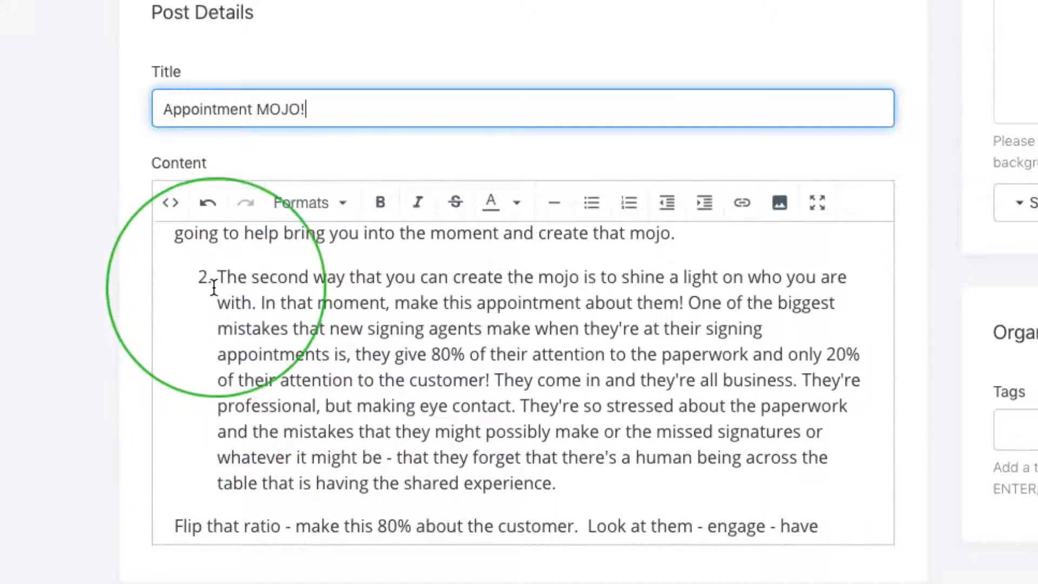
pyautogui.scroll(-3)
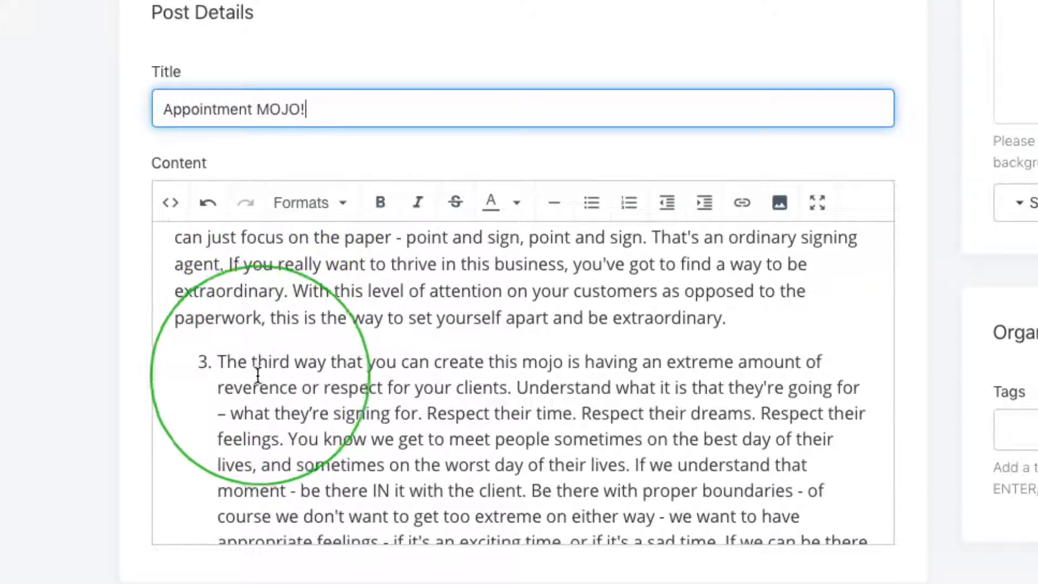
pyautogui.scroll(-3)
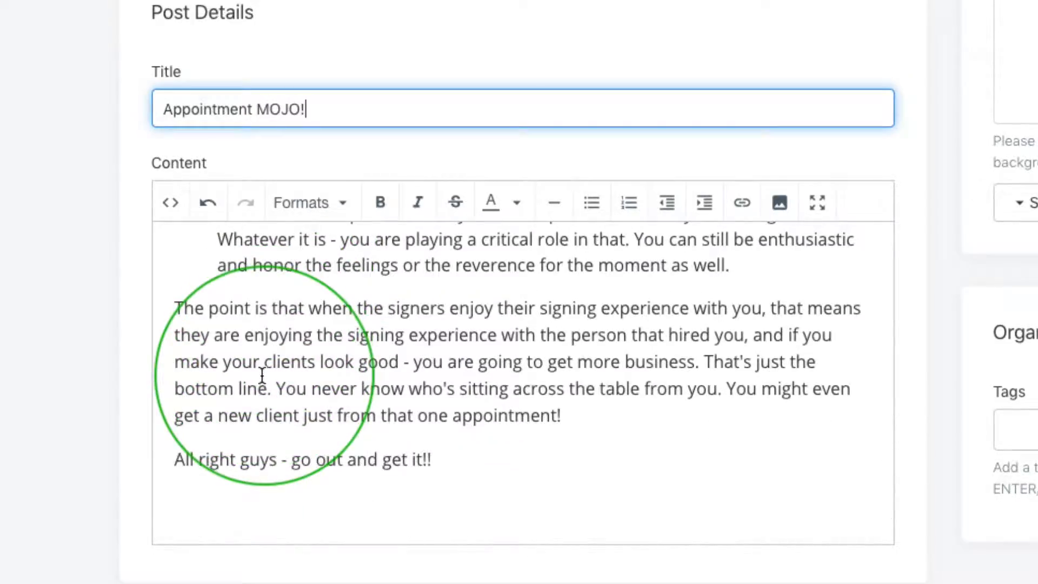
pyautogui.scroll(-3)
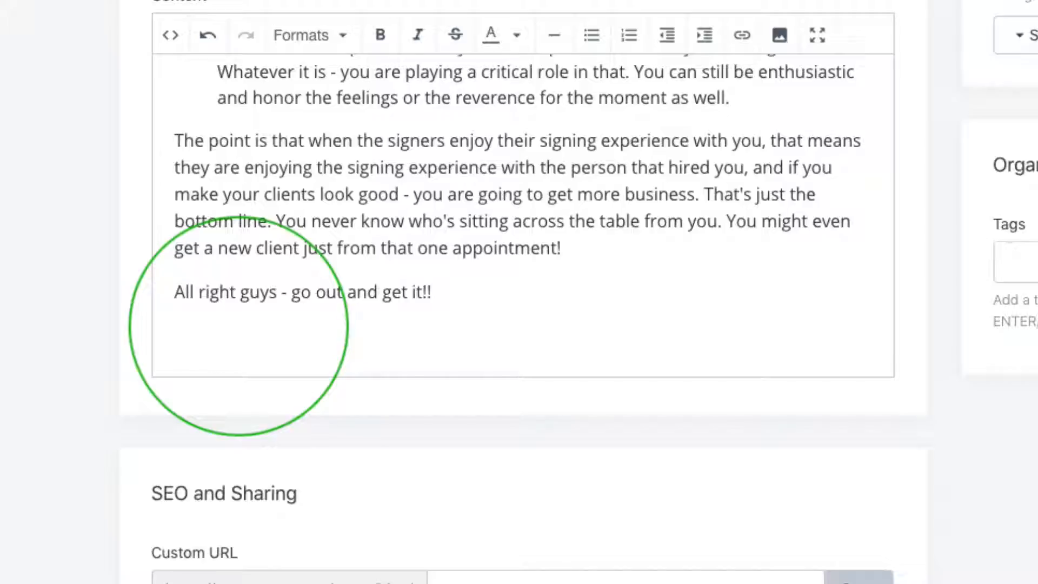
# Step: Add the 'Bill -' sign-off at the end of the post content
pyautogui.write('Bill')
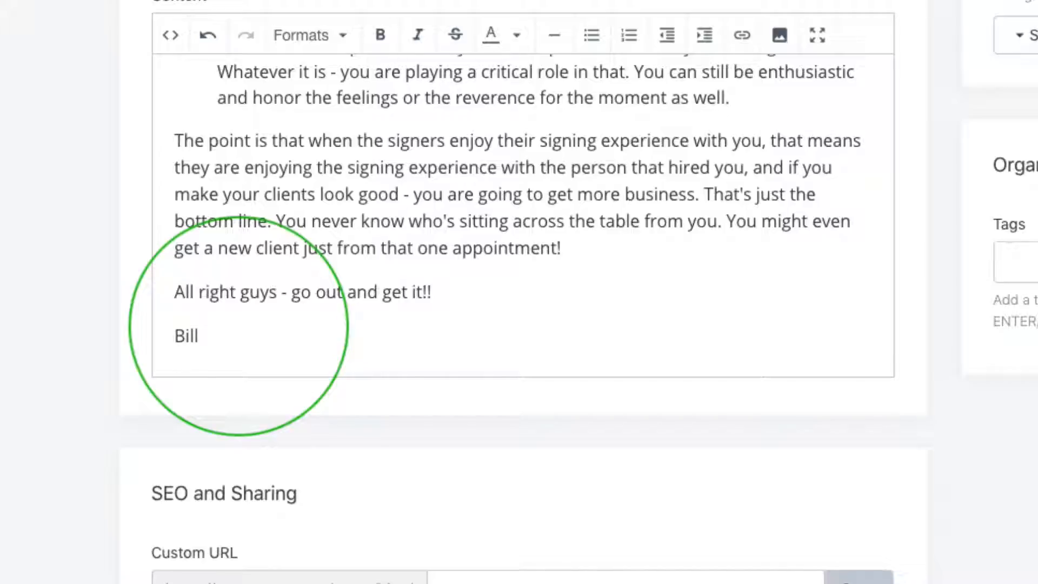
pyautogui.write('-')
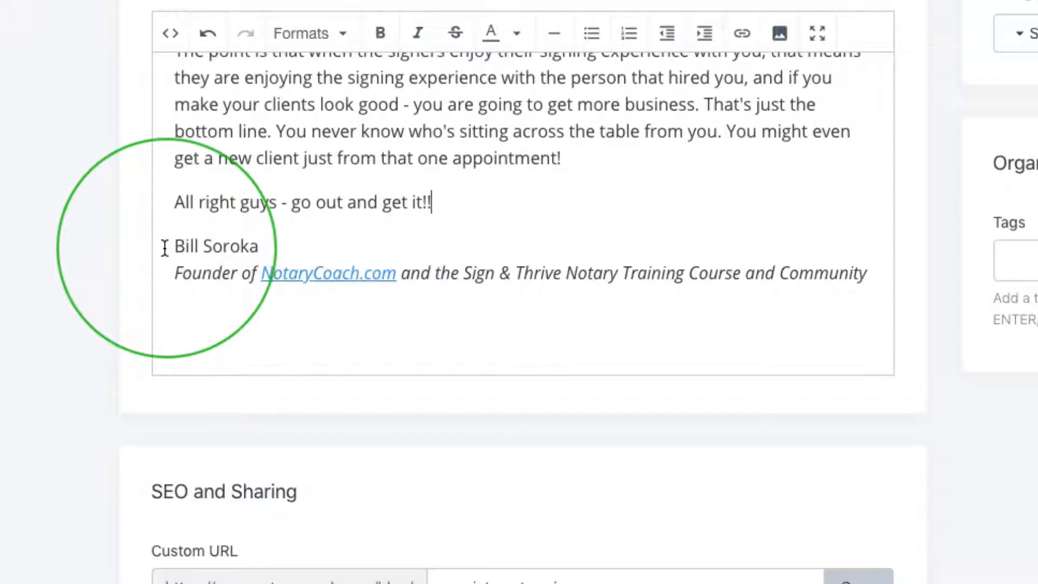
pyautogui.scroll(3)
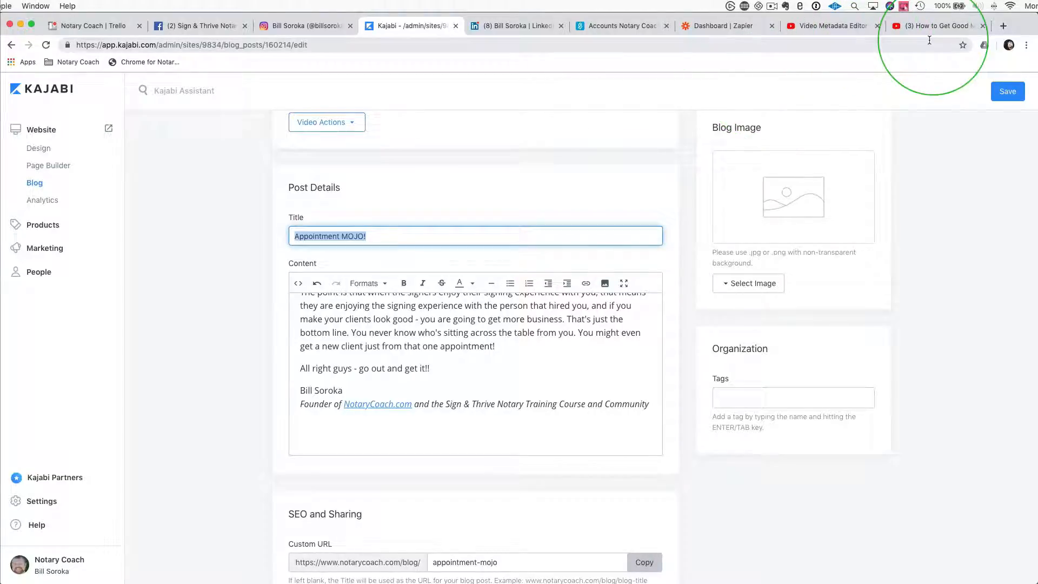
# Step: Copy 'How to Get Good Mojo Going For Your Notary Appointments' from YouTube
pyautogui.click(934, 26)
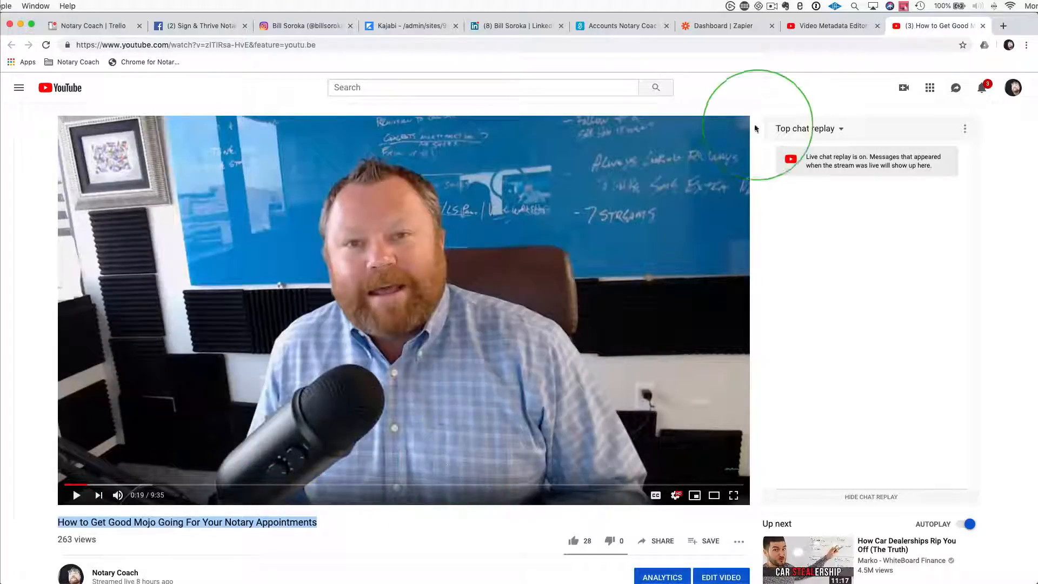
pyautogui.click(411, 26)
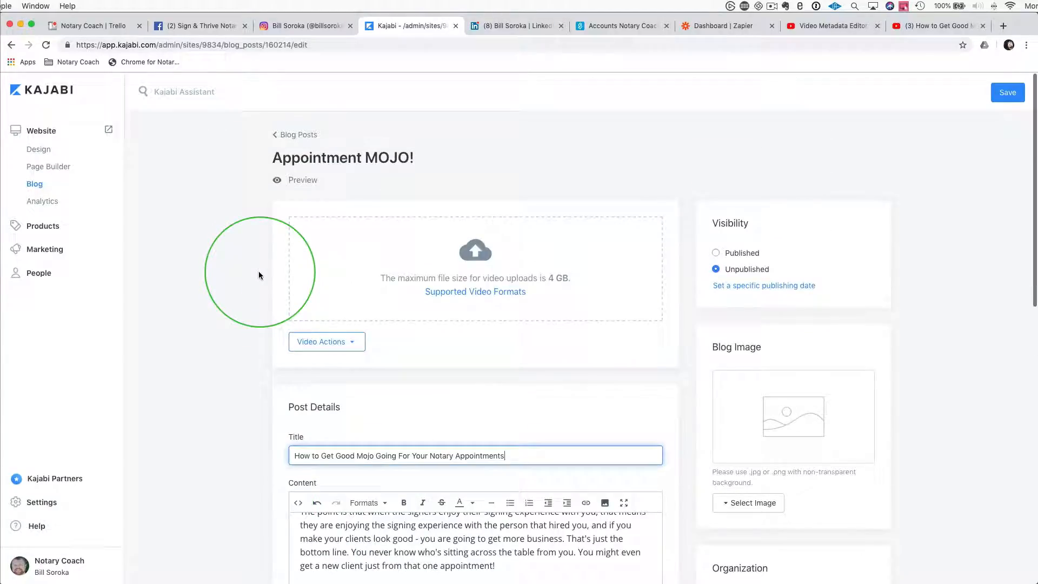
# Step: Paste the video title into the post's Title field and save the post
pyautogui.scroll(-3)
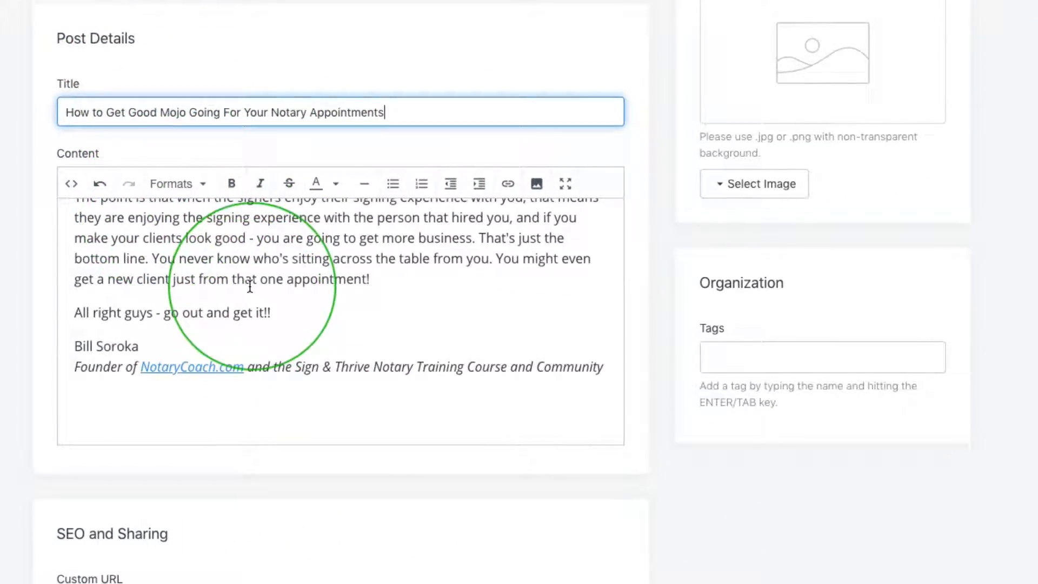
pyautogui.scroll(-3)
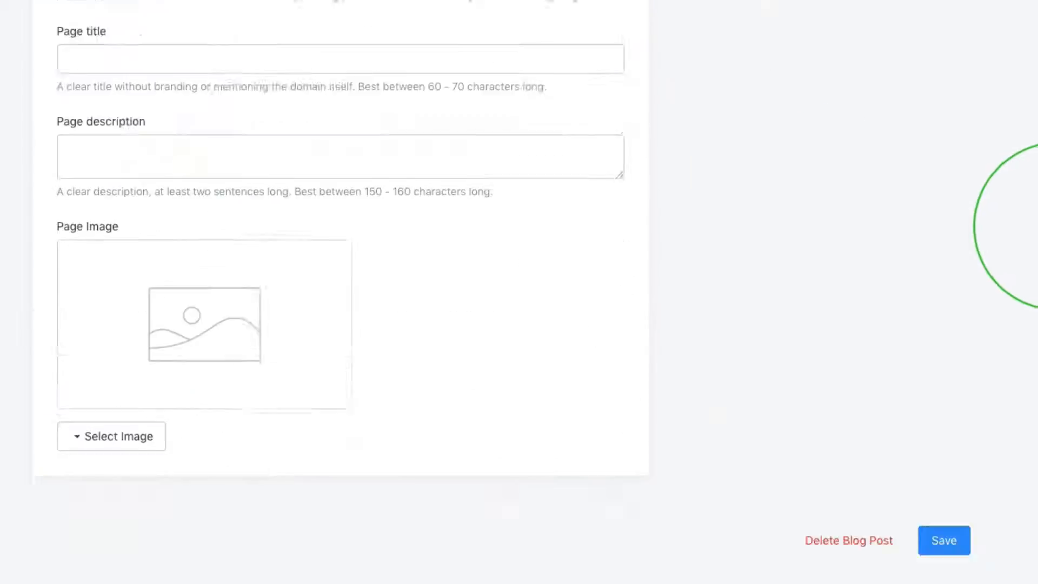
pyautogui.scroll(3)
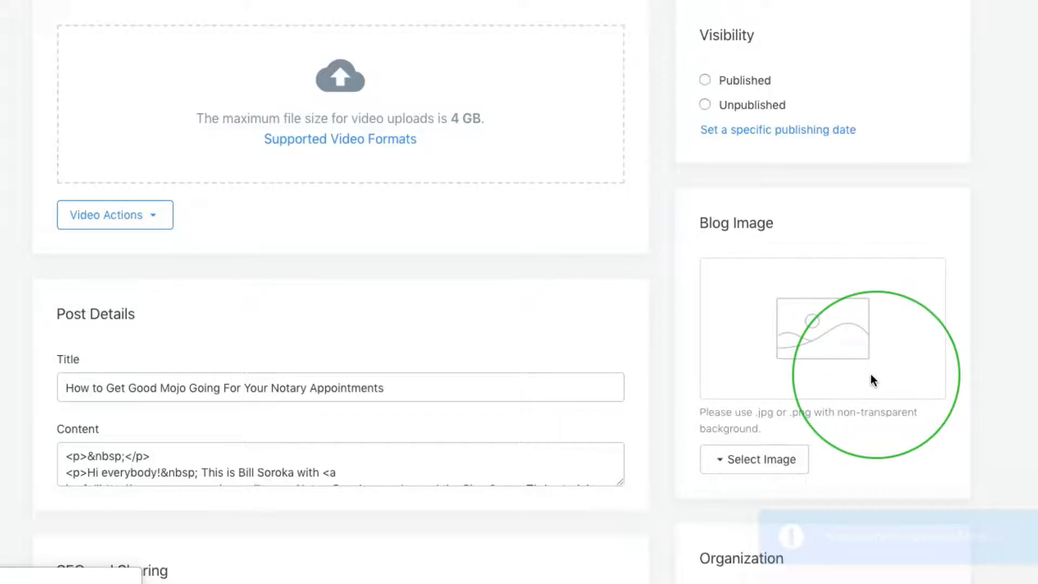
pyautogui.click(705, 104)
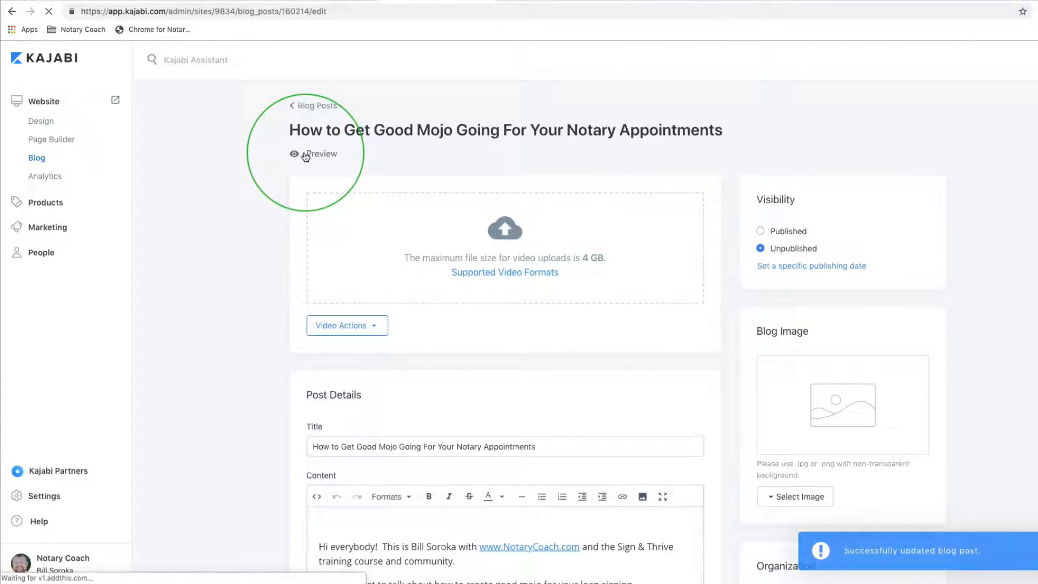
# Step: Preview the post live and scroll through the full article to the signature
pyautogui.click(322, 153)
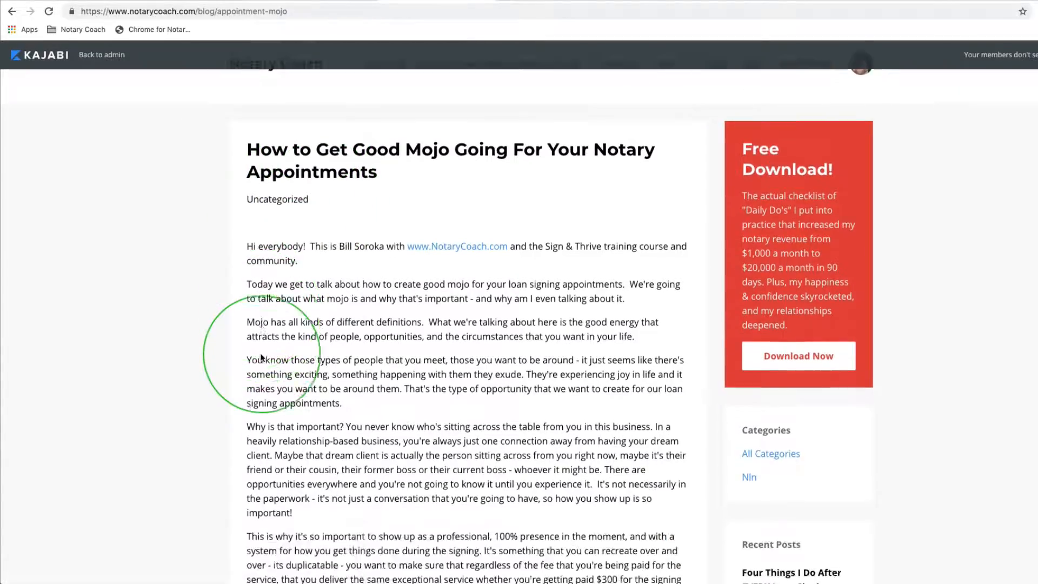
pyautogui.scroll(-3)
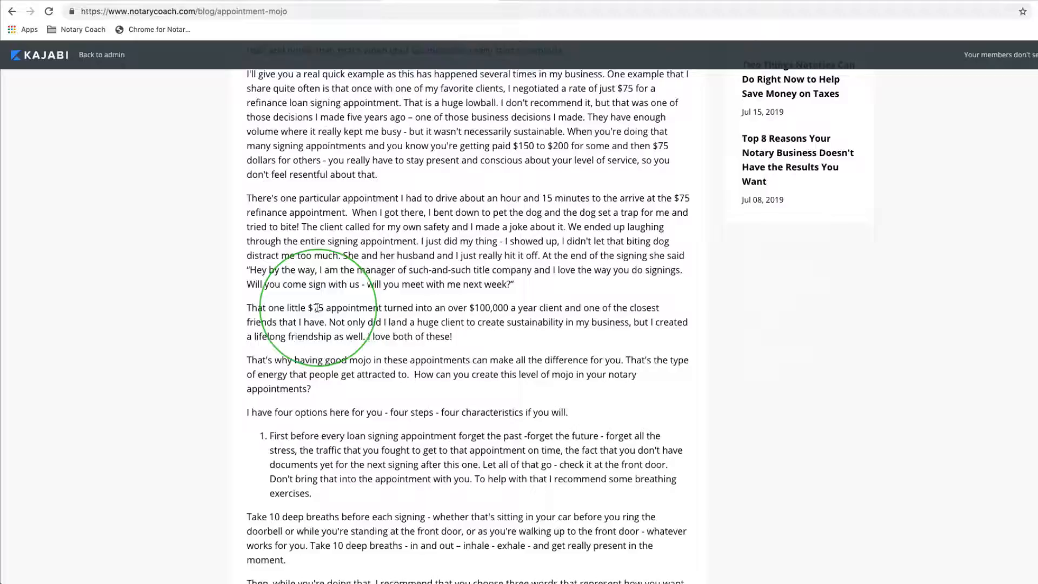
pyautogui.scroll(-3)
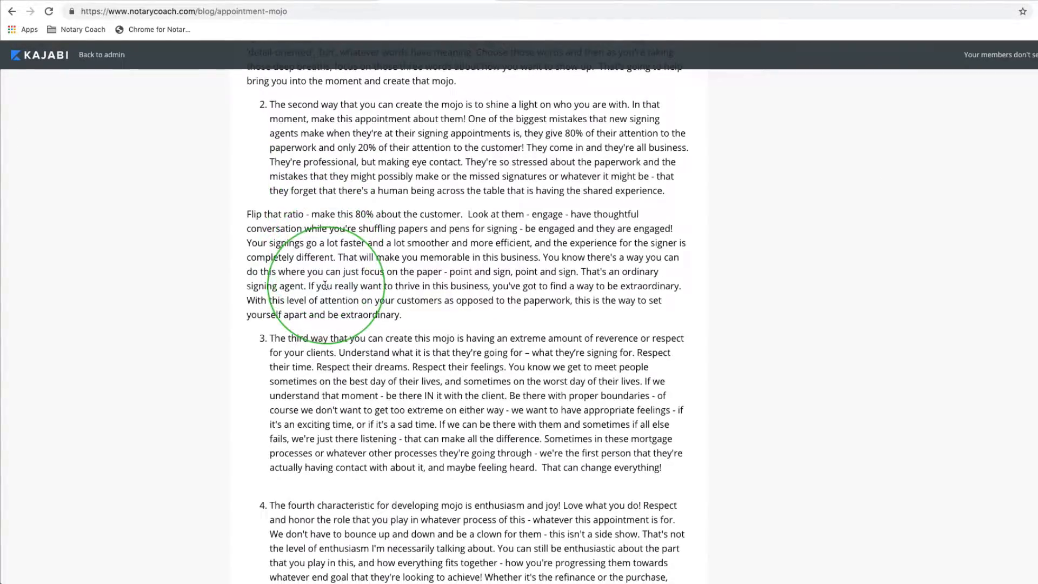
pyautogui.scroll(-3)
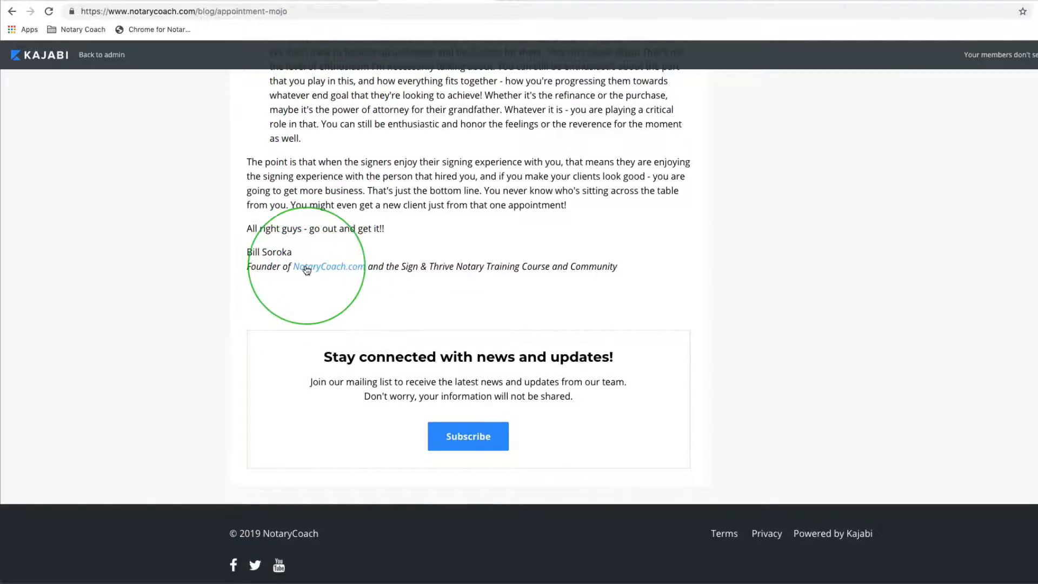
pyautogui.scroll(3)
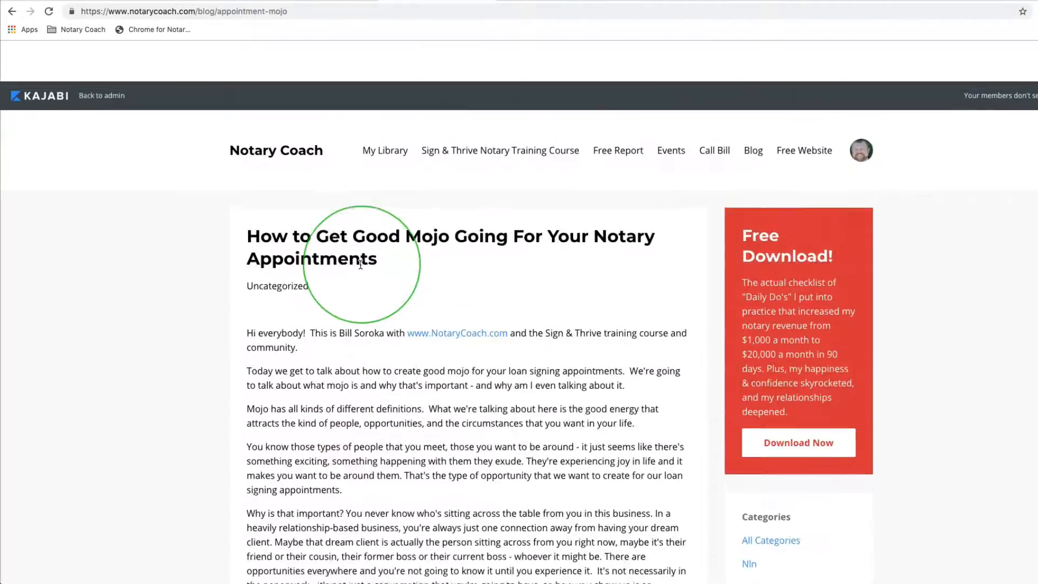
pyautogui.scroll(-3)
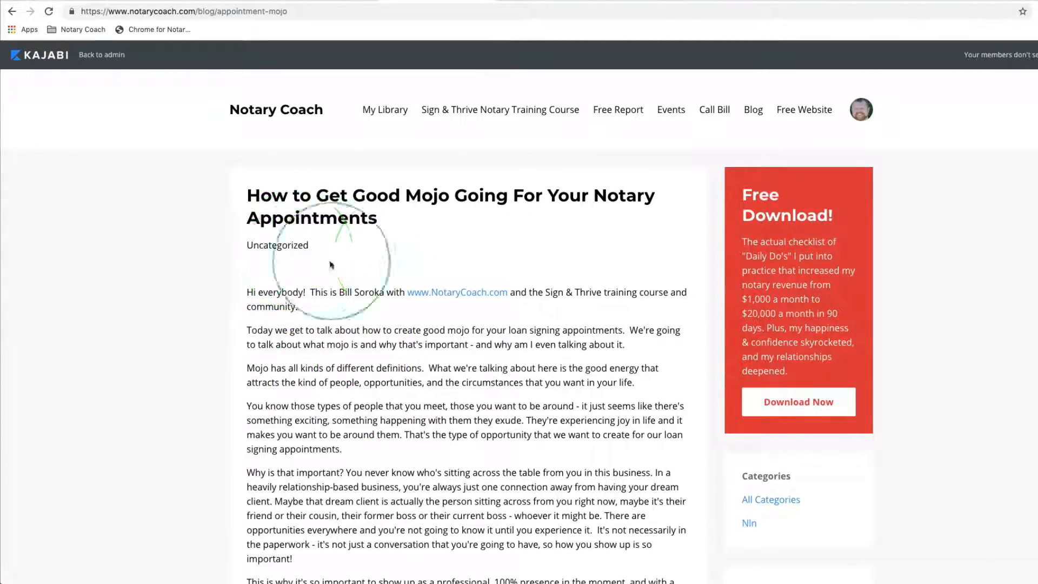
pyautogui.moveTo(318, 48)
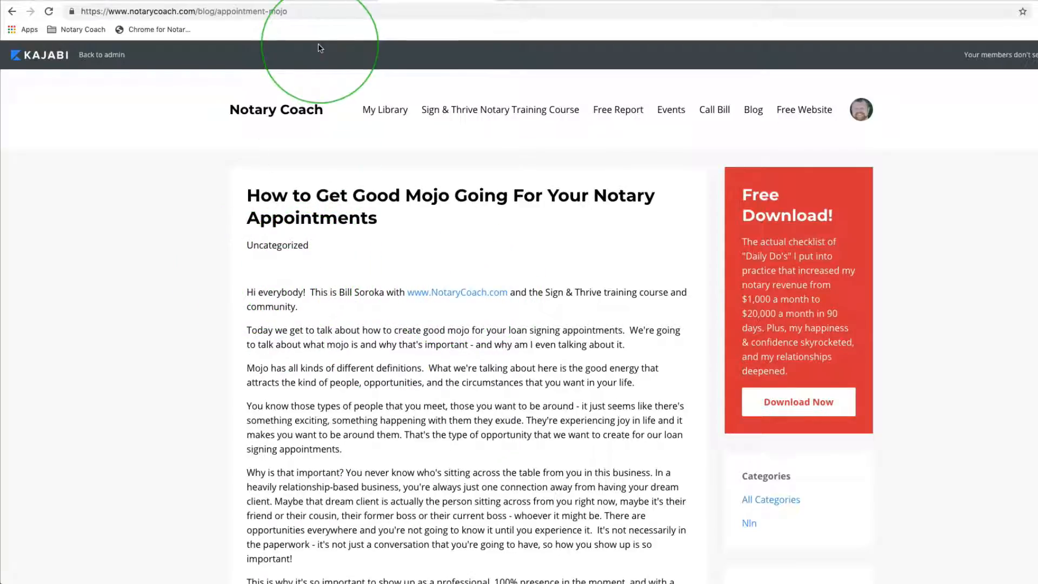
pyautogui.moveTo(101, 54)
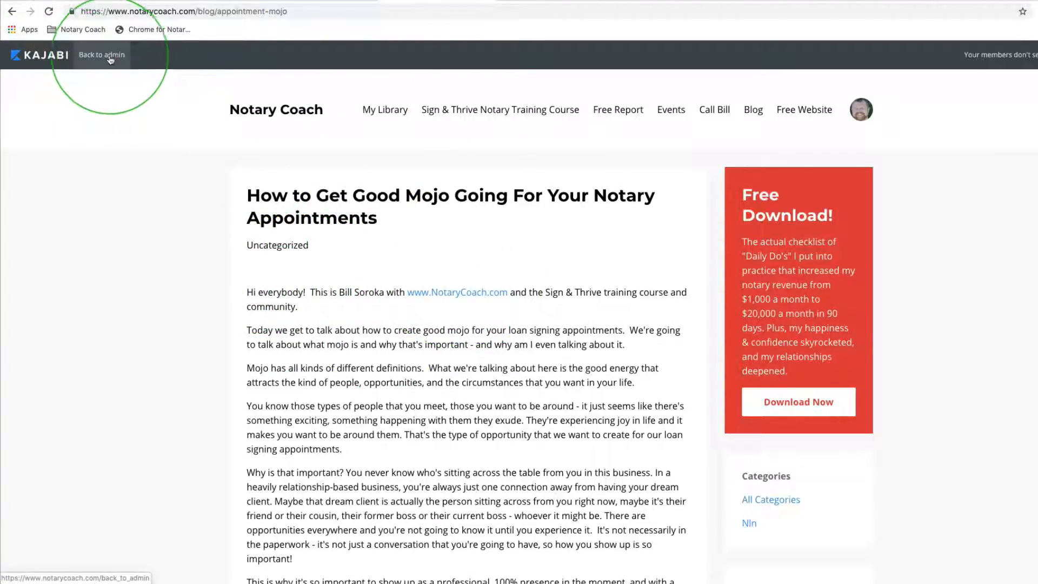
# Step: Return from the live preview to the post editor, then switch to the YouTube video page
pyautogui.click(101, 55)
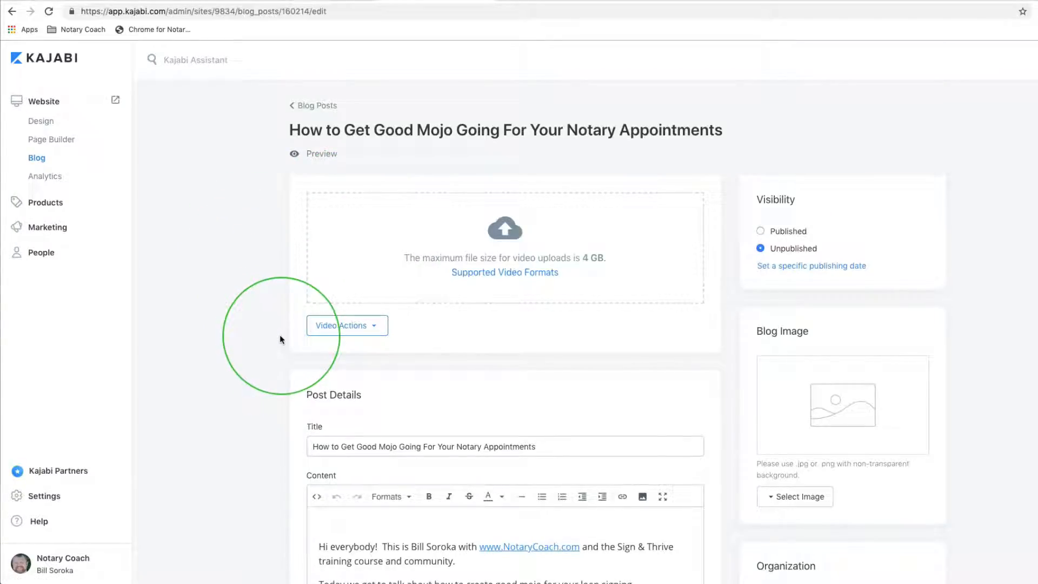
pyautogui.scroll(-3)
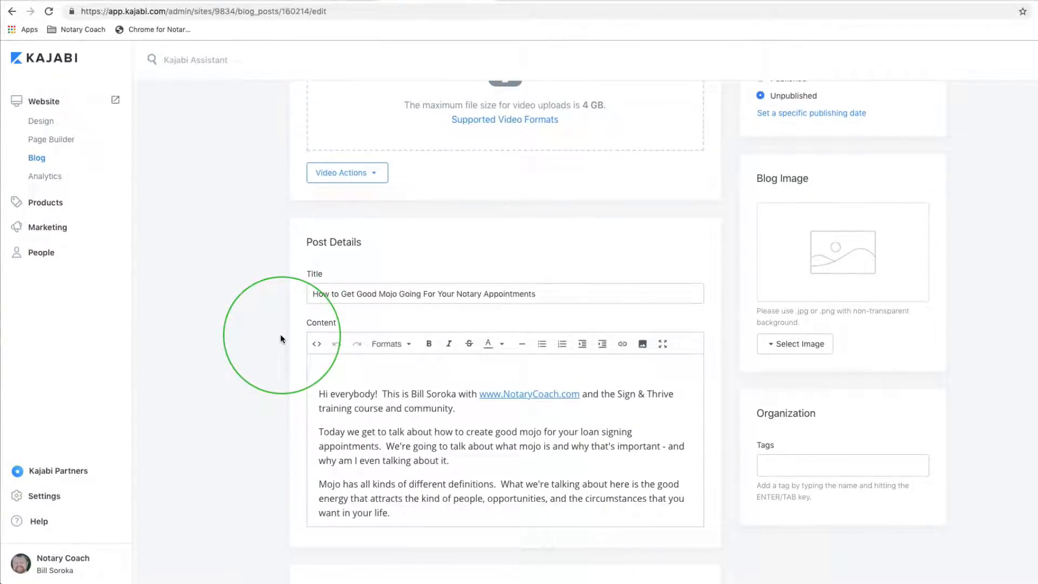
pyautogui.scroll(3)
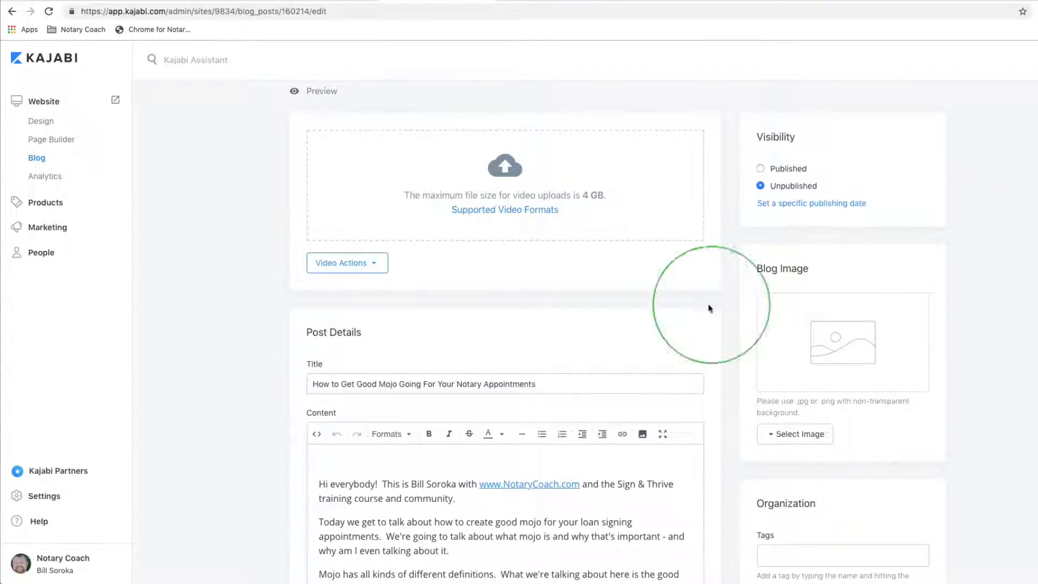
pyautogui.click(343, 460)
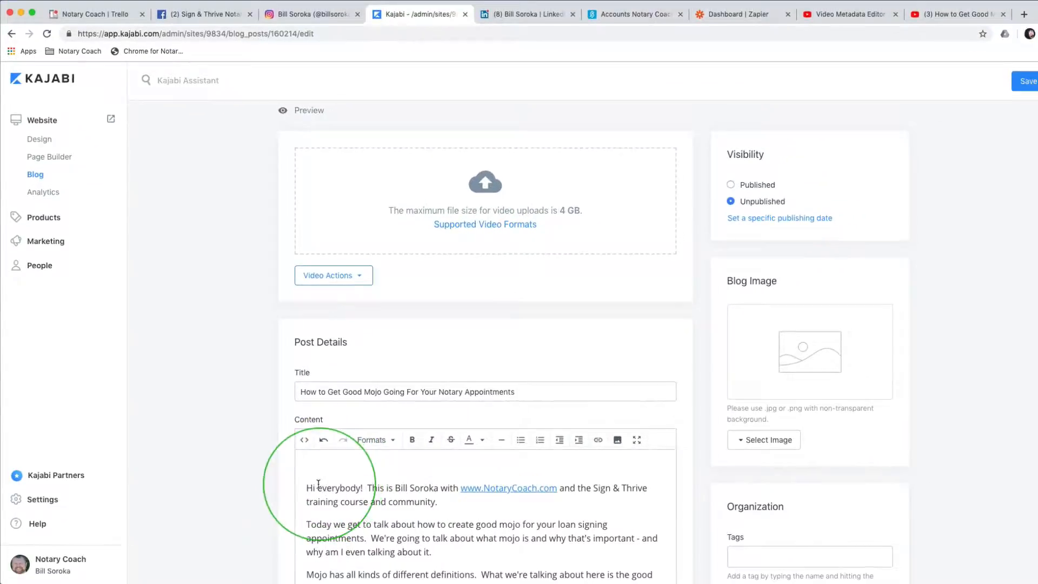
pyautogui.scroll(-3)
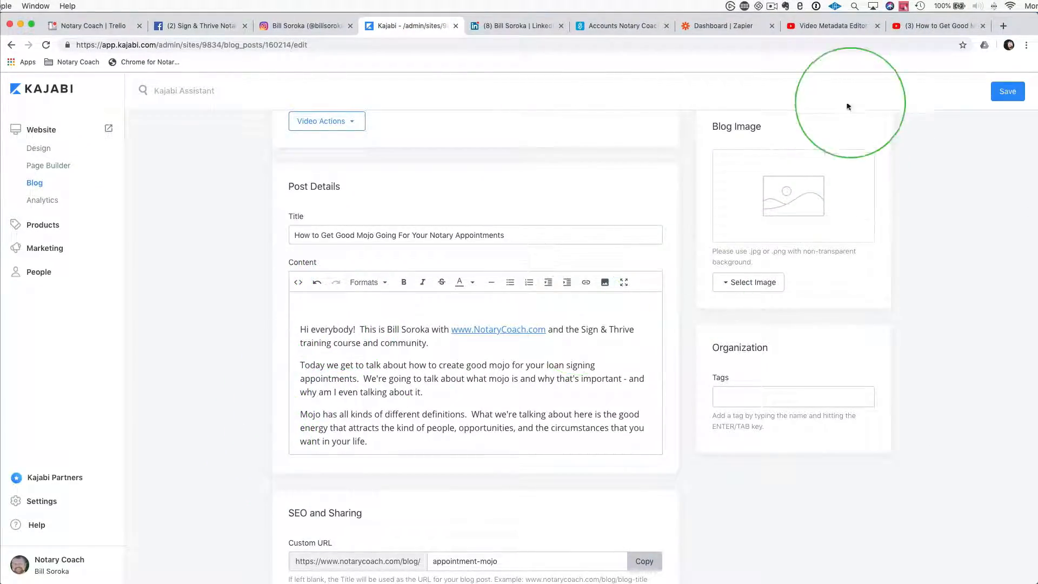
pyautogui.click(934, 26)
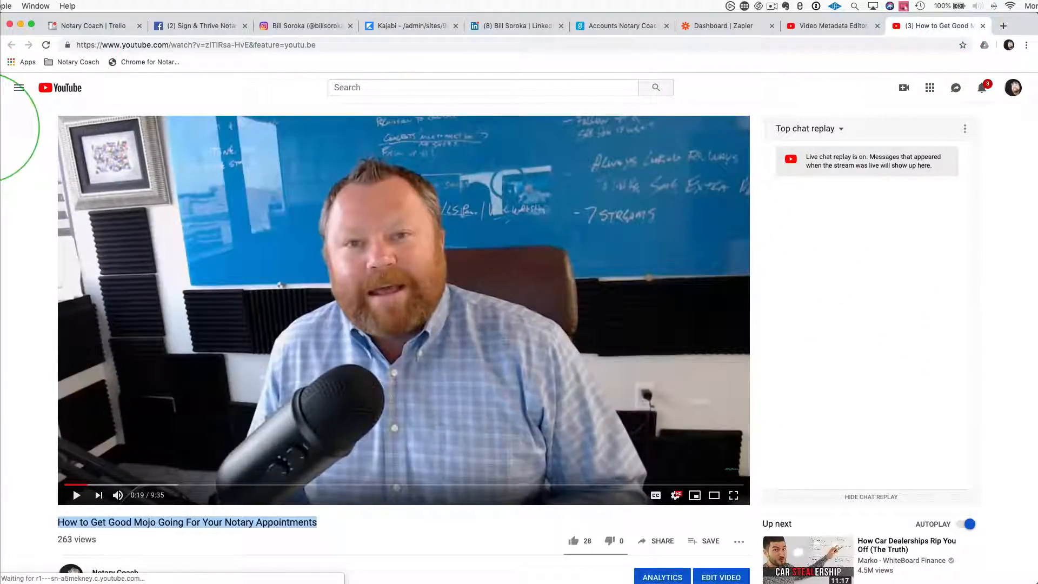
# Step: Follow the Video URL link in YouTube Studio to open the Mojo video's watch page
pyautogui.scroll(-3)
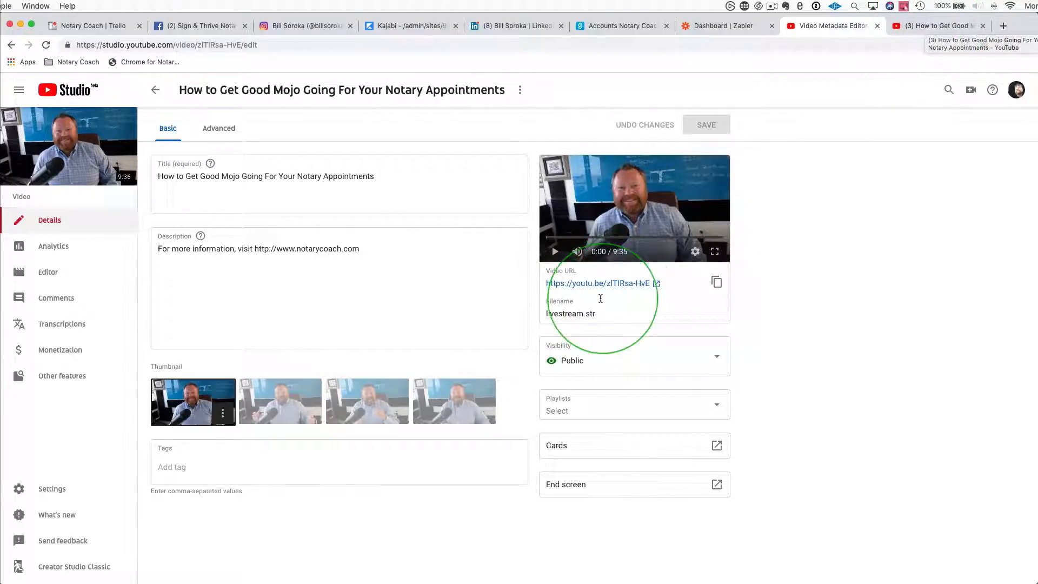
pyautogui.click(597, 283)
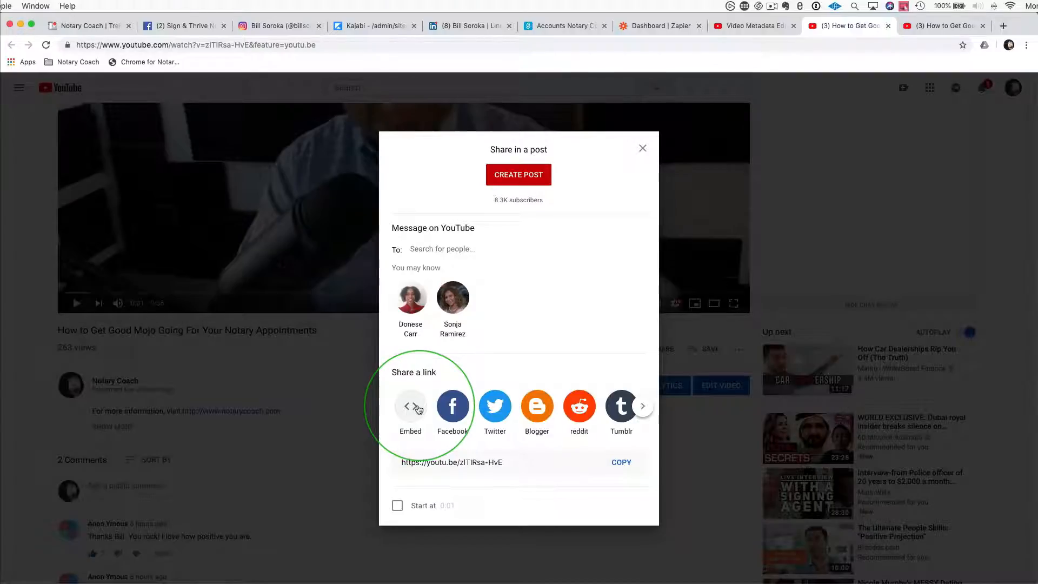
pyautogui.moveTo(410, 406)
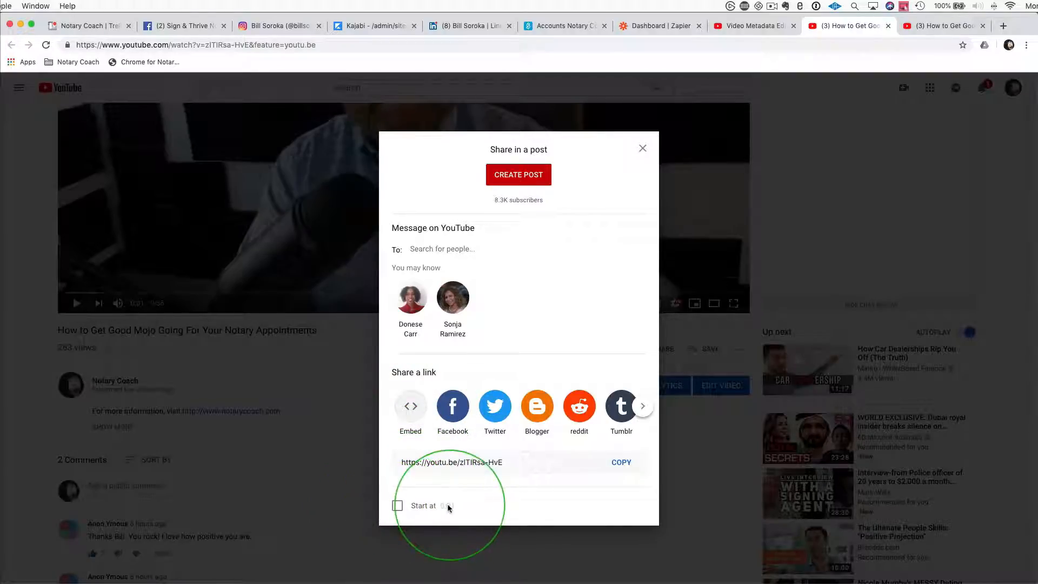
pyautogui.moveTo(641, 149)
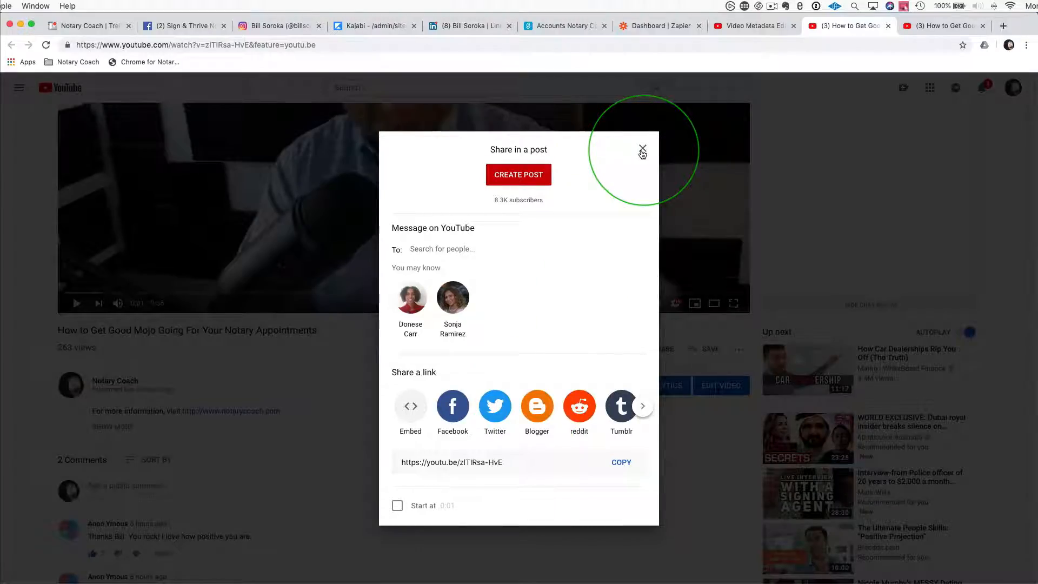
# Step: Close the share options, play the Mojo video briefly, and pause it at 0:04
pyautogui.click(642, 150)
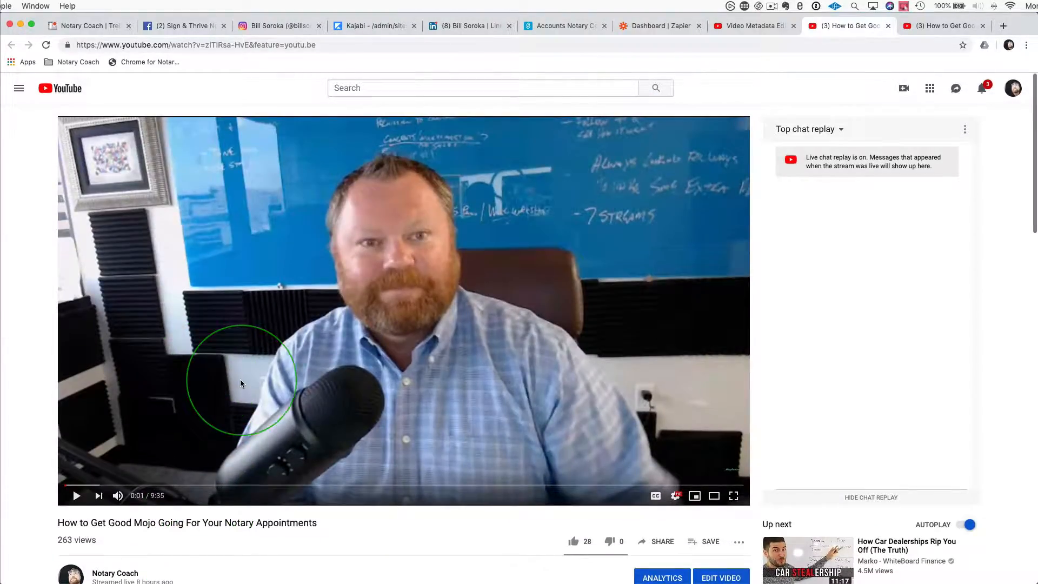
pyautogui.moveTo(76, 495)
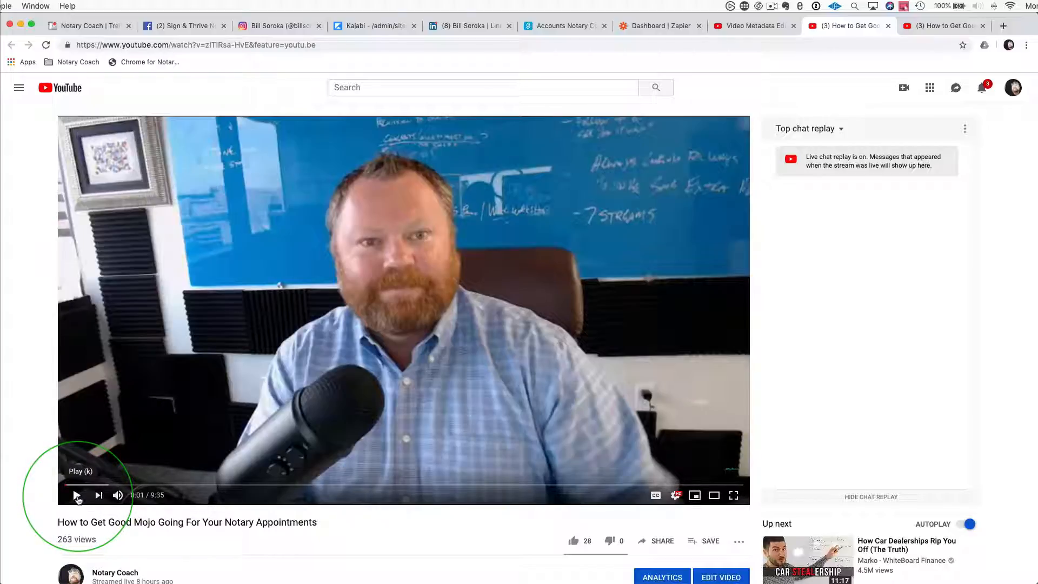
pyautogui.click(77, 495)
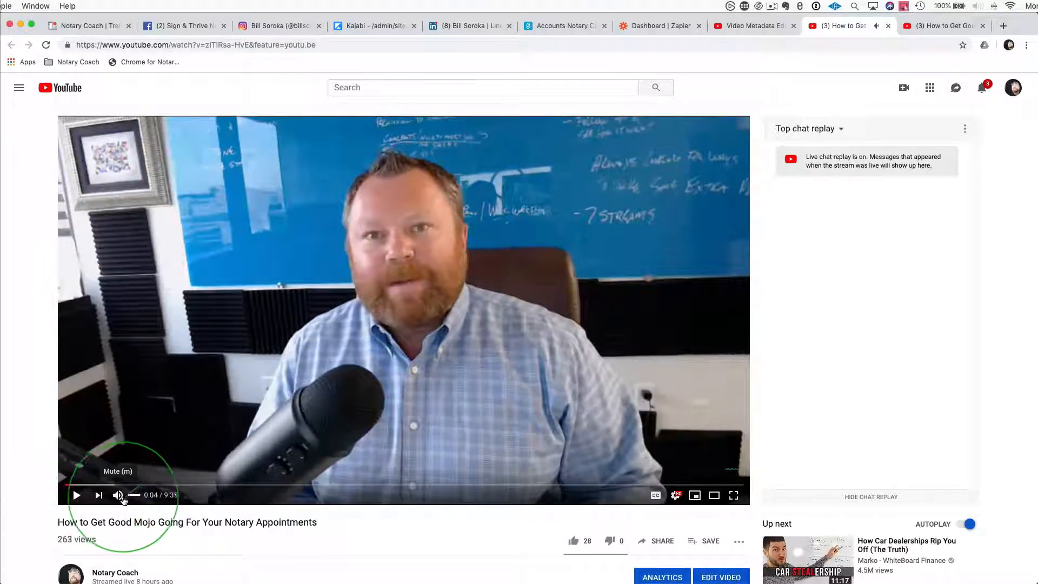
pyautogui.click(77, 495)
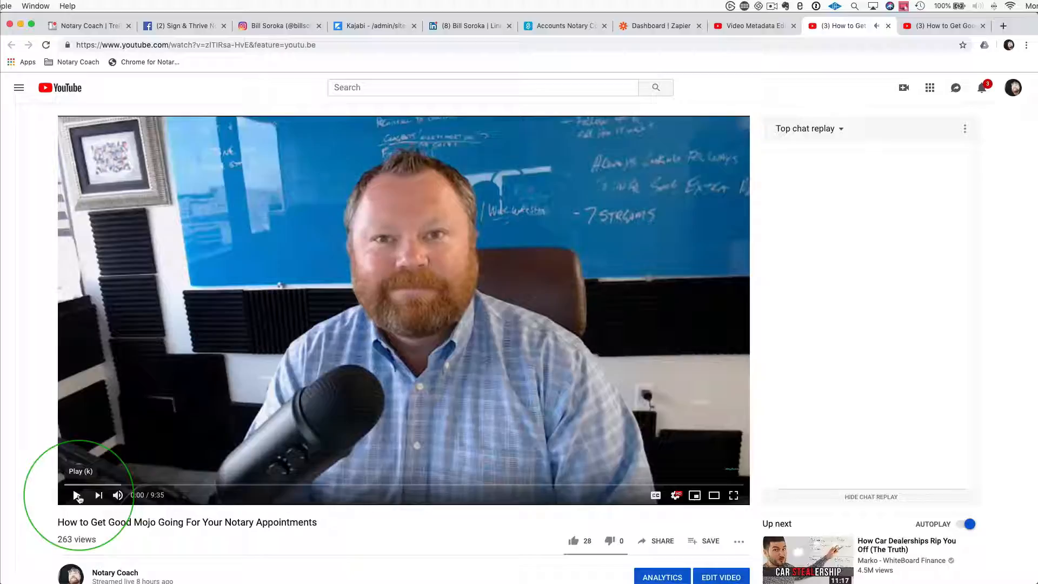
pyautogui.click(77, 495)
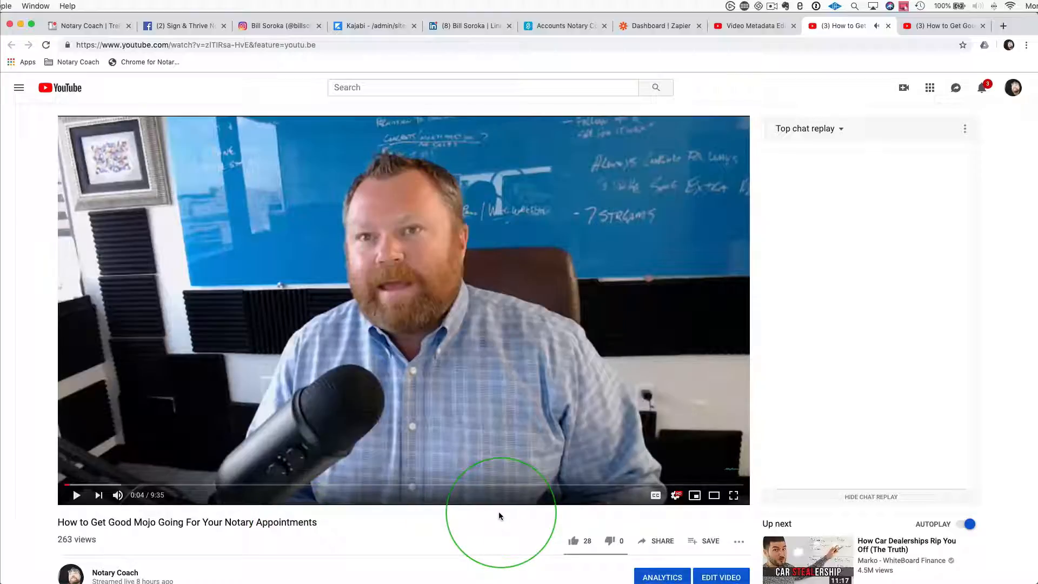
pyautogui.moveTo(643, 543)
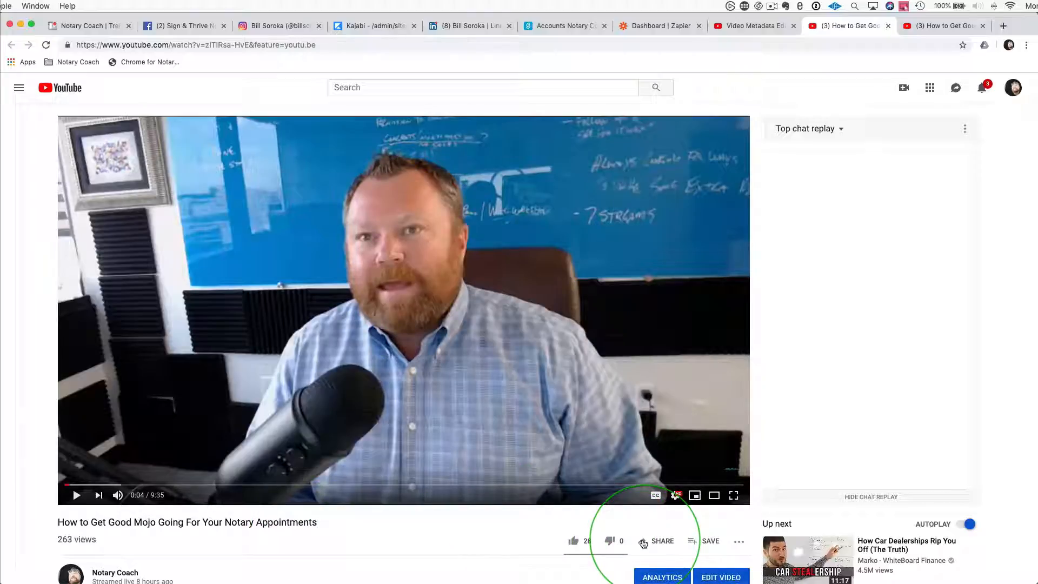
# Step: Share the Mojo video with a 0:03 start time and display its embed code
pyautogui.click(662, 541)
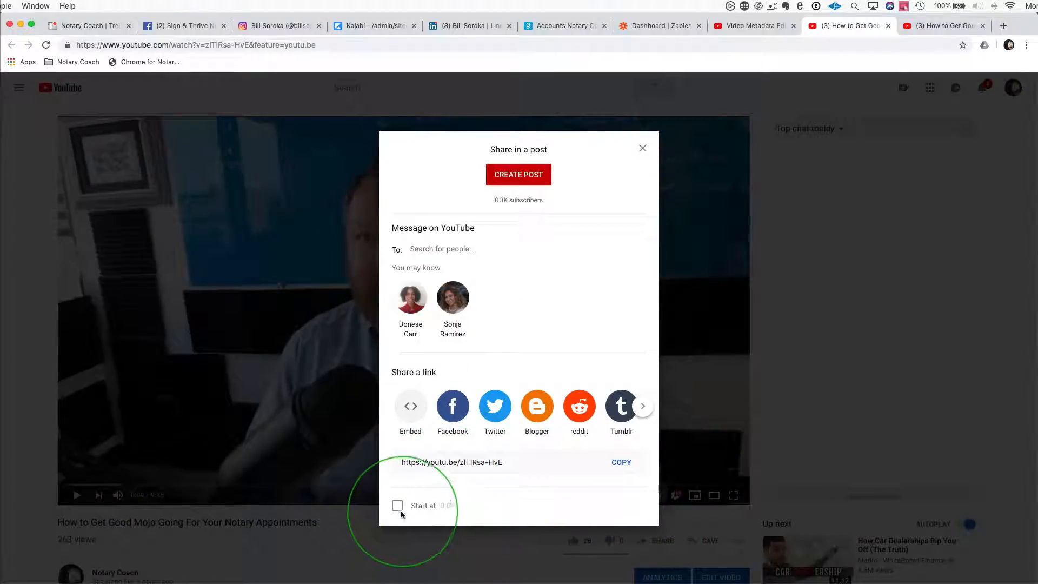
pyautogui.click(398, 506)
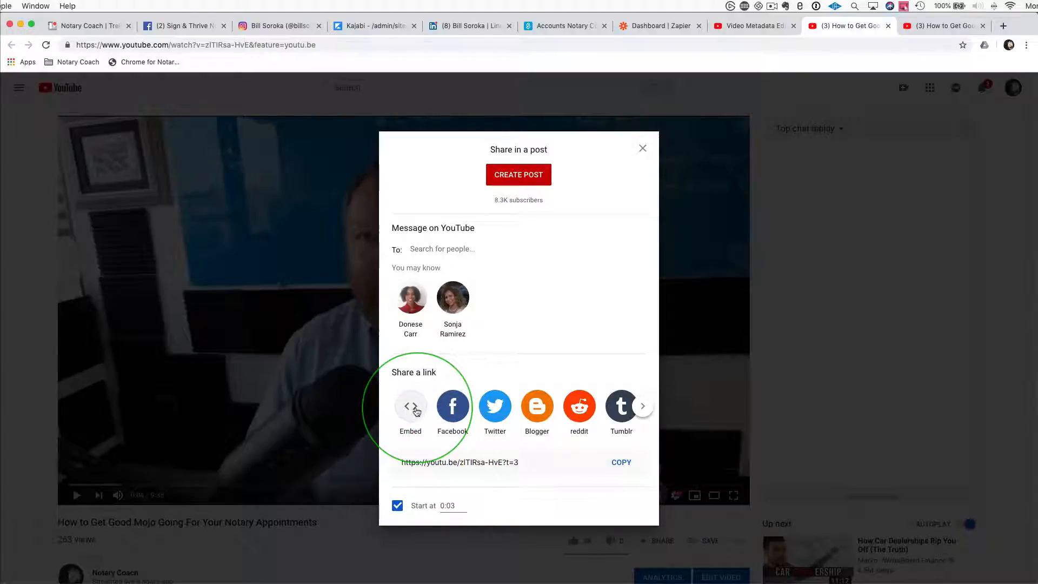
pyautogui.click(410, 406)
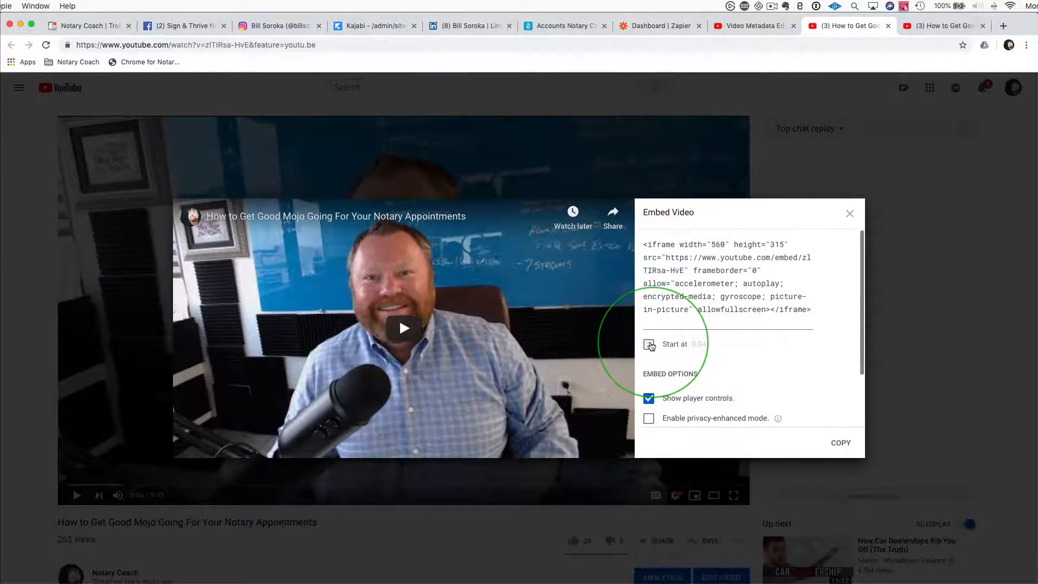
# Step: Copy the Mojo video's YouTube embed code starting at 0:03, then return to Kajabi
pyautogui.click(649, 344)
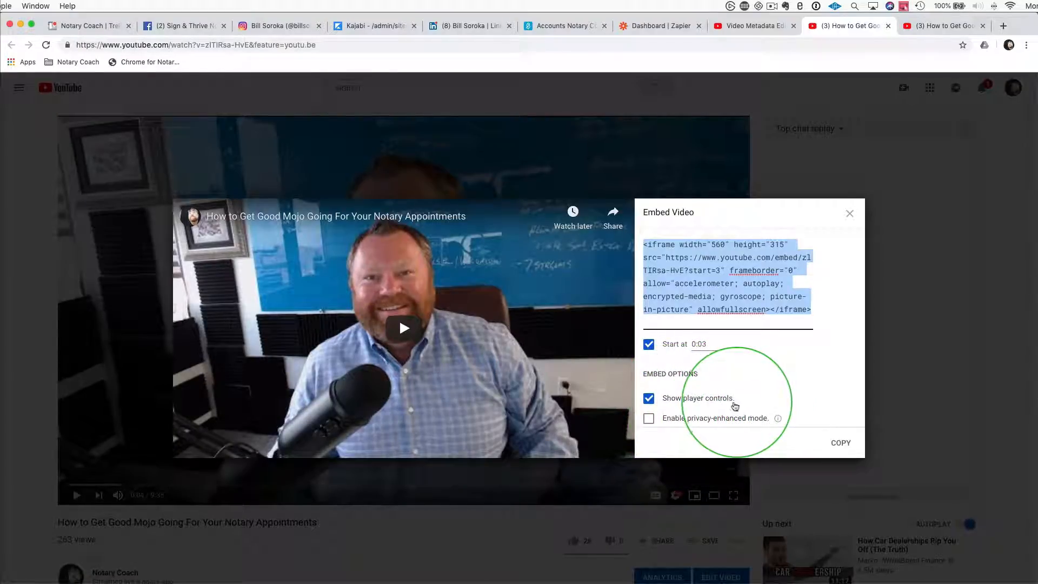
pyautogui.moveTo(501, 455)
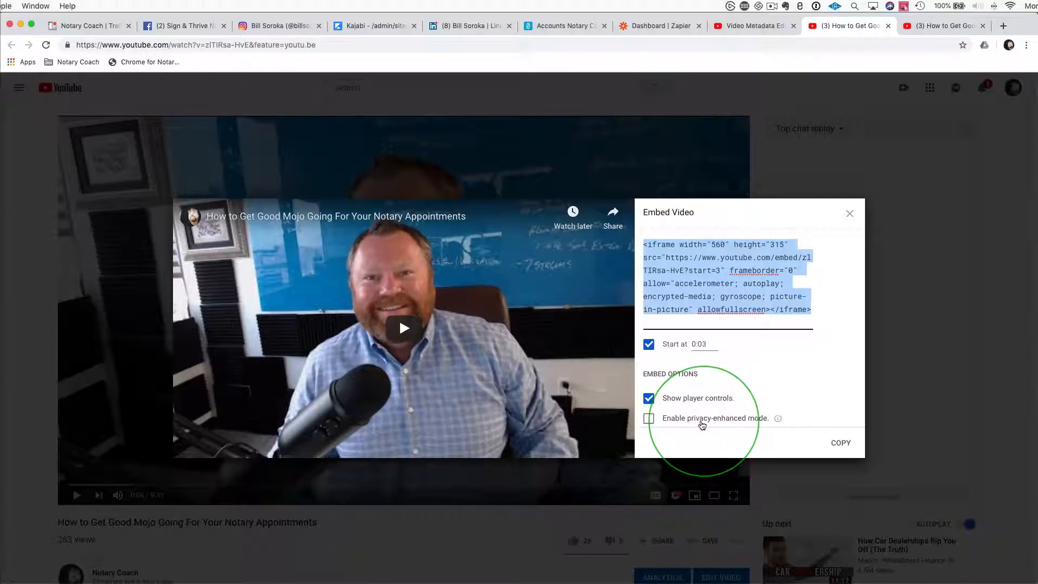
pyautogui.moveTo(780, 421)
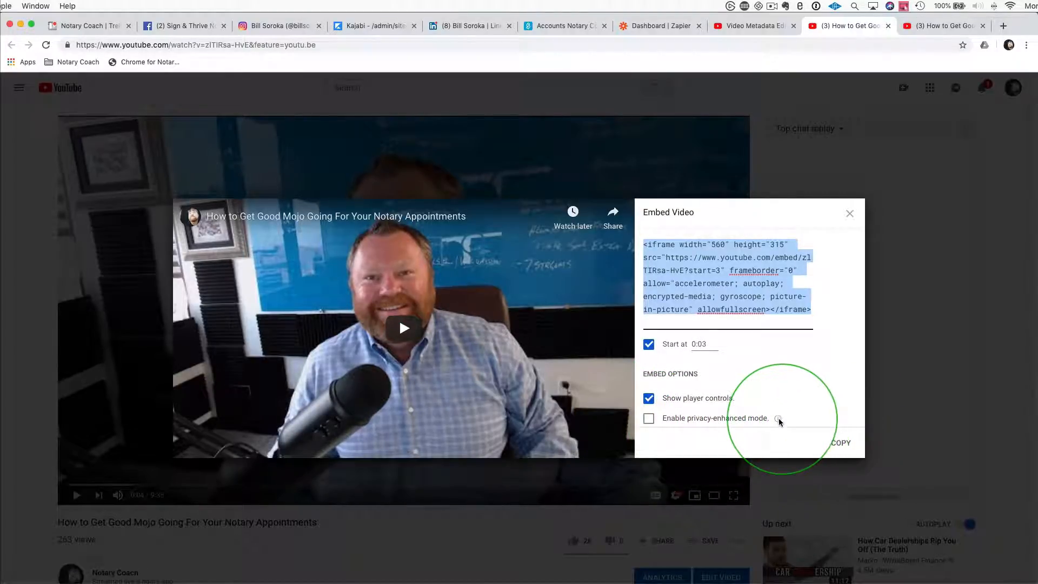
pyautogui.moveTo(779, 418)
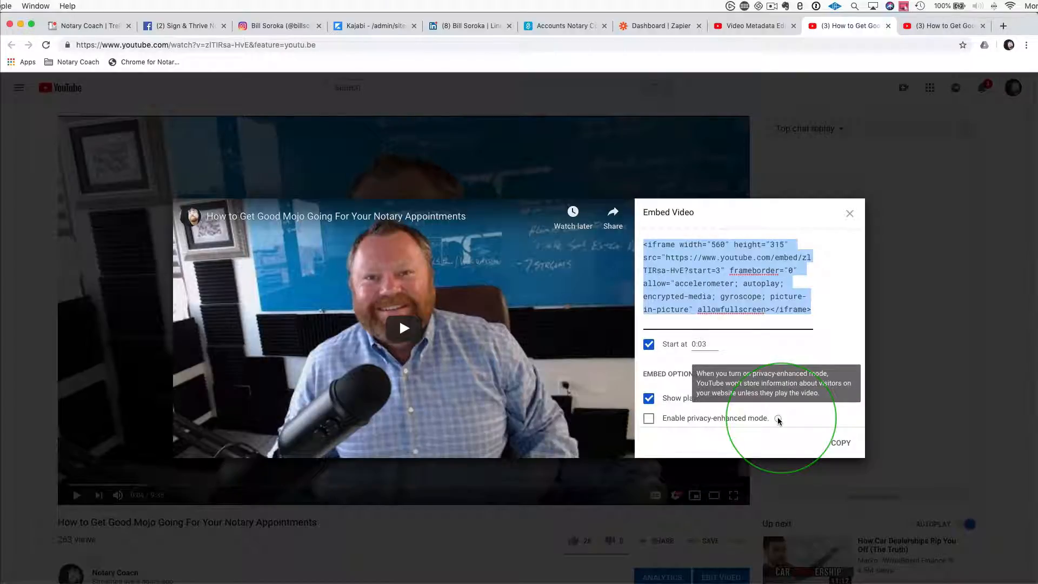
pyautogui.click(840, 442)
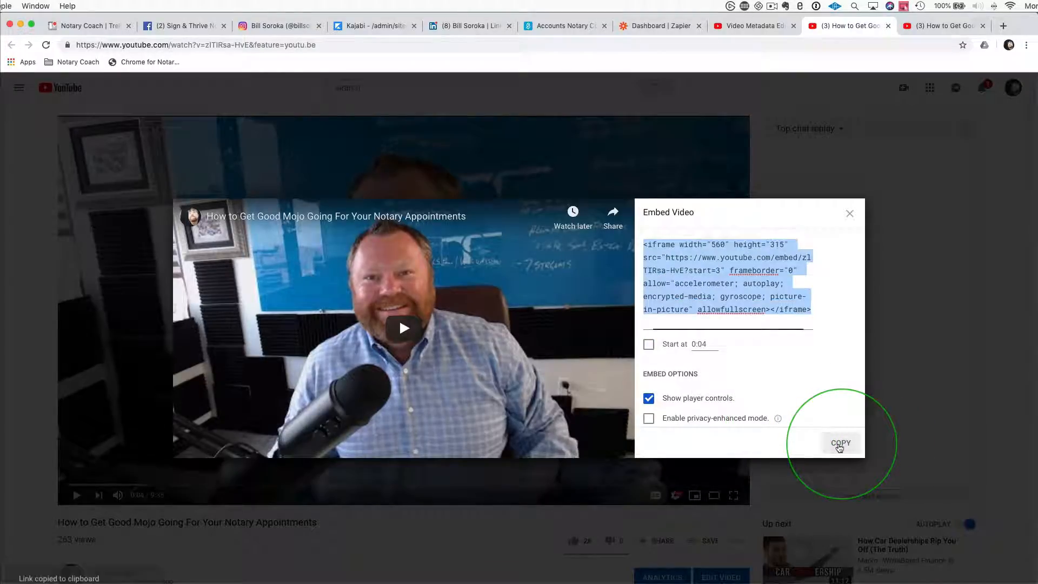
pyautogui.click(374, 26)
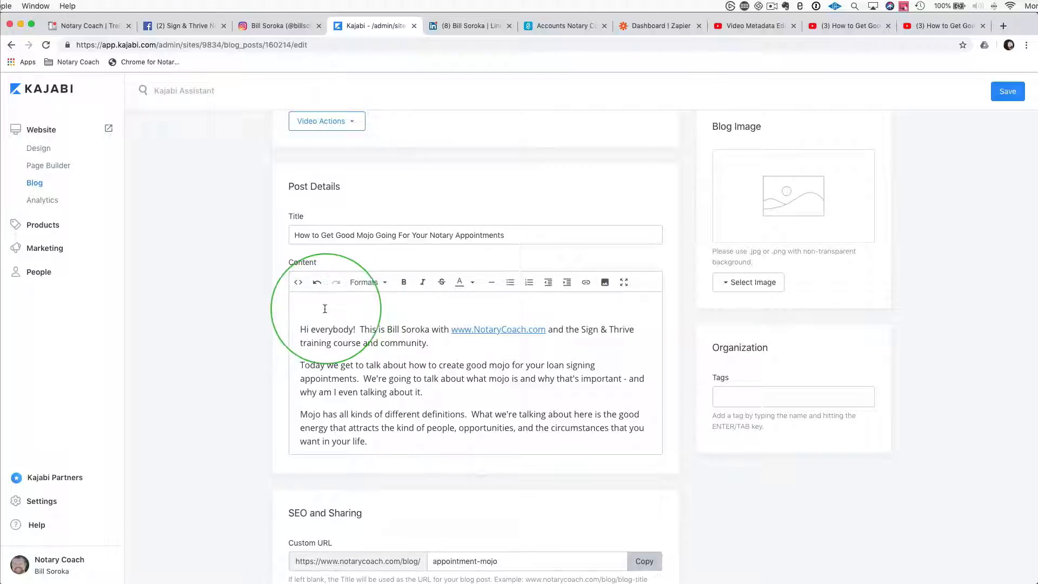
pyautogui.moveTo(298, 282)
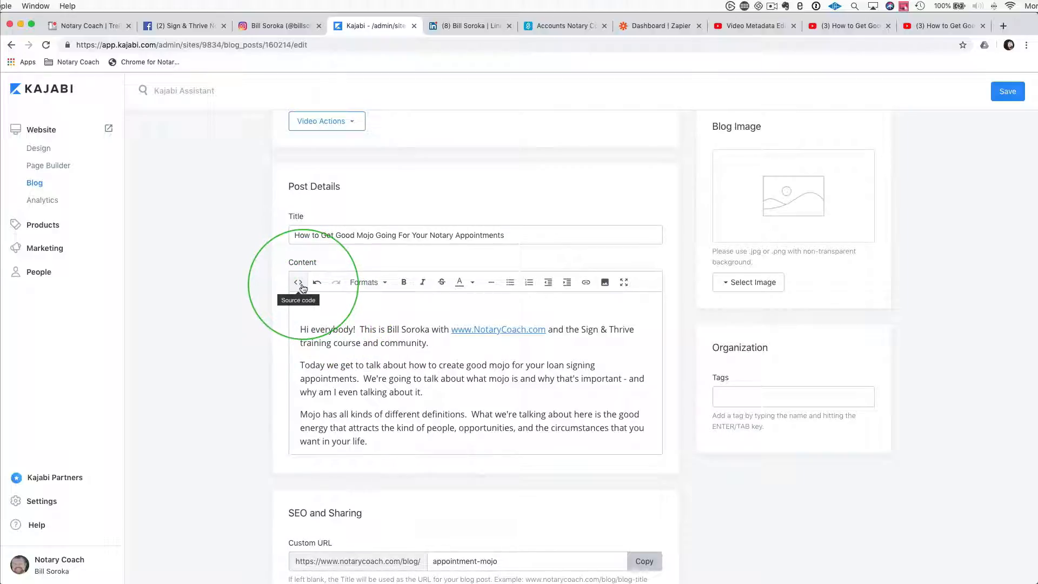
# Step: Paste the YouTube iframe code at the top of the post content's HTML source
pyautogui.click(298, 282)
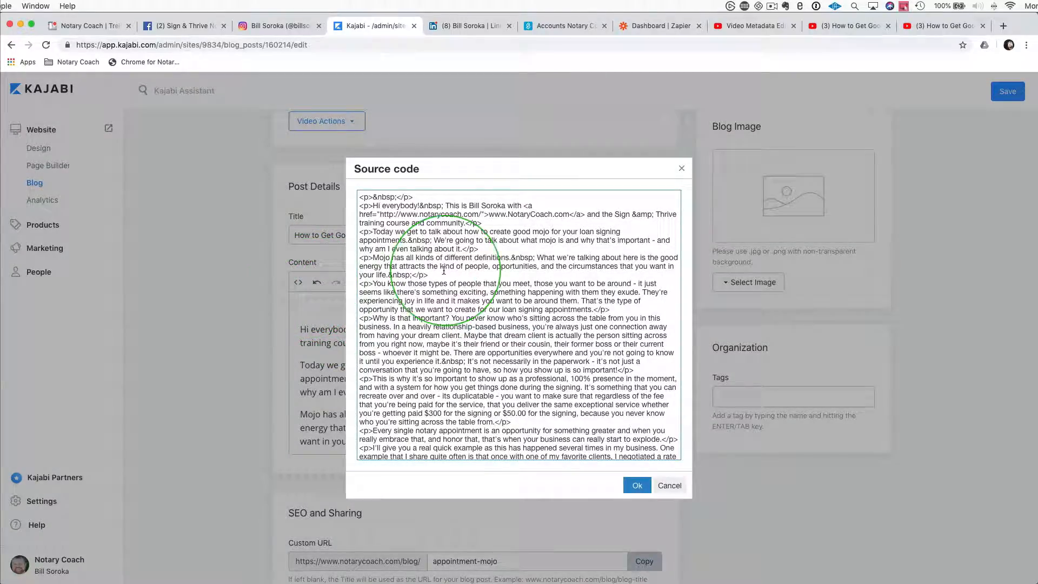
pyautogui.scroll(-3)
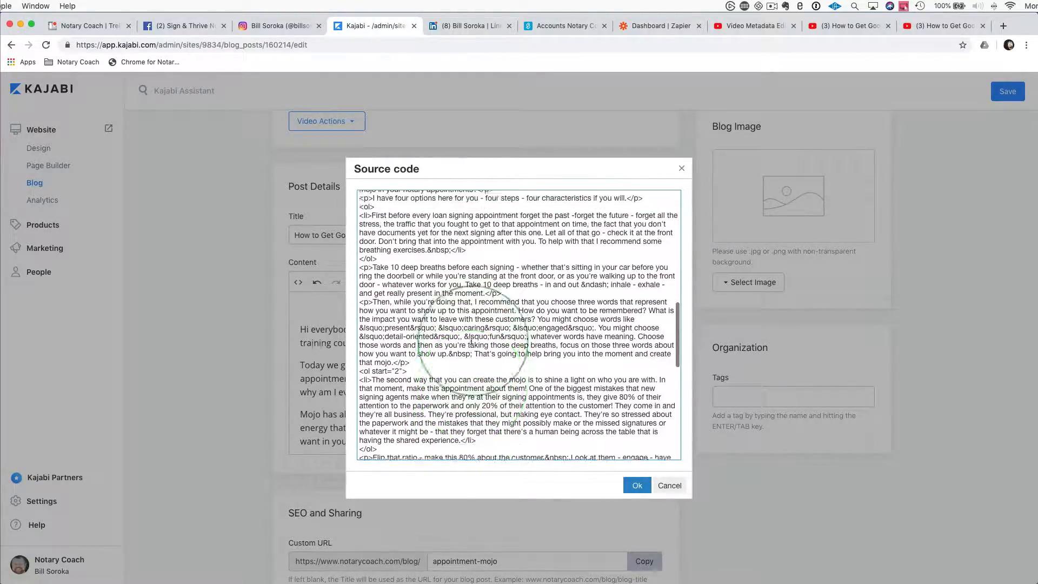
pyautogui.scroll(3)
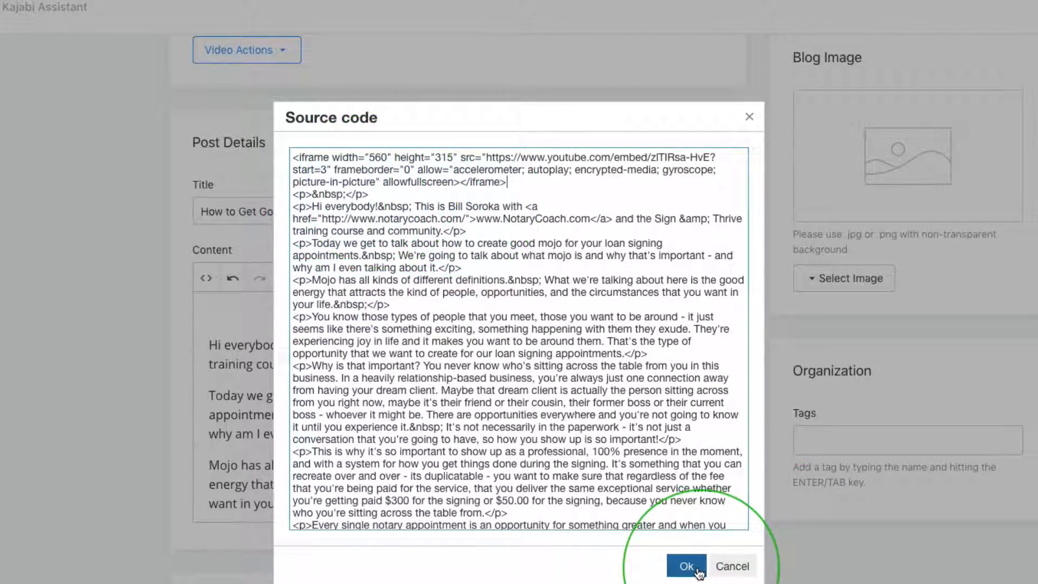
# Step: Apply the source edit and confirm the Mojo video embed sits above the greeting
pyautogui.click(685, 566)
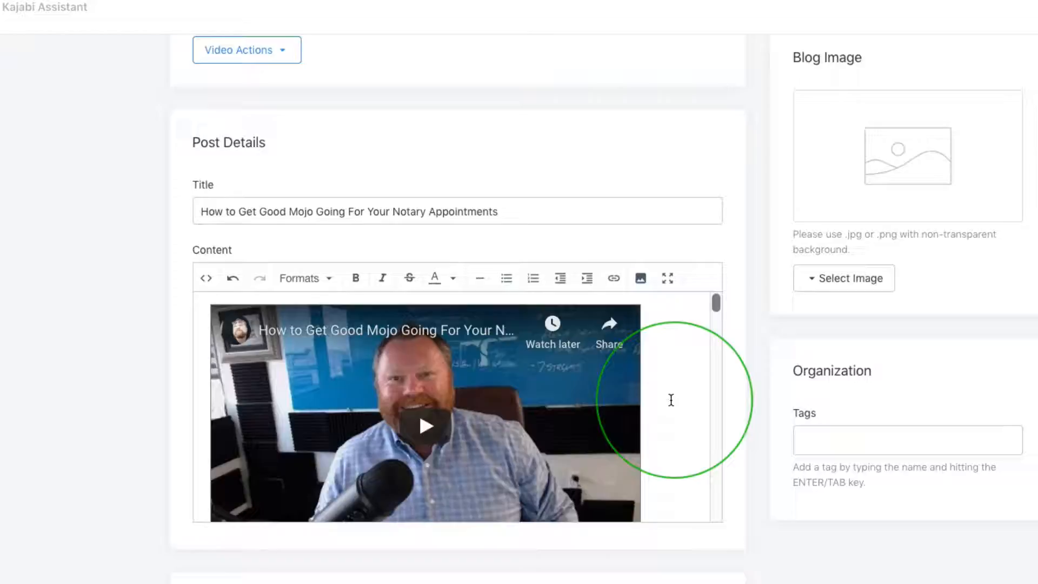
pyautogui.scroll(-3)
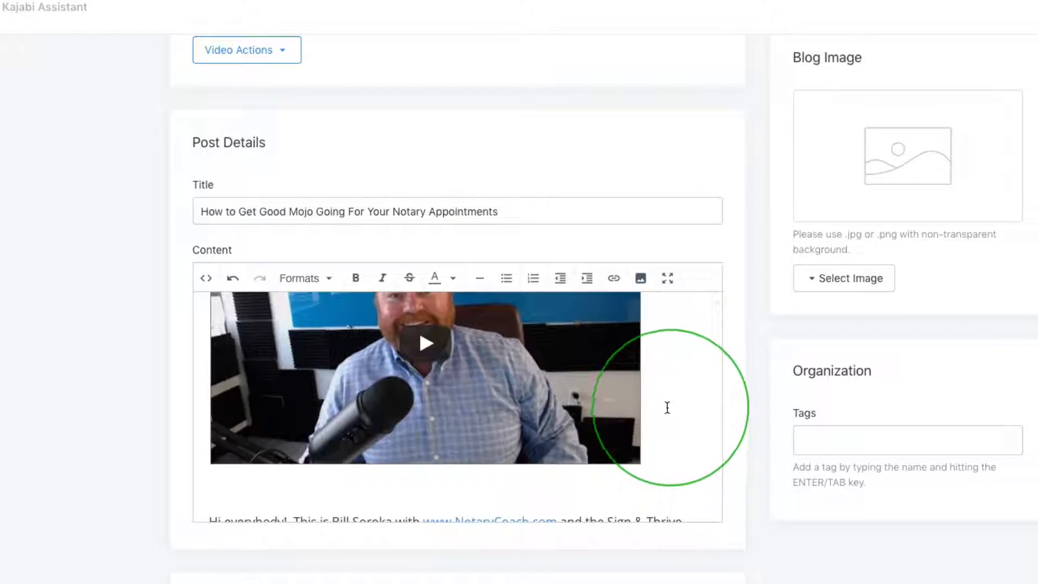
pyautogui.scroll(-3)
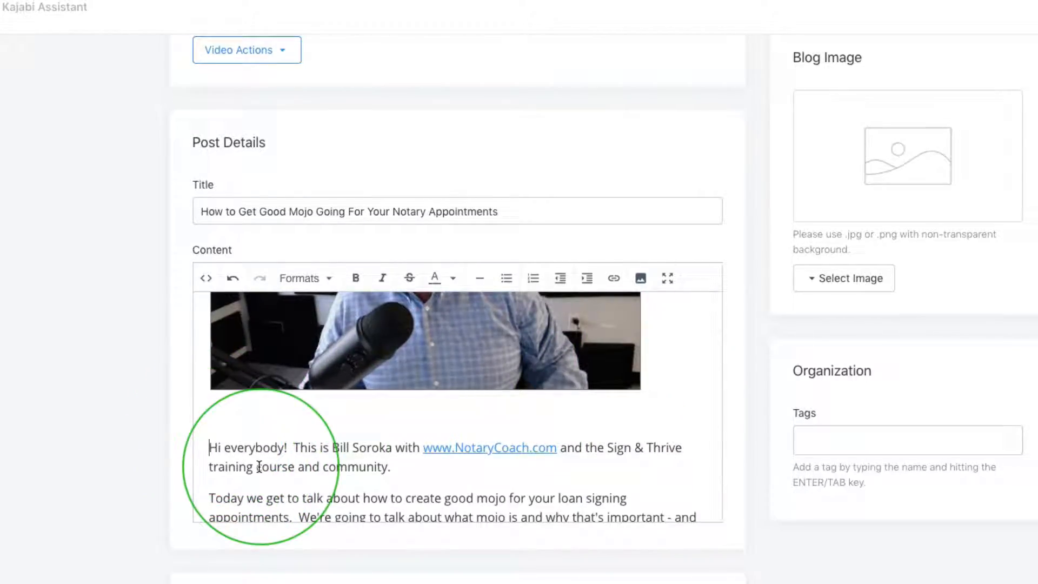
pyautogui.scroll(-3)
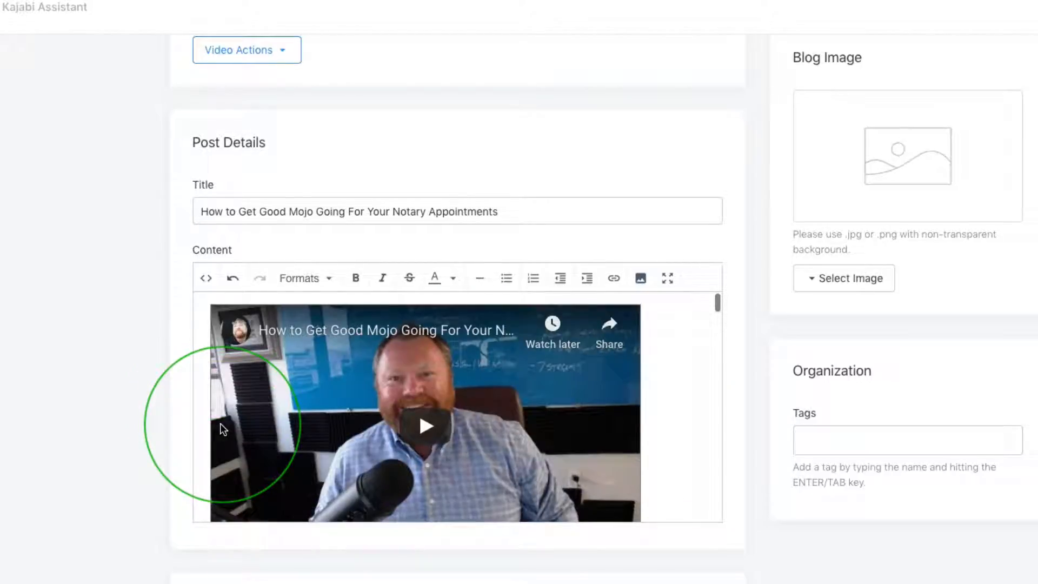
pyautogui.scroll(-3)
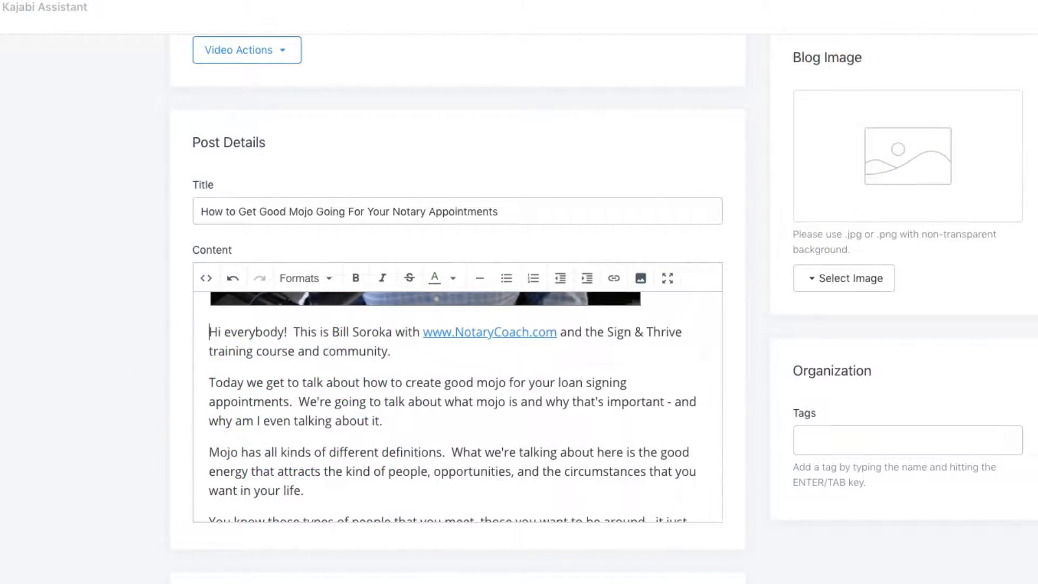
pyautogui.scroll(-3)
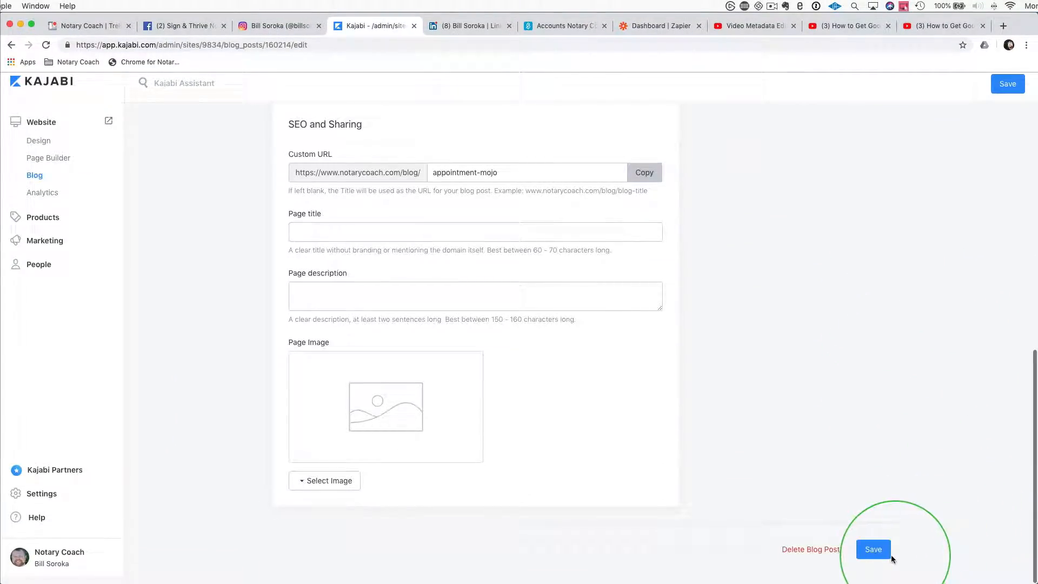
# Step: Save the post, preview it on NotaryCoach.com, and test-play the embedded video
pyautogui.click(873, 548)
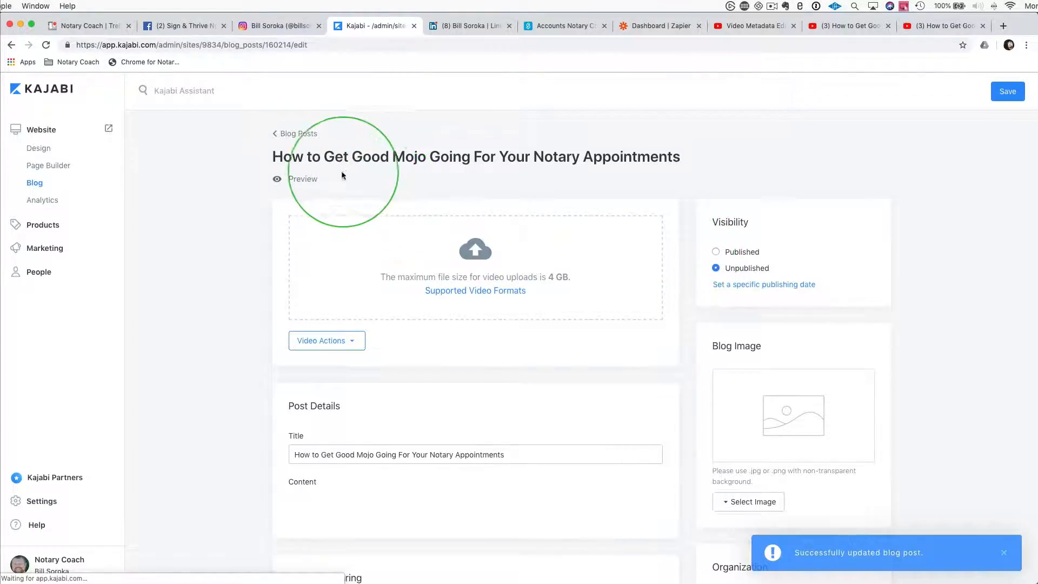
pyautogui.click(303, 179)
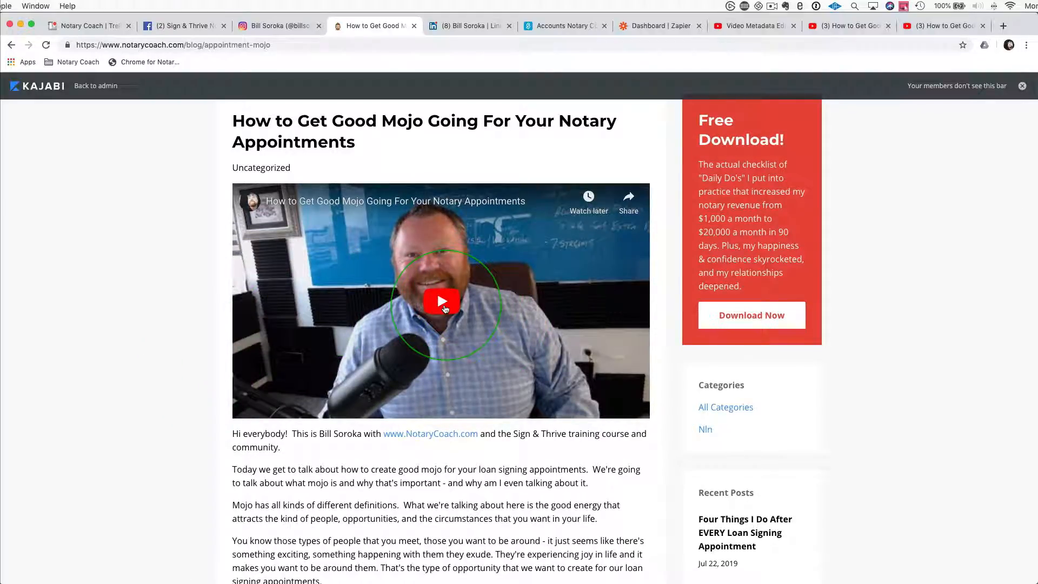
pyautogui.click(441, 301)
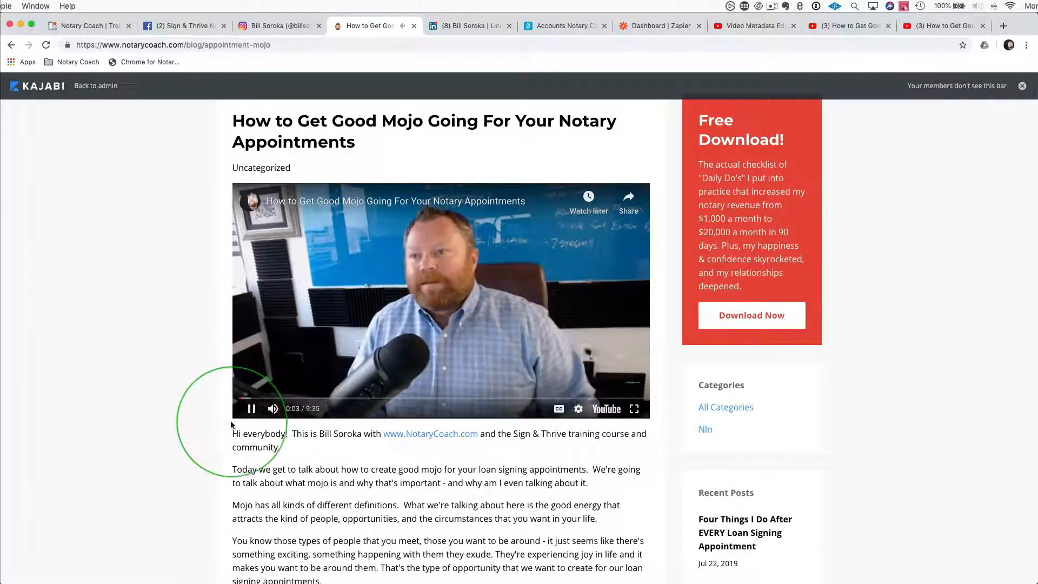
pyautogui.moveTo(252, 408)
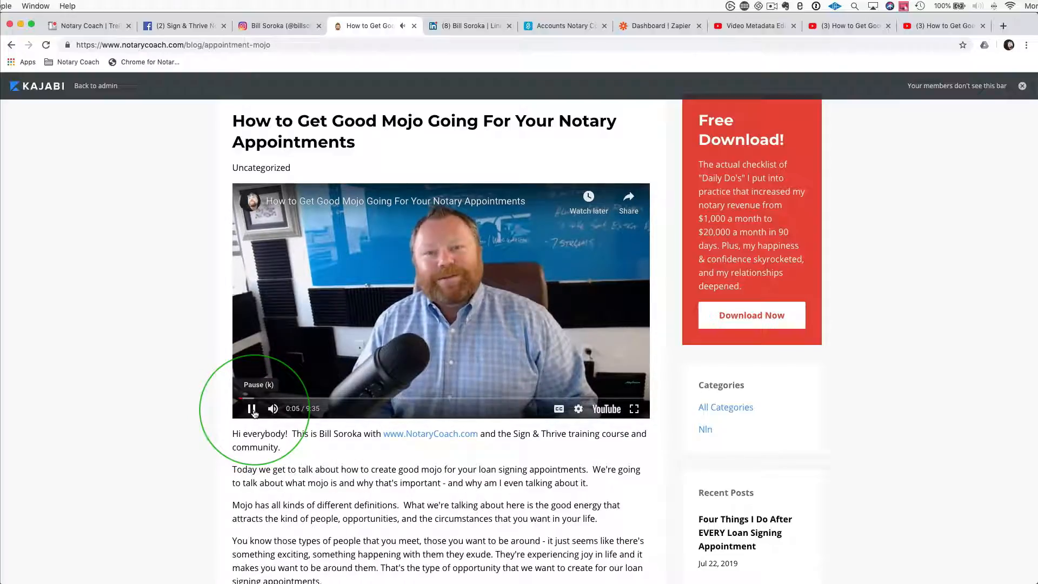
pyautogui.scroll(-3)
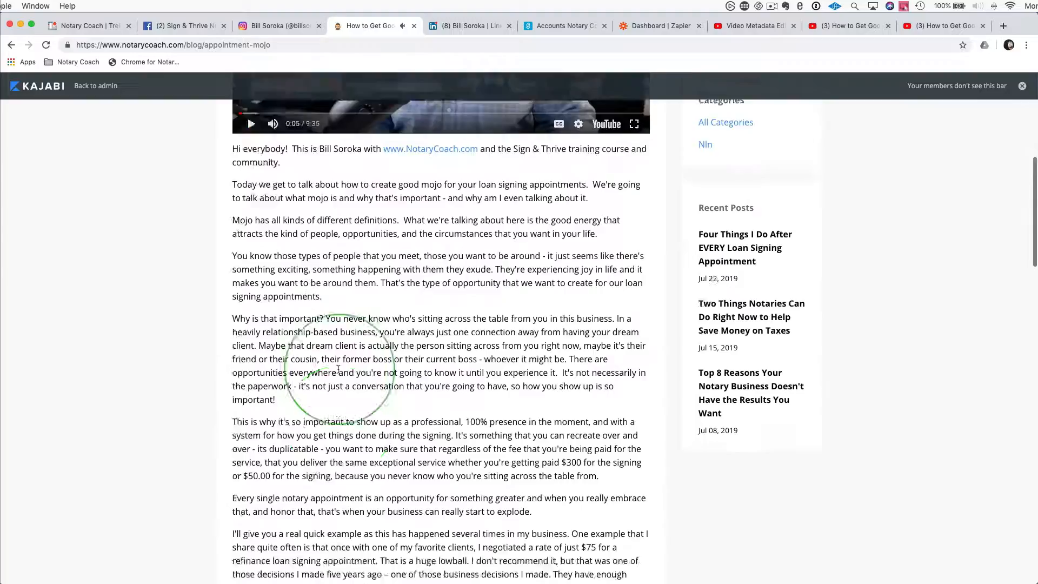
pyautogui.scroll(-3)
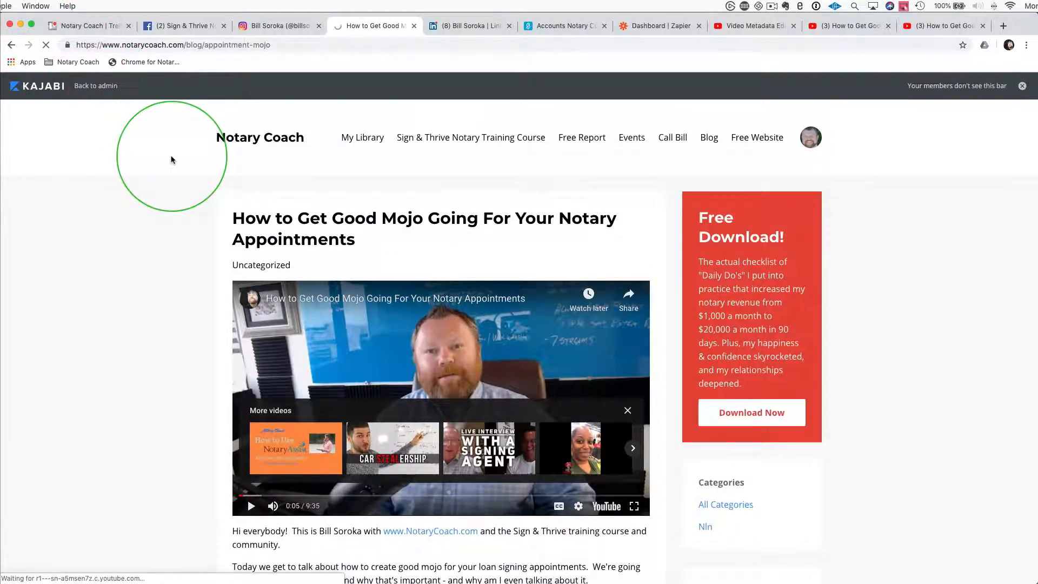
# Step: Back in the editor, enter 'How to Get Good Mojo Going For Your Notary Appointments' as SEO title
pyautogui.click(95, 86)
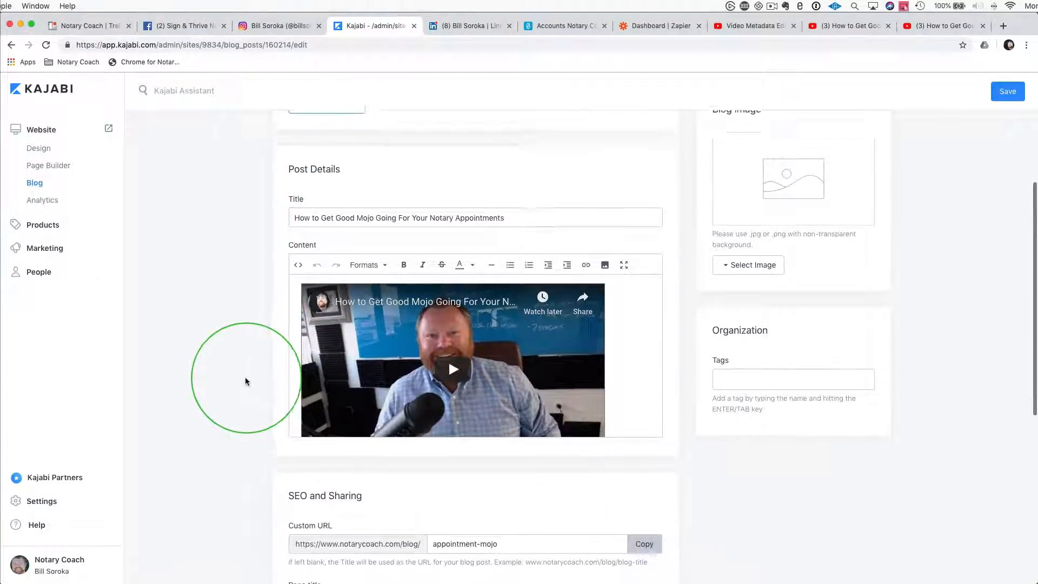
pyautogui.scroll(-3)
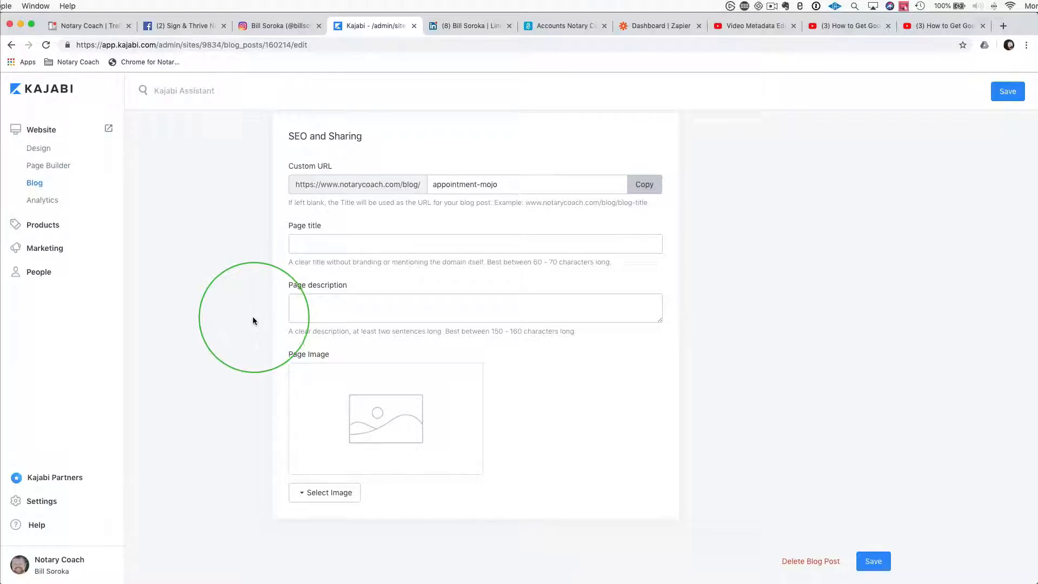
pyautogui.scroll(3)
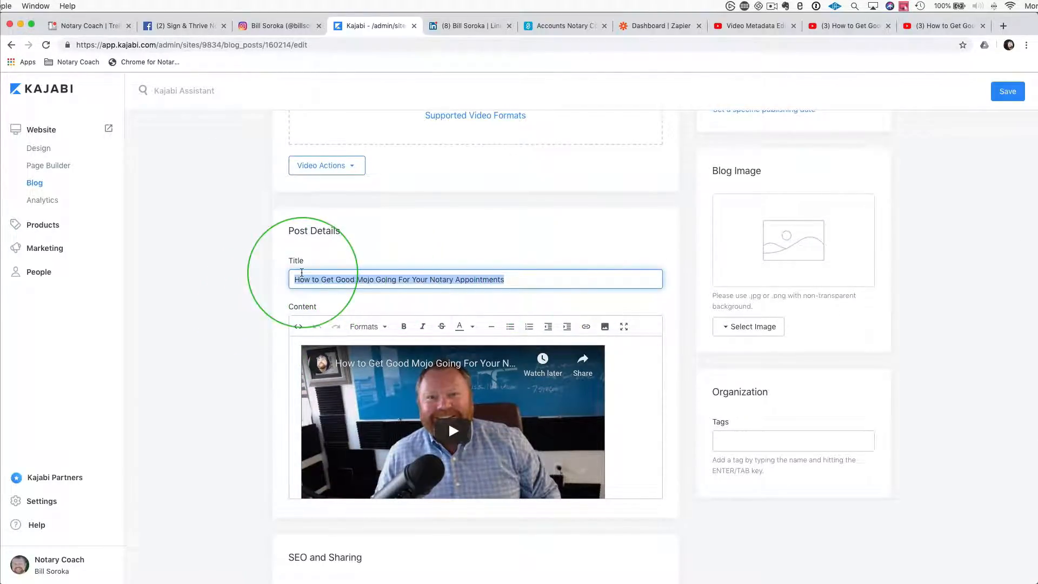
pyautogui.scroll(-3)
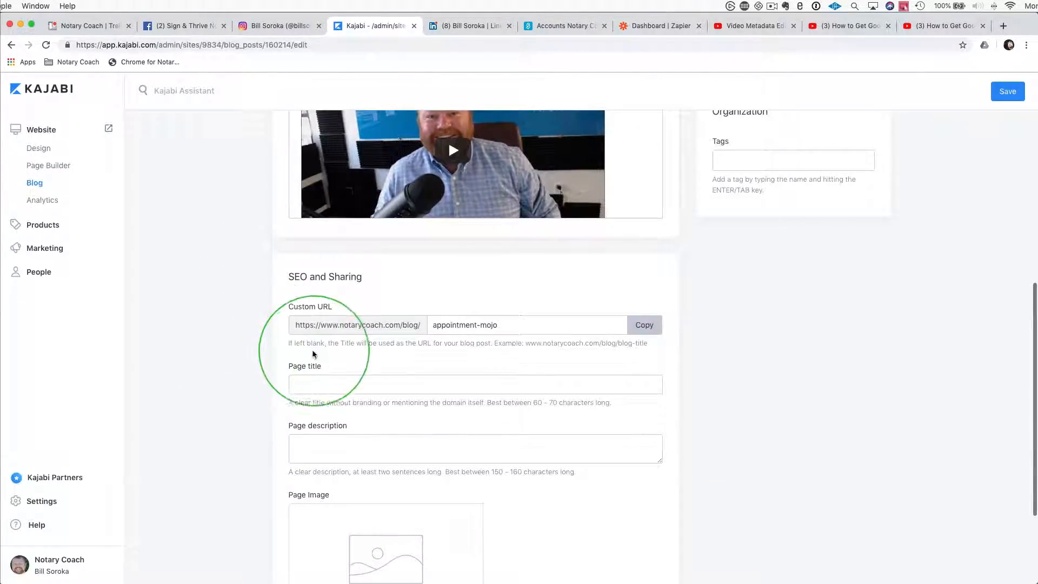
pyautogui.write('How to Get Good Mojo Going For Your Notary Appointments')
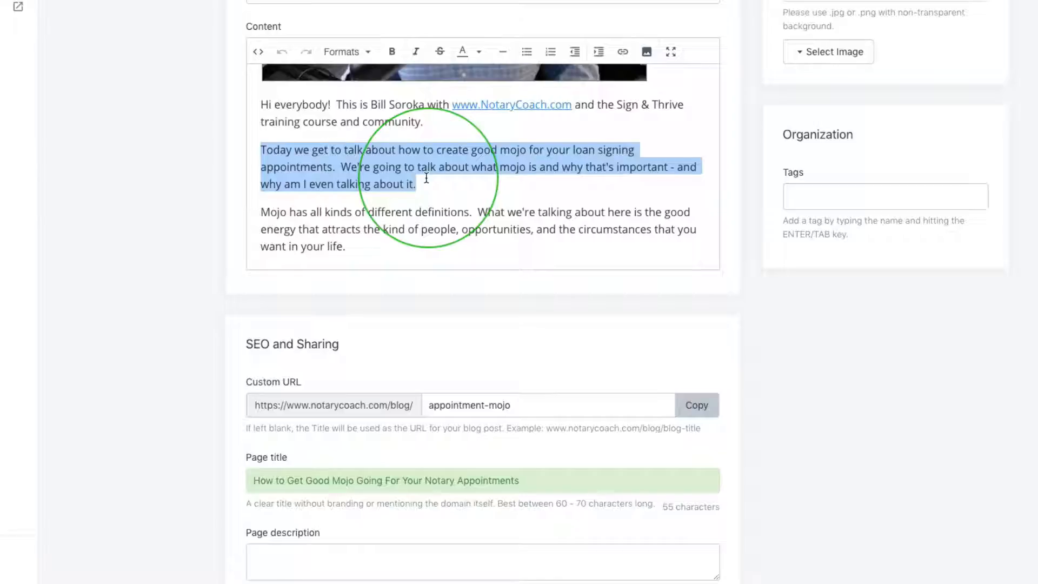
# Step: Fill the SEO page description with a 101-character article line about mojo
pyautogui.scroll(-3)
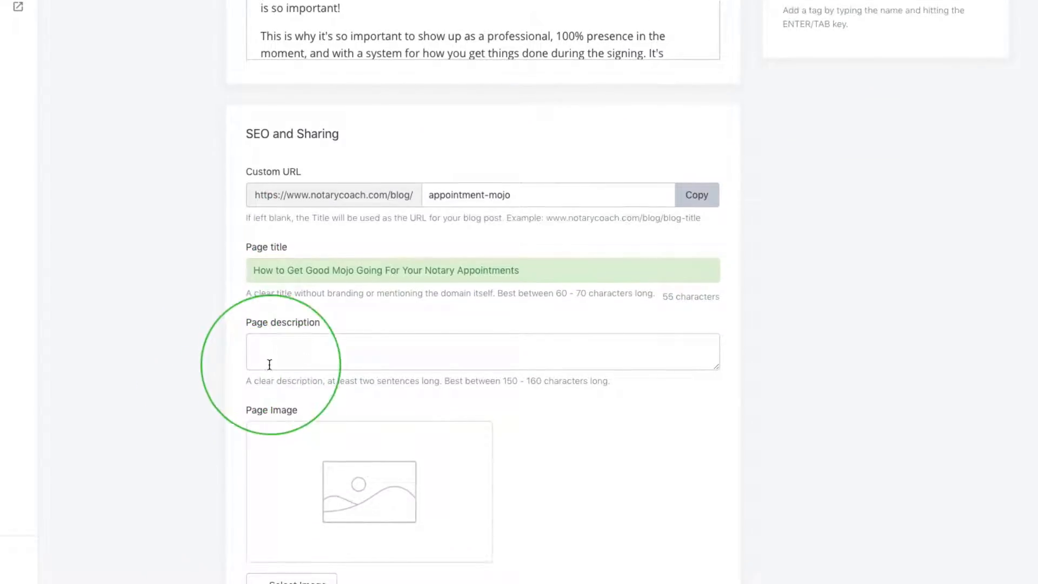
pyautogui.write("Today we get to talk about how to create good mojo for your loan signing appointments.  We're going to talk about what mojo is and why that's important - and why am I even talking about it.")
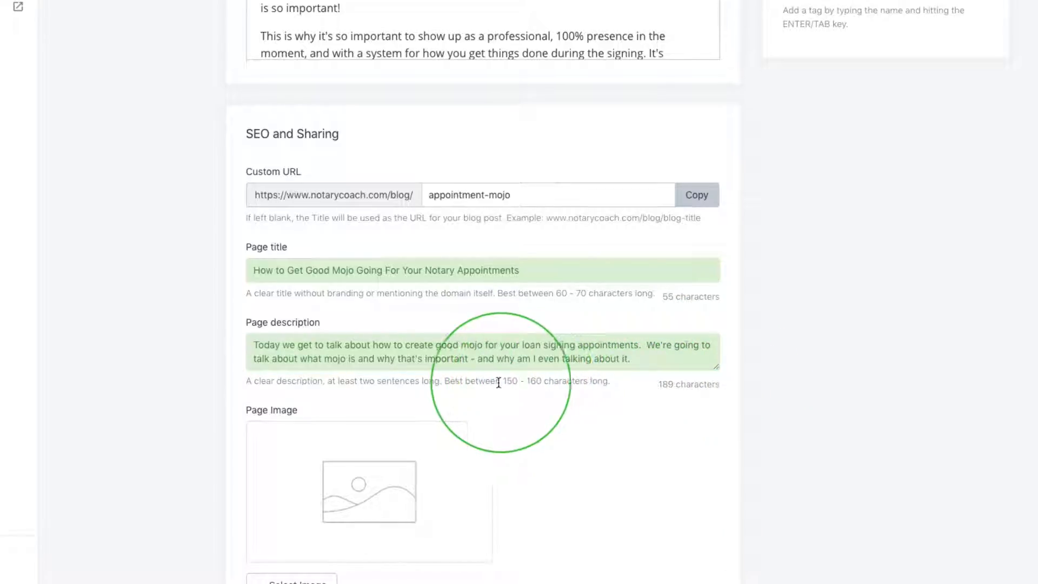
pyautogui.moveTo(510, 383)
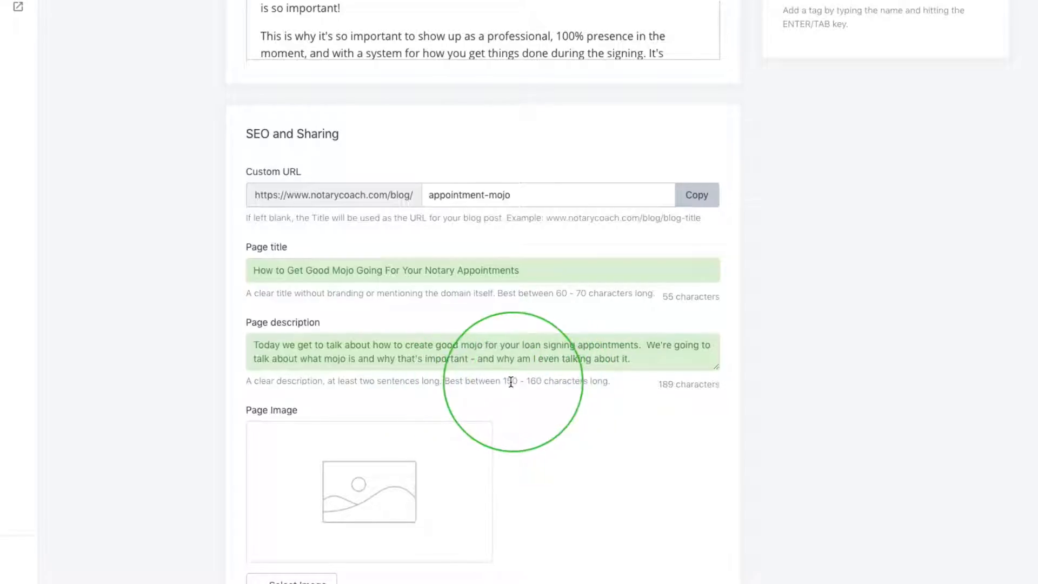
pyautogui.moveTo(652, 345)
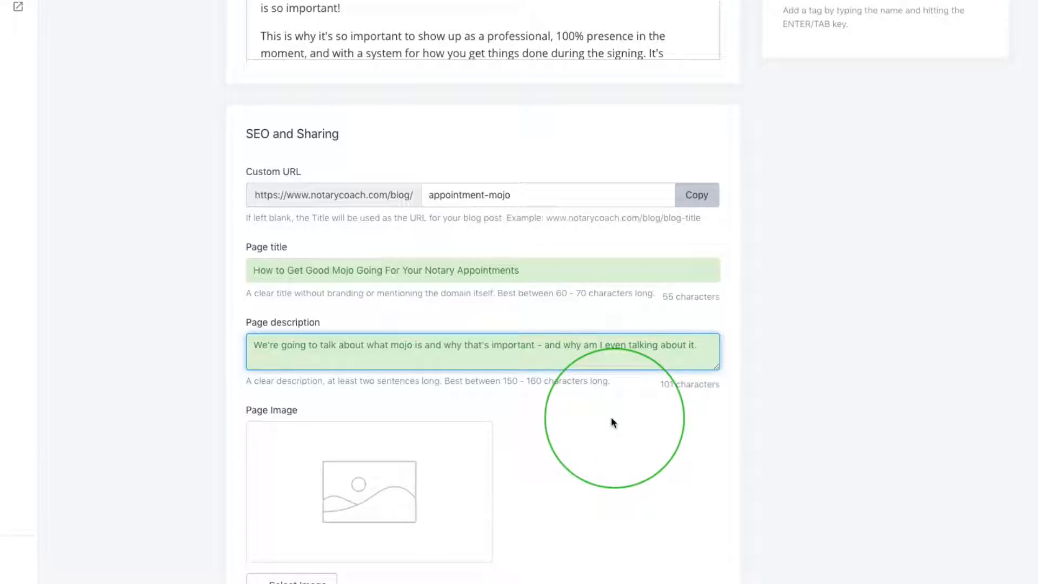
pyautogui.scroll(3)
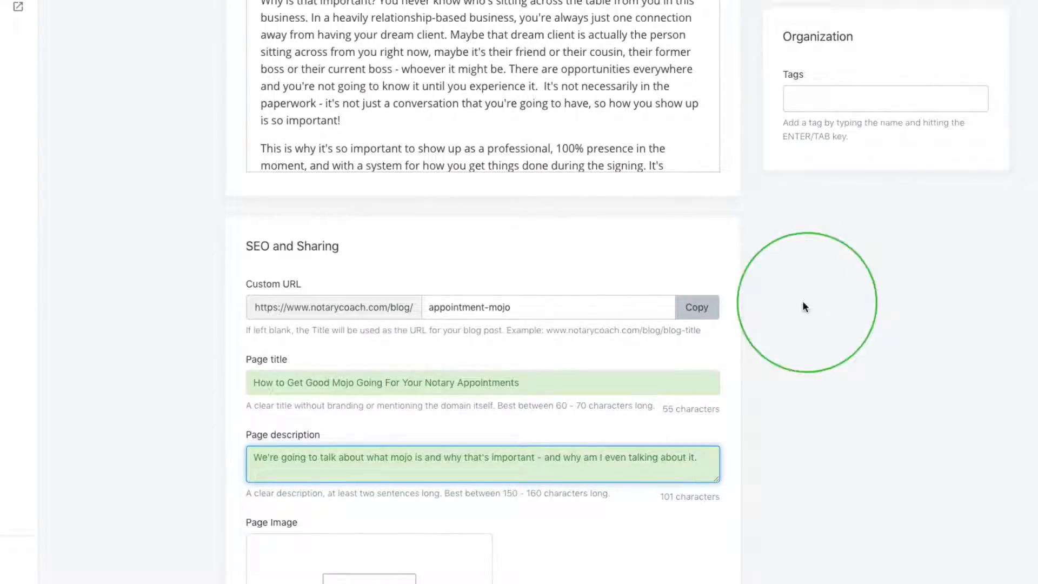
# Step: Review the SEO title, description and appointment-mojo URL before saving
pyautogui.scroll(-3)
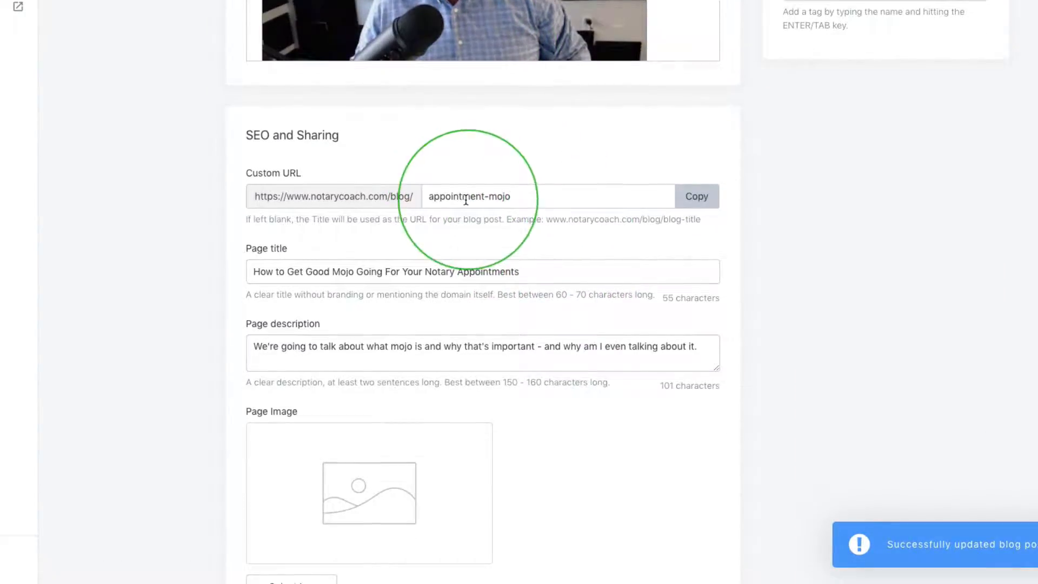
pyautogui.scroll(3)
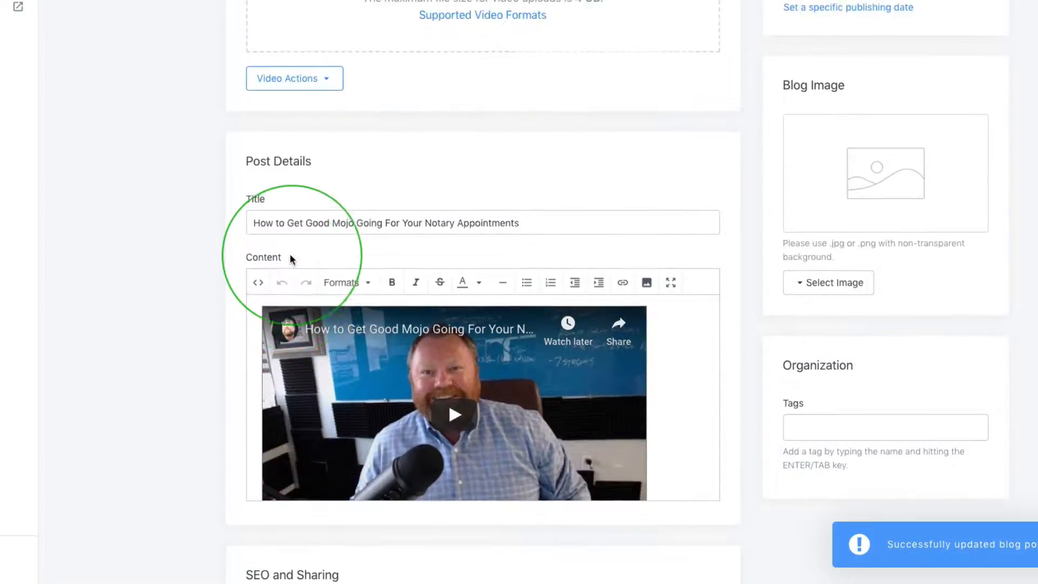
pyautogui.scroll(-3)
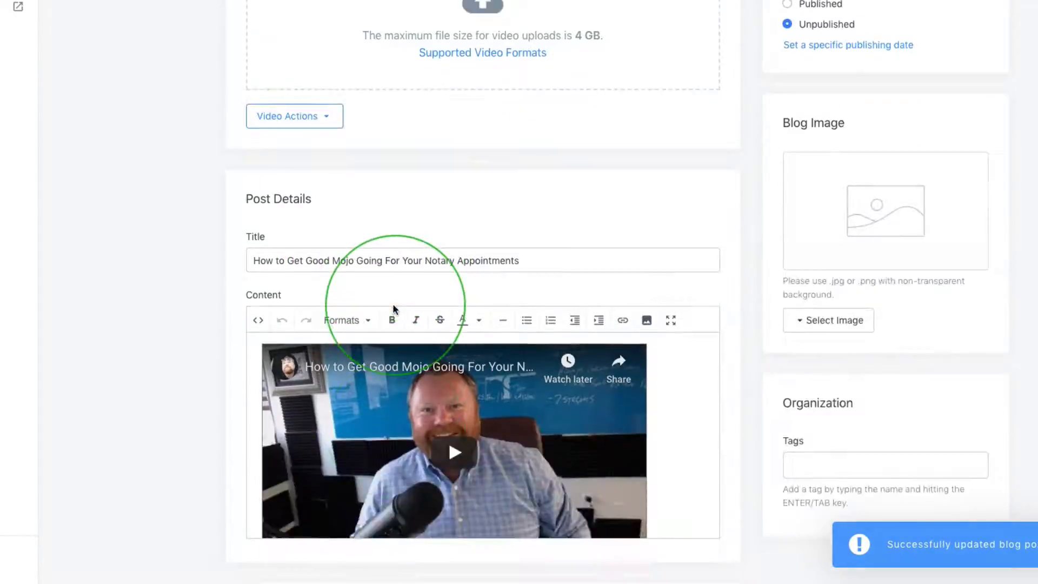
pyautogui.scroll(-3)
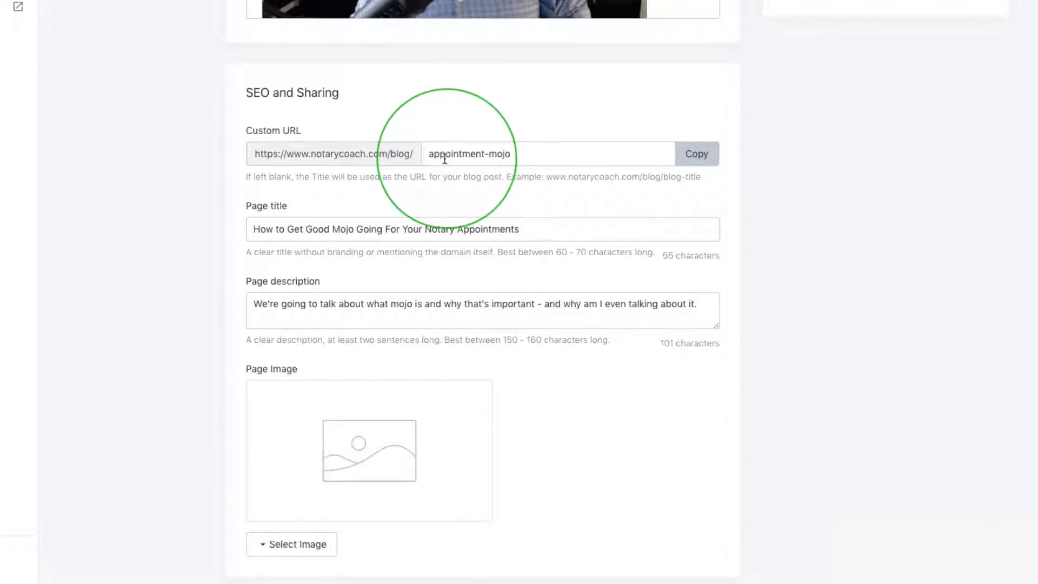
pyautogui.moveTo(425, 115)
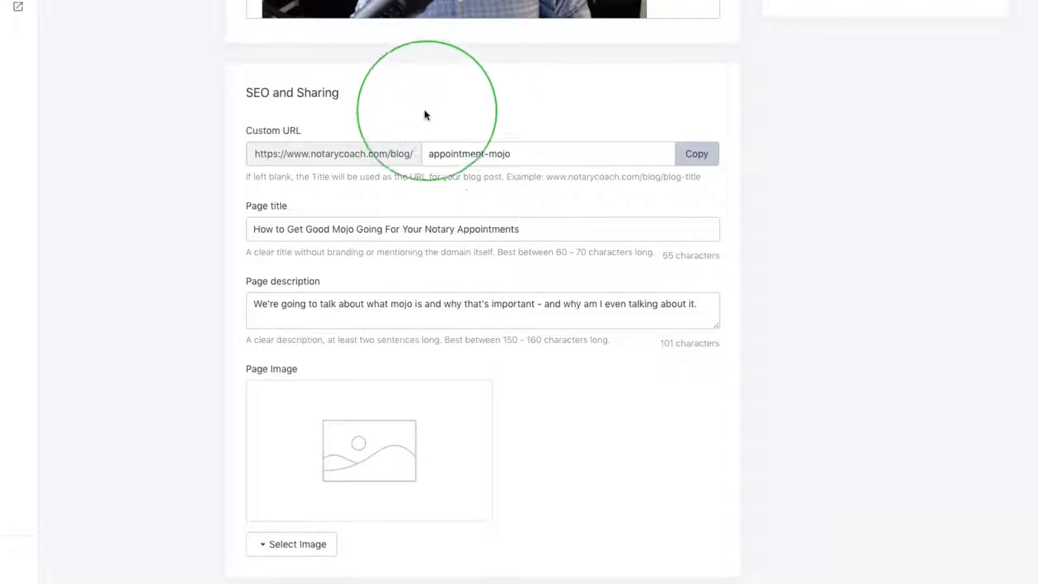
pyautogui.moveTo(328, 138)
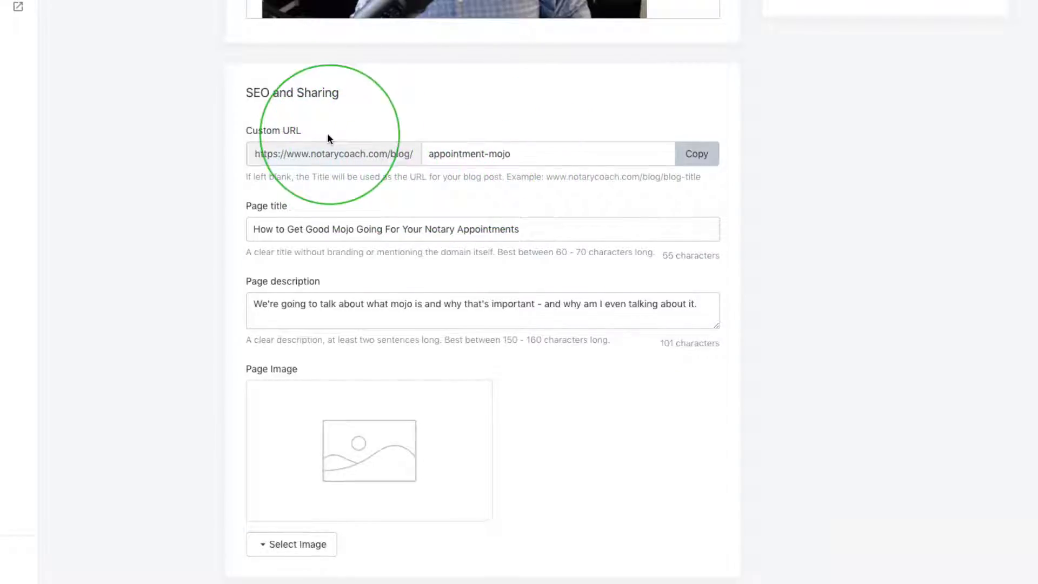
pyautogui.moveTo(447, 172)
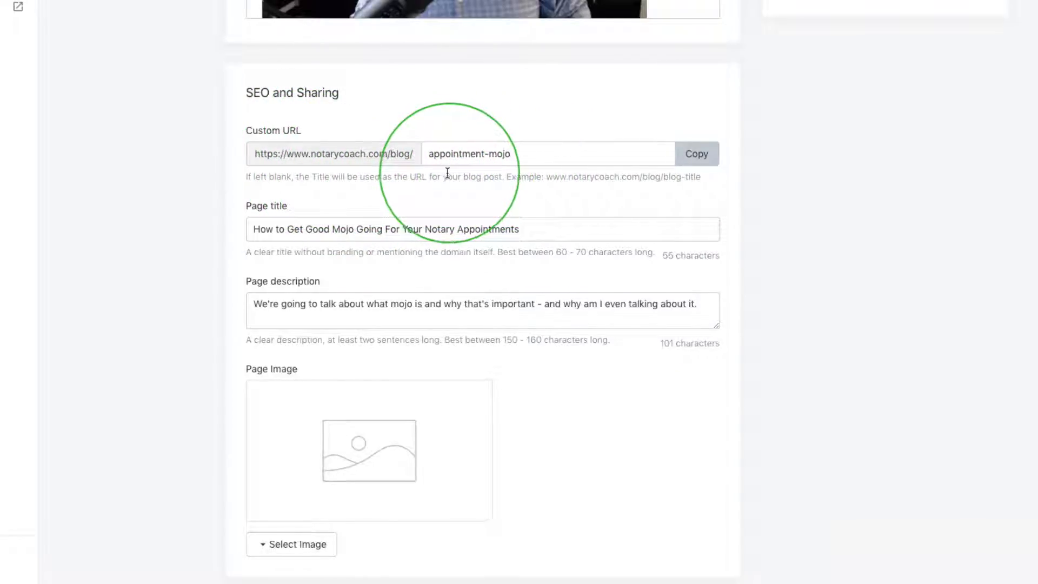
pyautogui.scroll(-3)
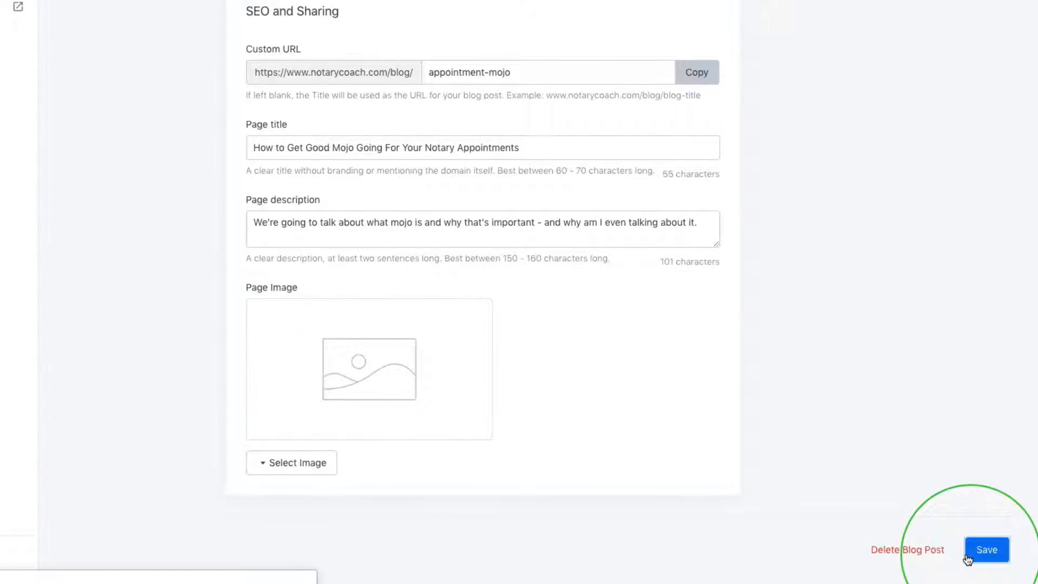
# Step: Save the post, check the embedded video, and open the live preview
pyautogui.click(986, 549)
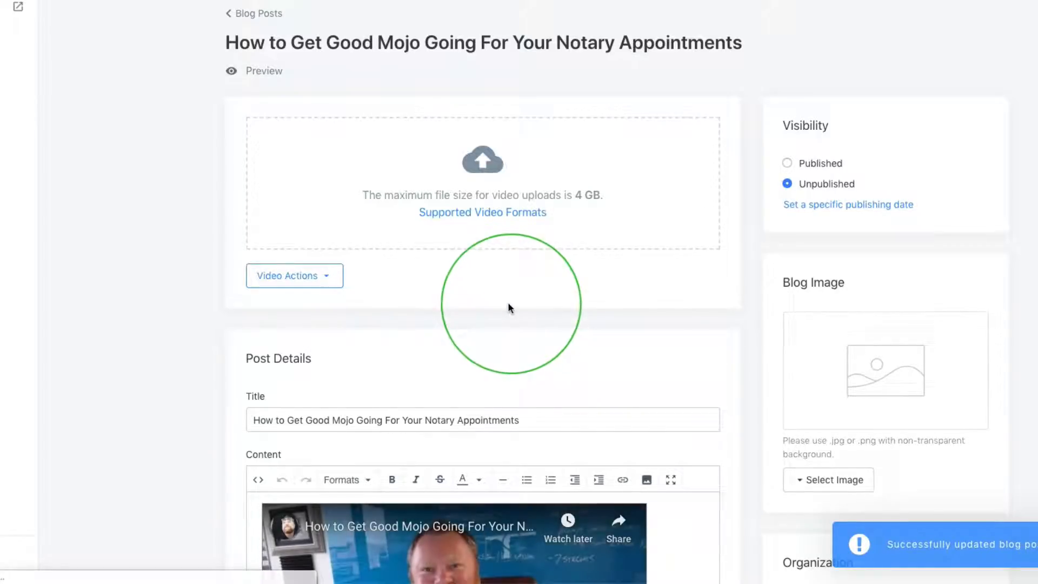
pyautogui.scroll(-3)
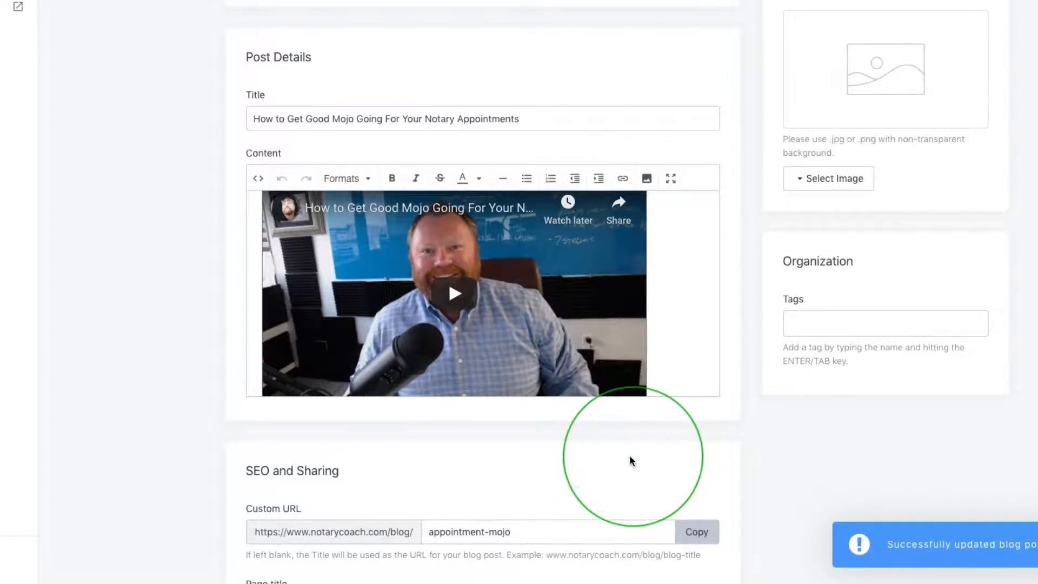
pyautogui.moveTo(584, 395)
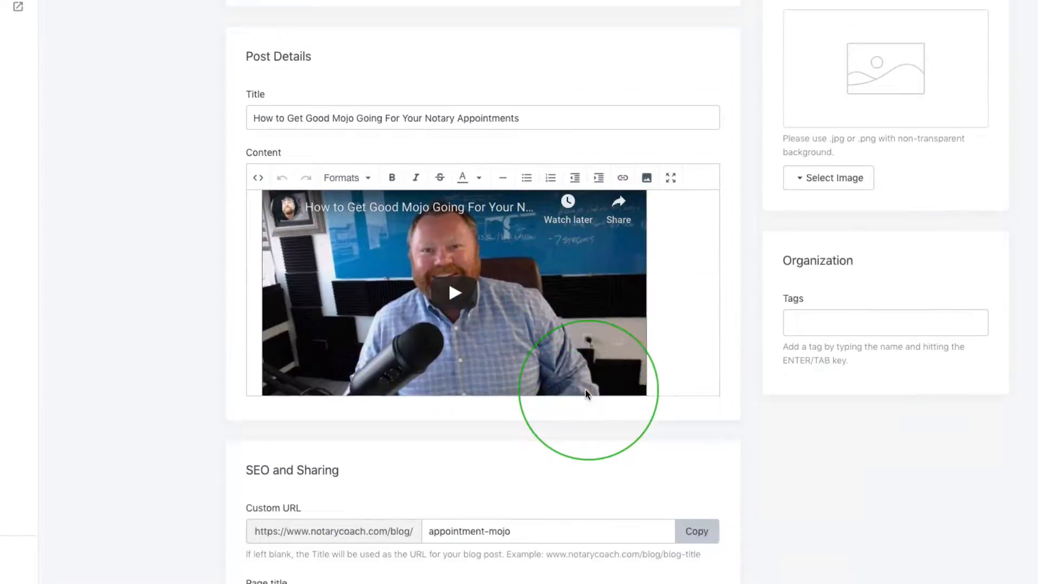
pyautogui.scroll(-3)
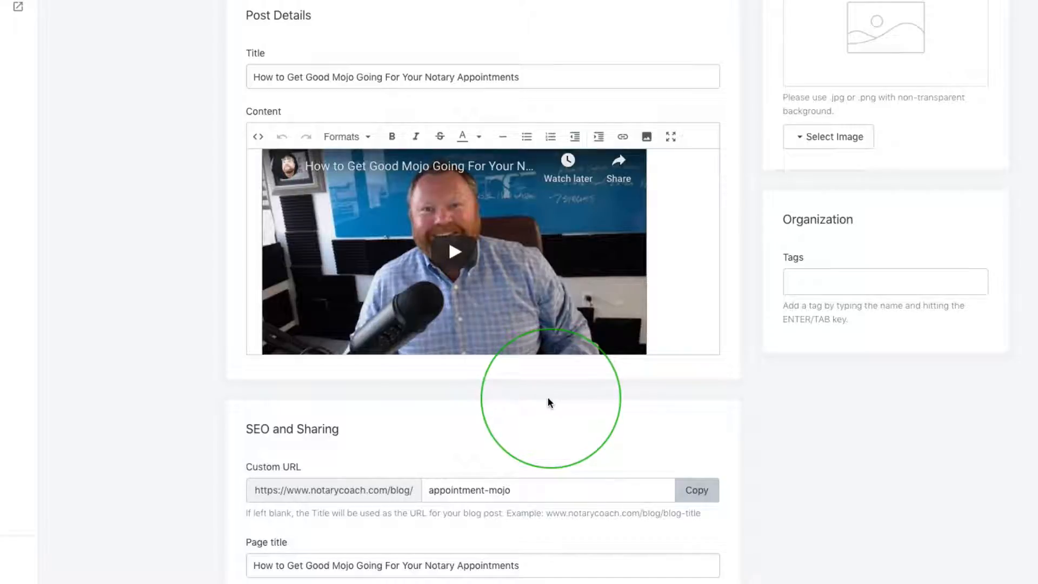
pyautogui.moveTo(516, 292)
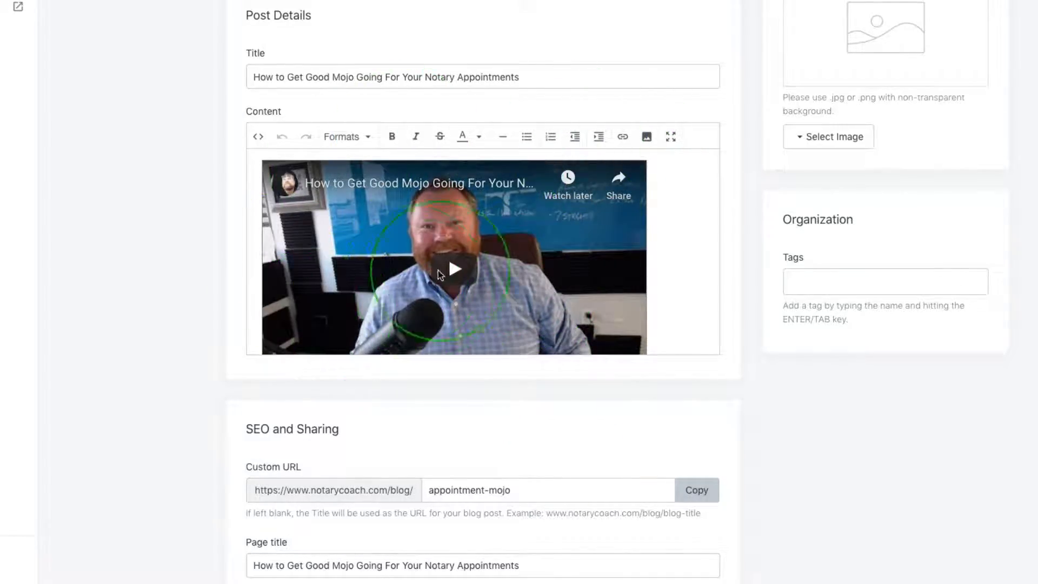
pyautogui.scroll(3)
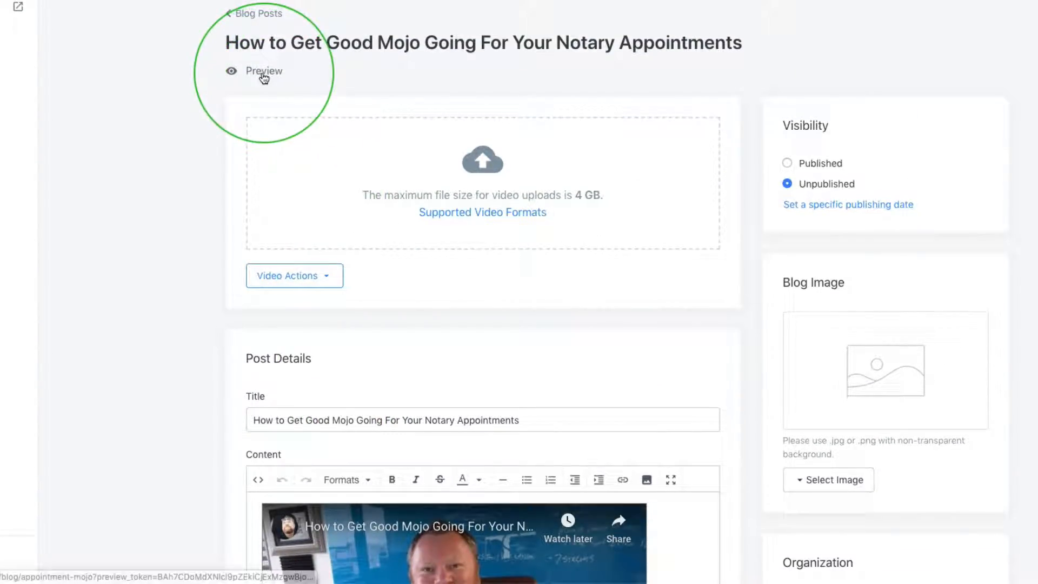
pyautogui.click(263, 71)
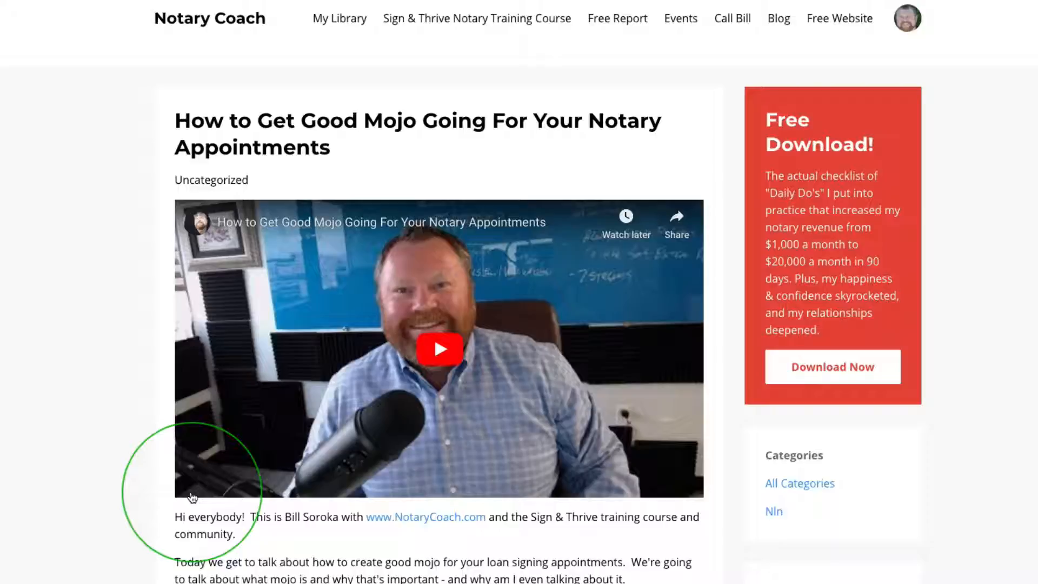
pyautogui.moveTo(86, 188)
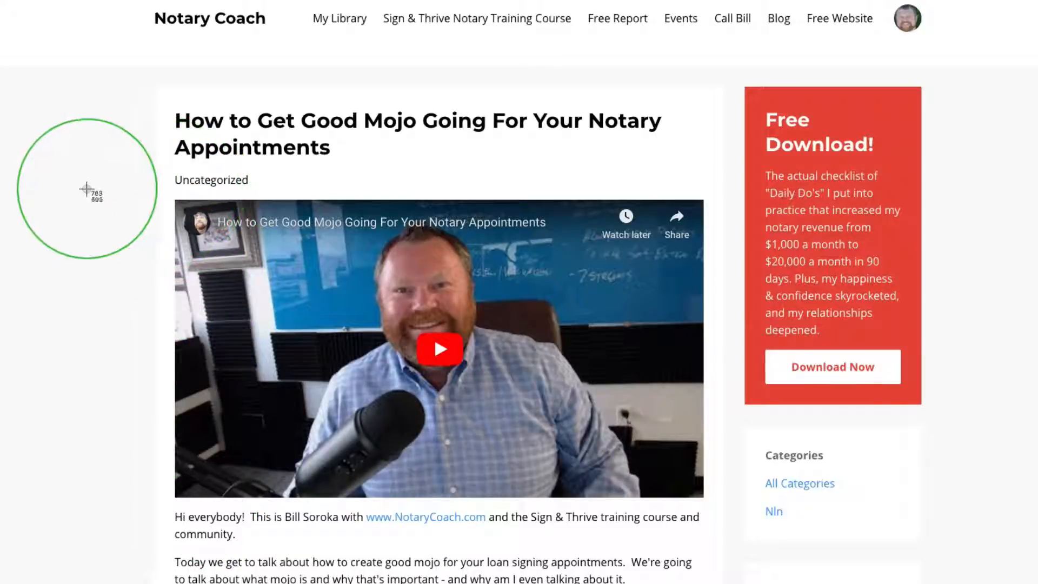
pyautogui.moveTo(205, 218)
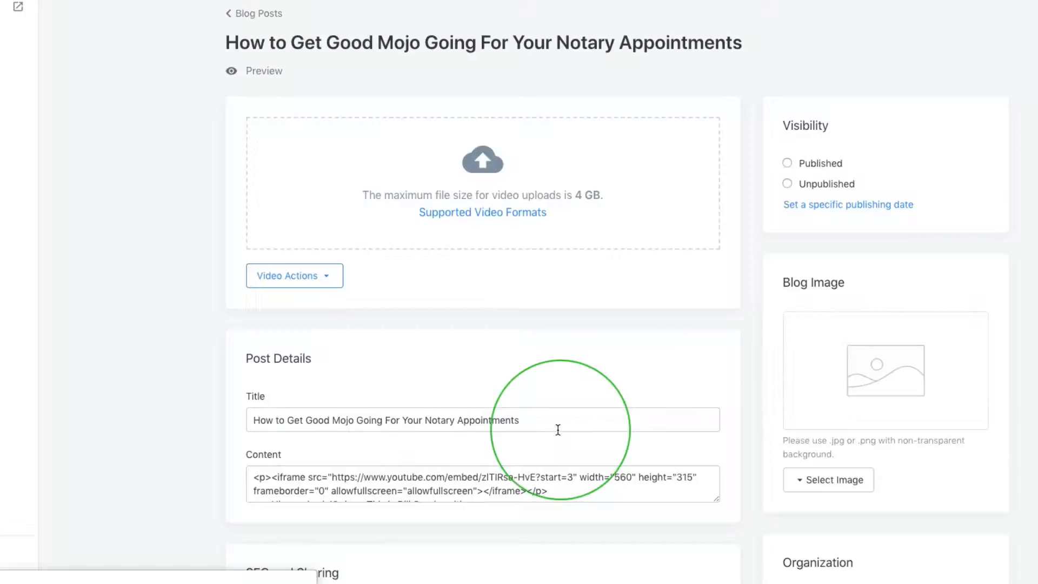
# Step: Upload the Mojo video screenshot as the SEO page image and save the post
pyautogui.scroll(-3)
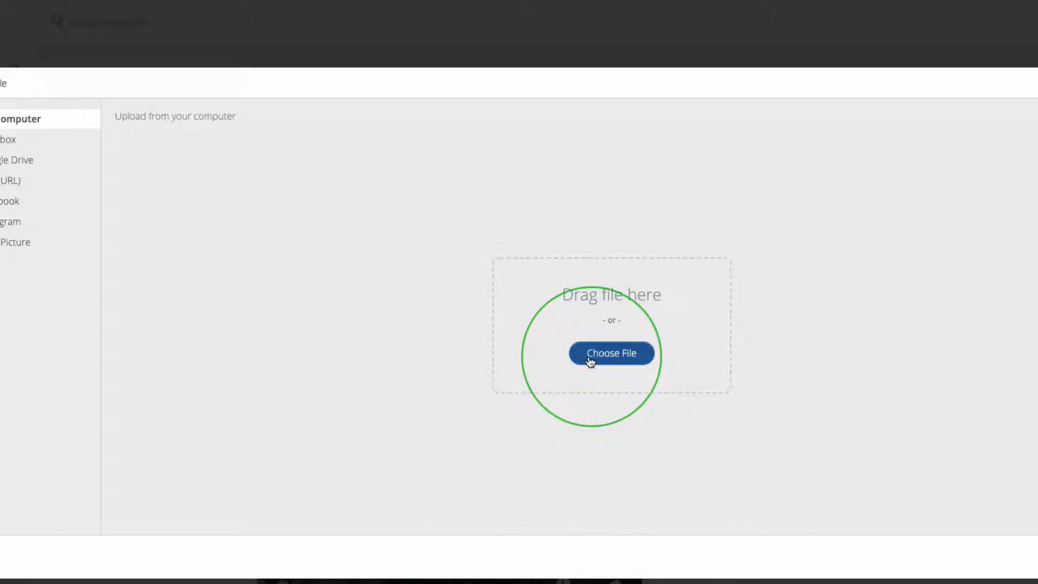
pyautogui.click(611, 353)
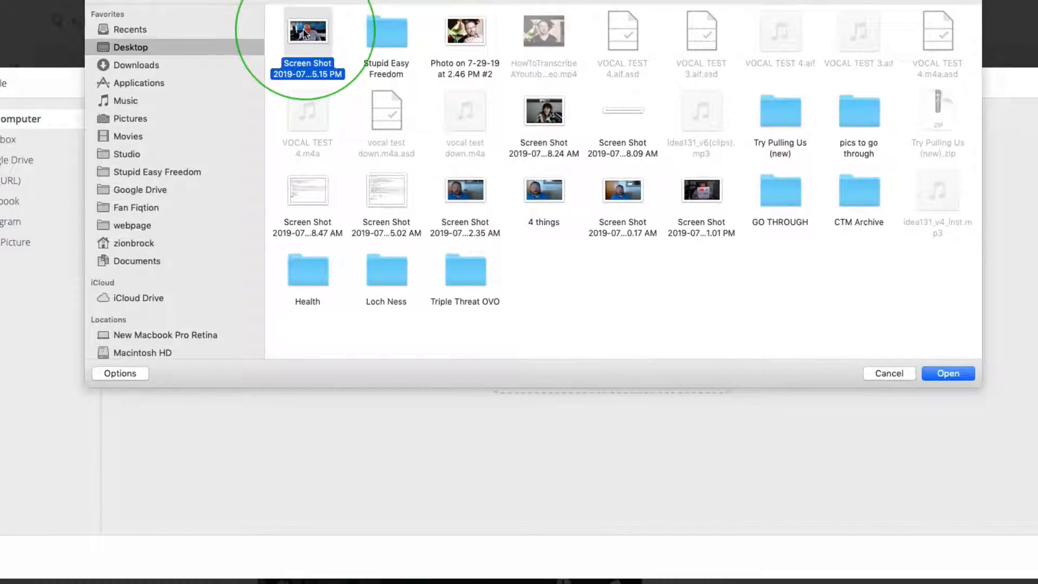
pyautogui.click(946, 373)
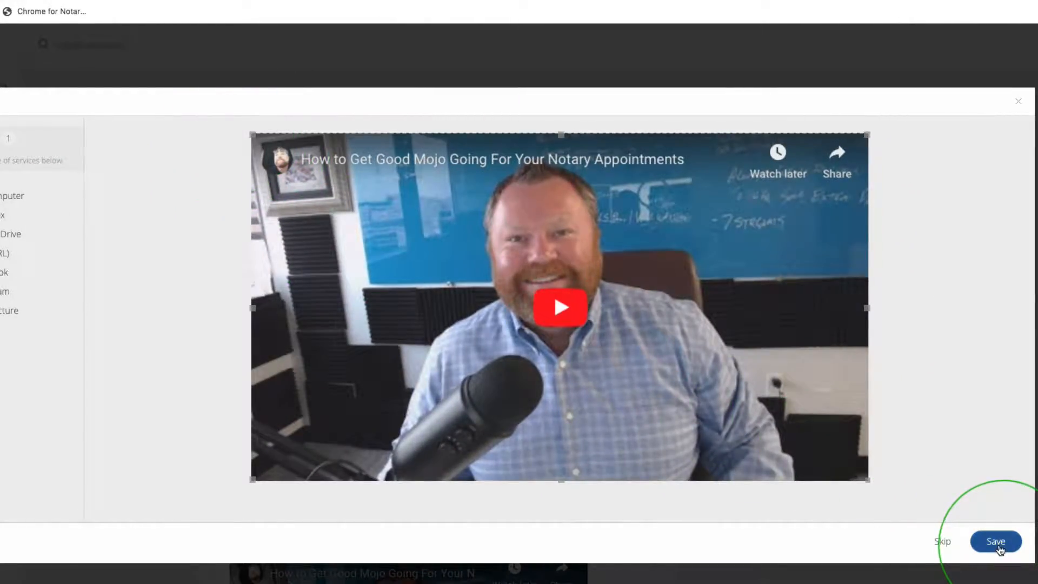
pyautogui.click(995, 541)
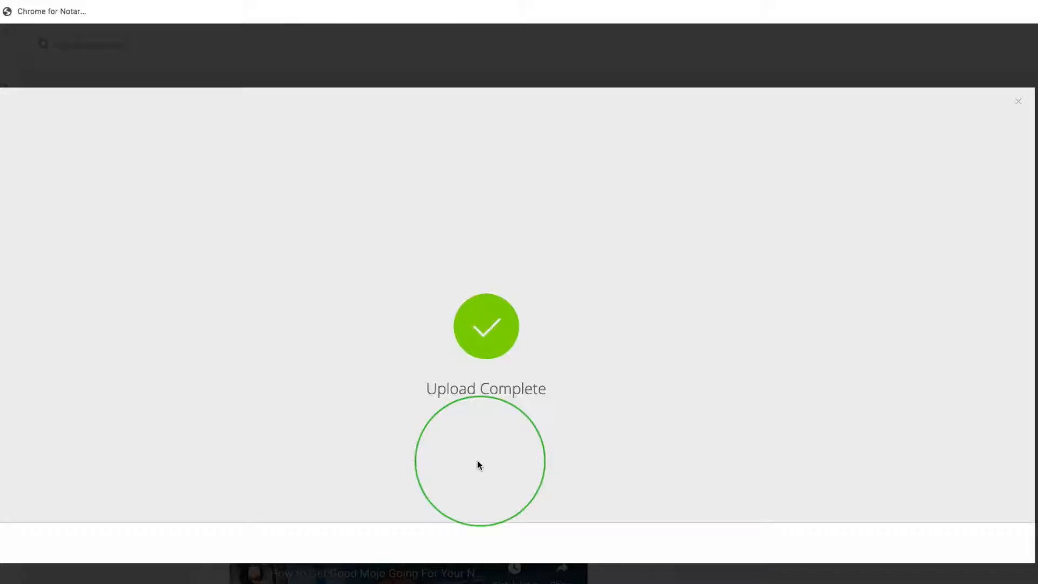
pyautogui.click(1018, 101)
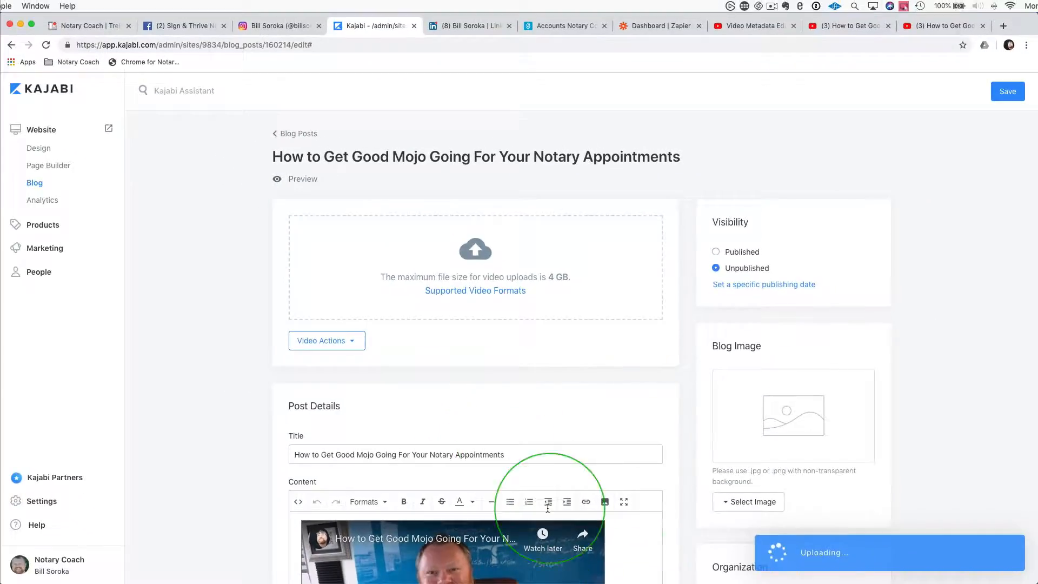
pyautogui.moveTo(831, 563)
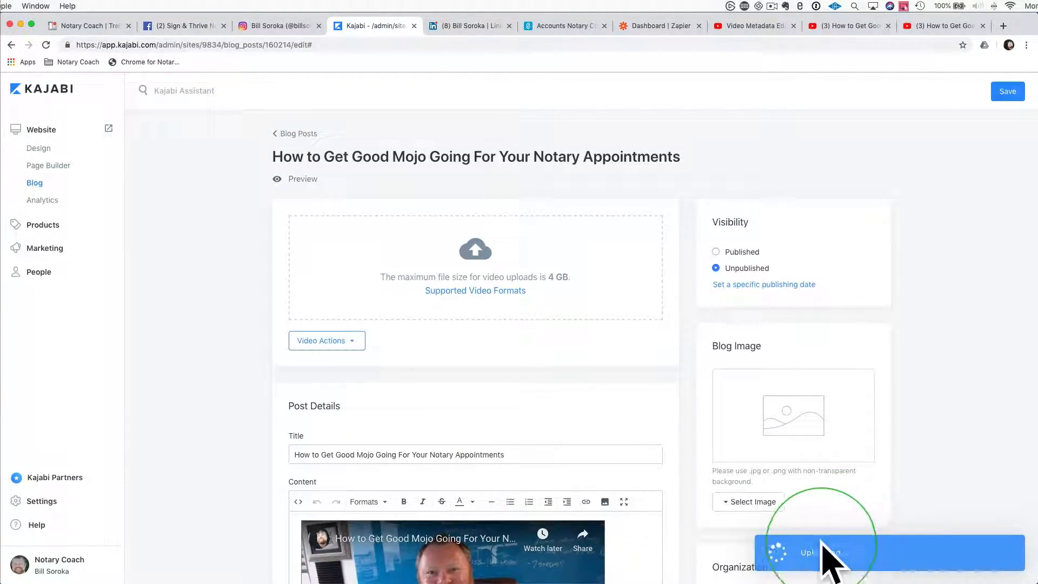
pyautogui.scroll(-3)
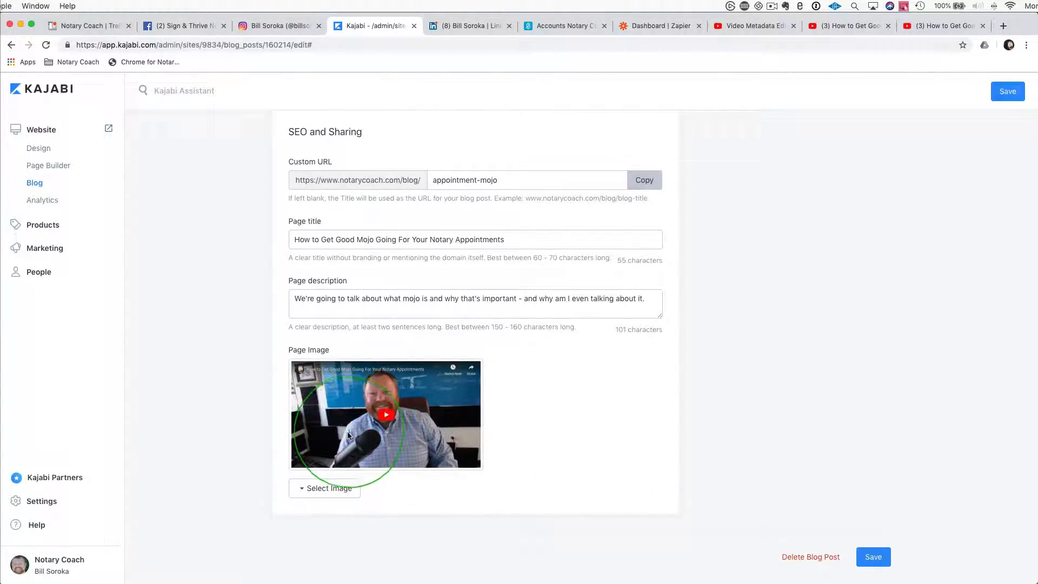
pyautogui.moveTo(460, 457)
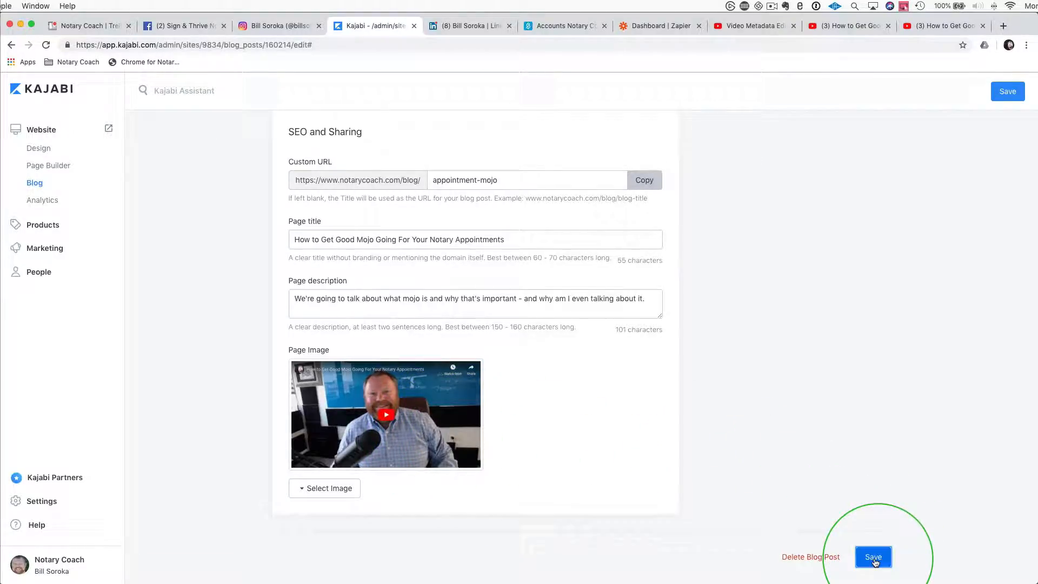
pyautogui.click(873, 557)
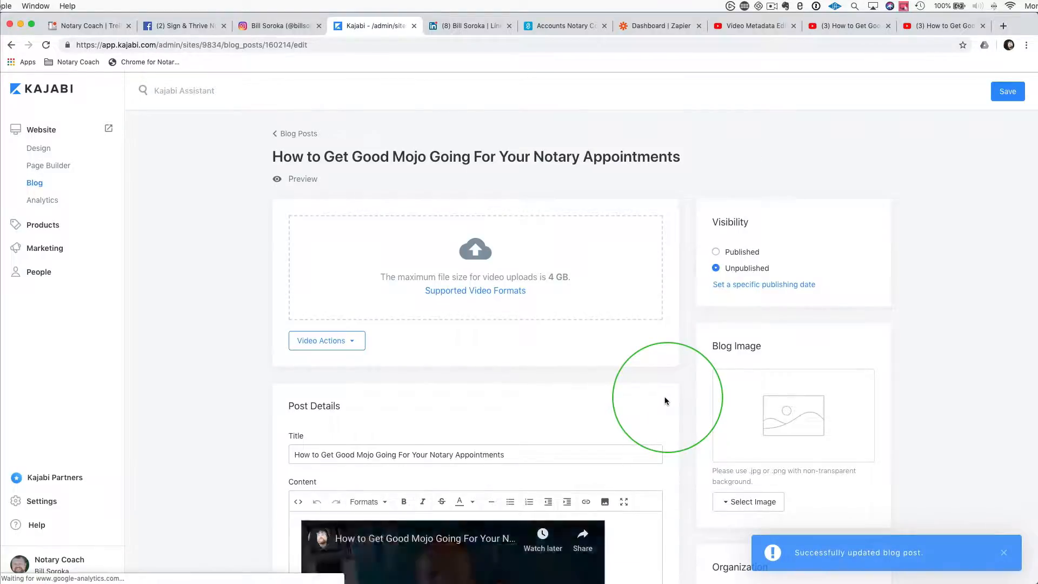
# Step: Set the post's visibility to Published as of 07/29/2019 04:46 PM and save
pyautogui.scroll(-3)
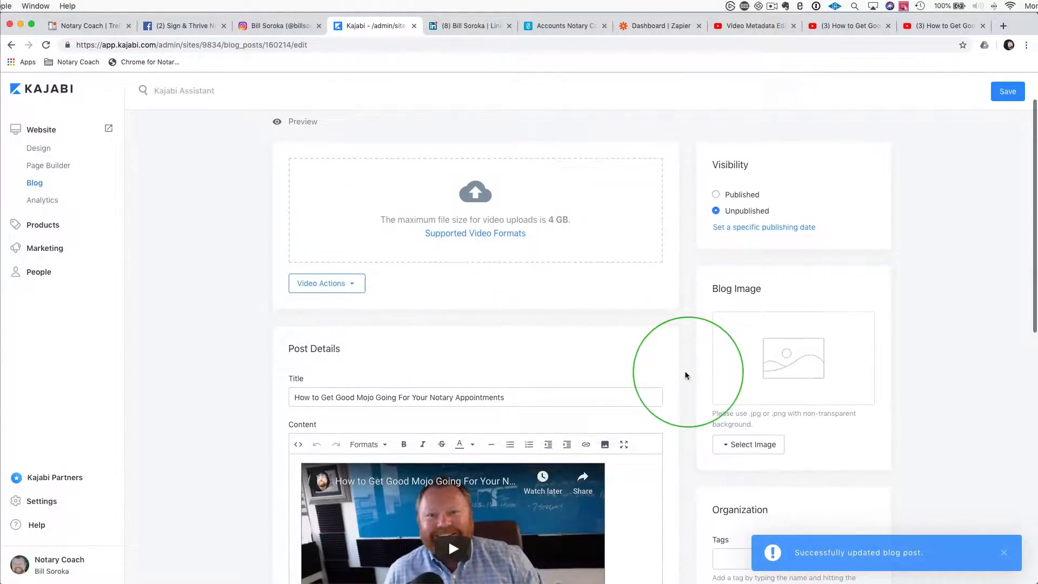
pyautogui.click(716, 194)
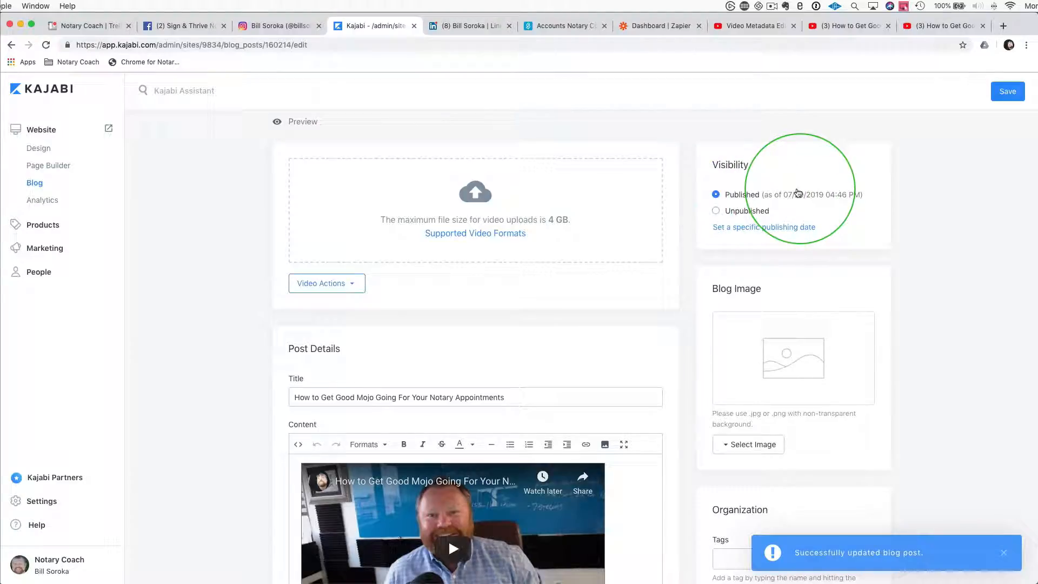
pyautogui.moveTo(708, 277)
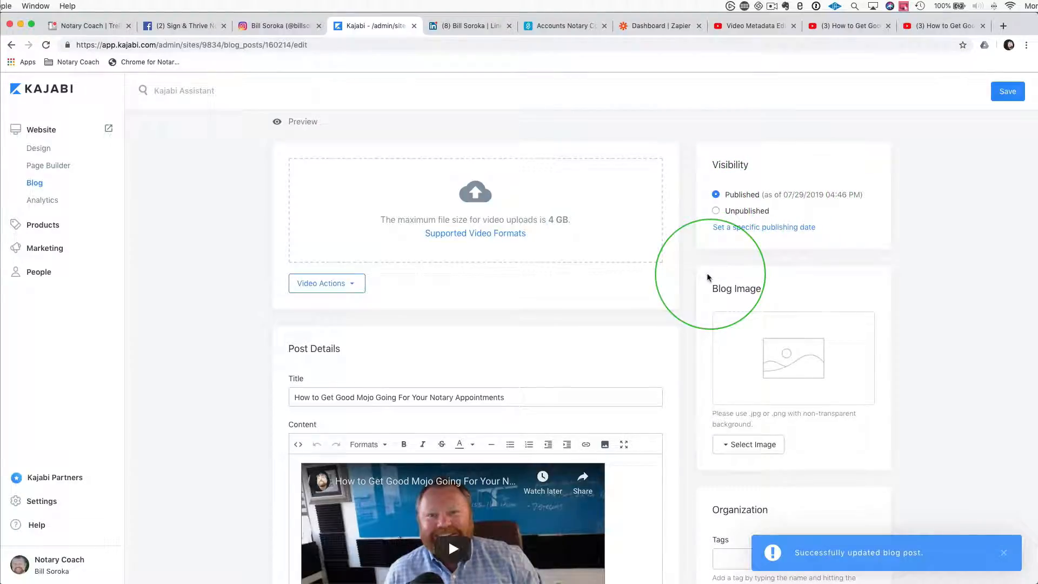
pyautogui.scroll(-3)
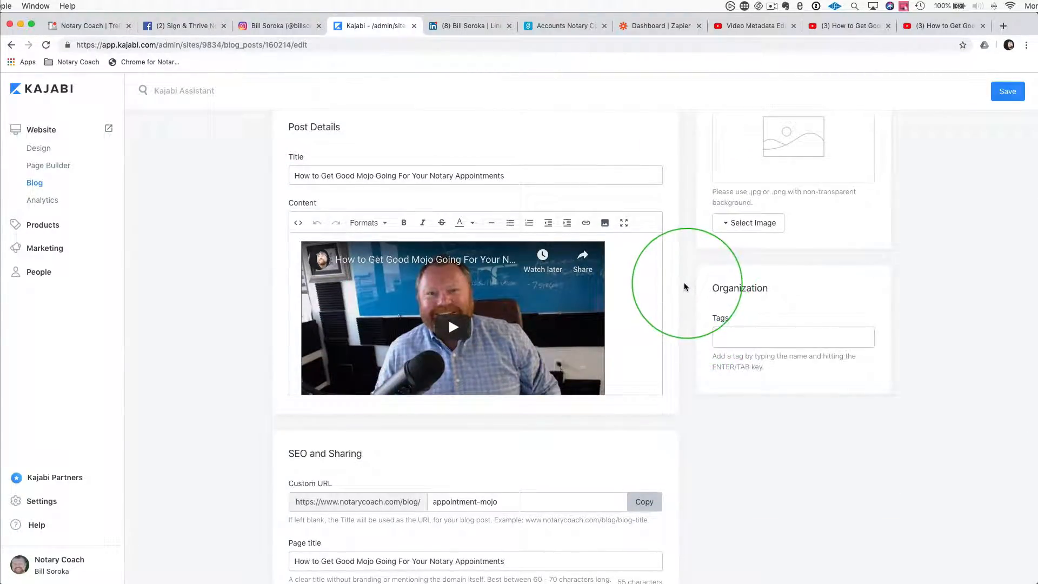
pyautogui.scroll(-3)
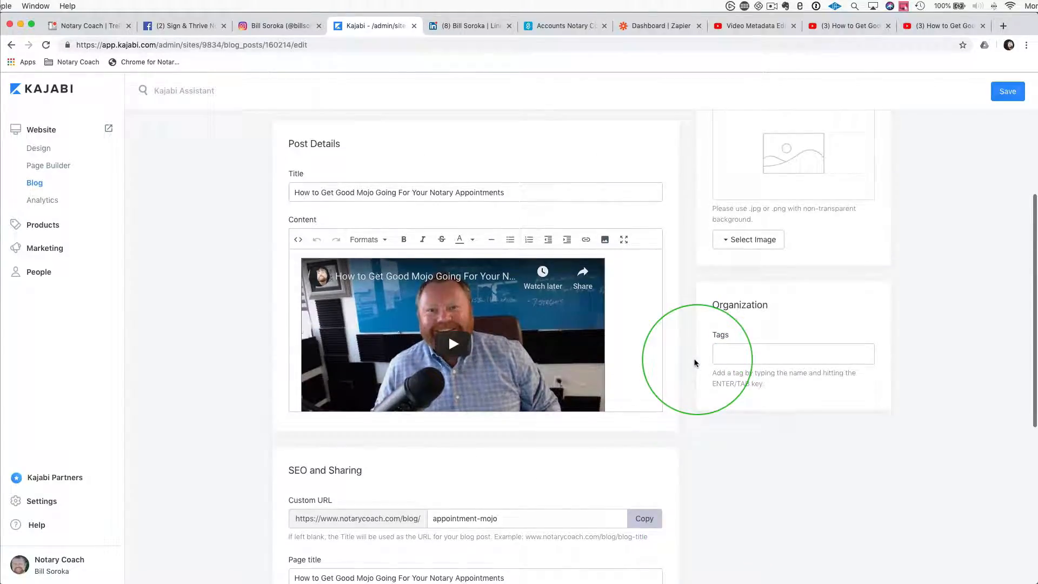
pyautogui.scroll(-3)
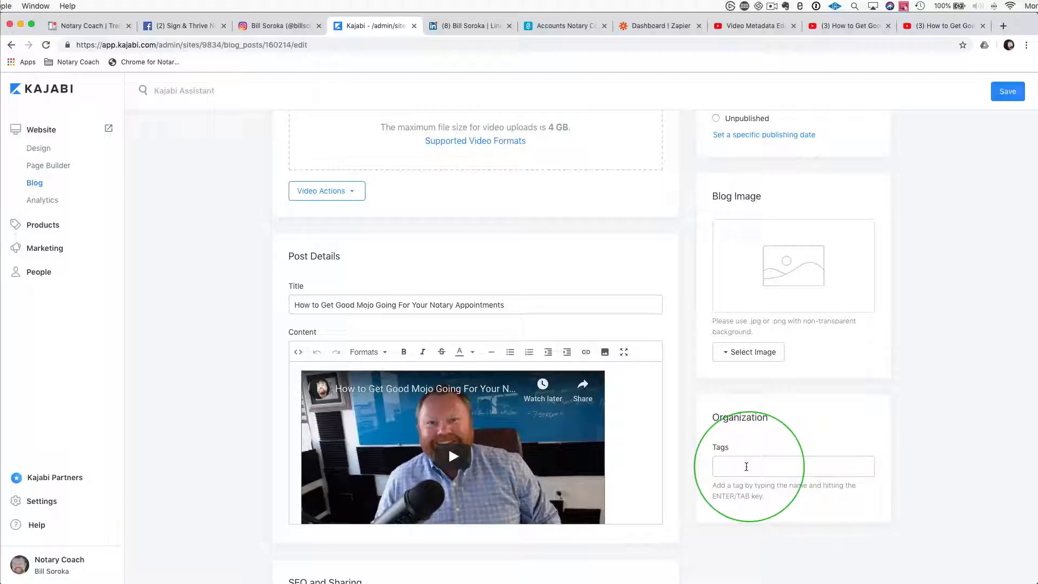
pyautogui.moveTo(692, 464)
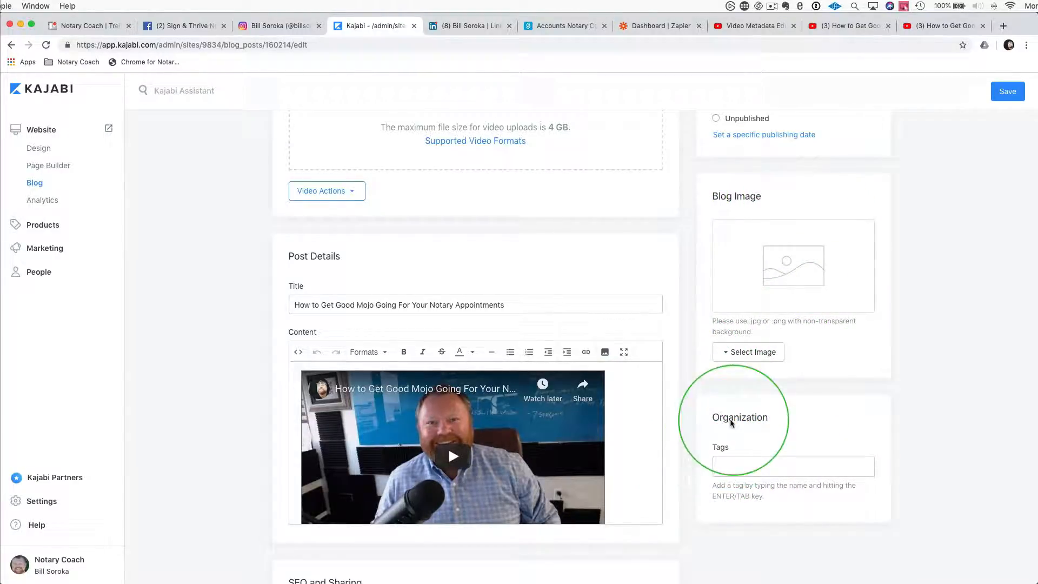
pyautogui.scroll(-3)
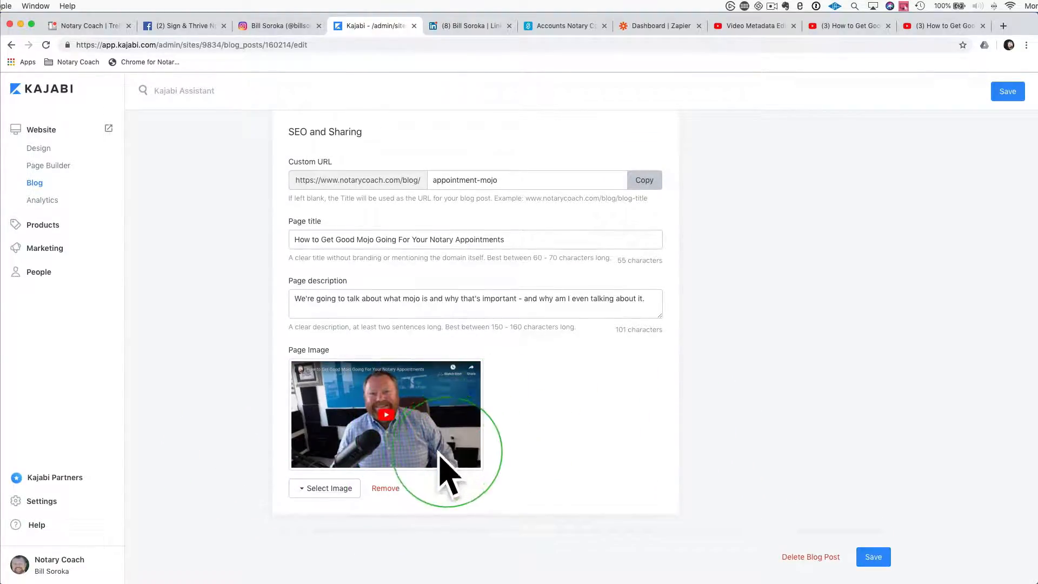
pyautogui.scroll(3)
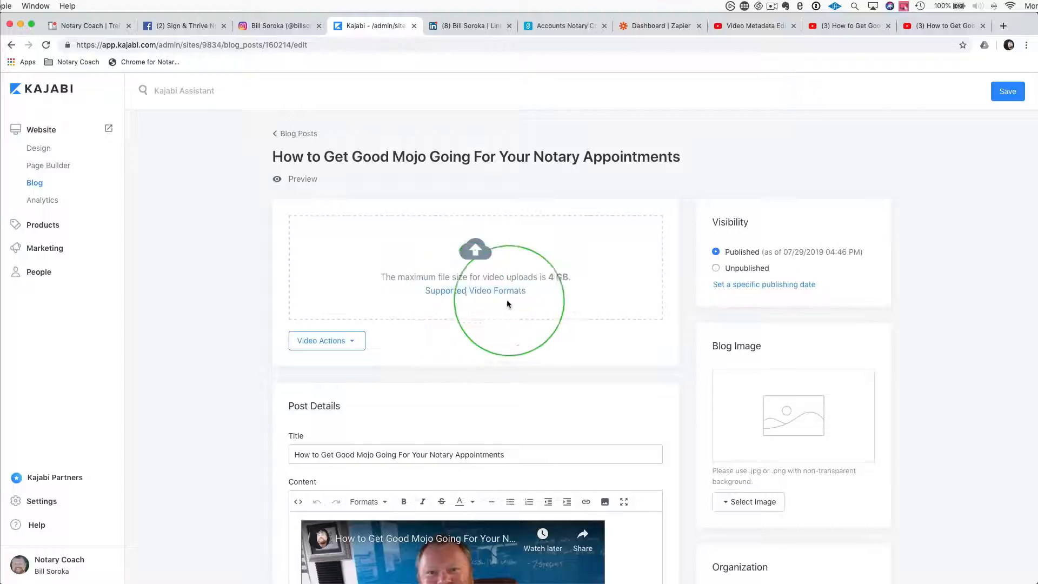
pyautogui.scroll(-3)
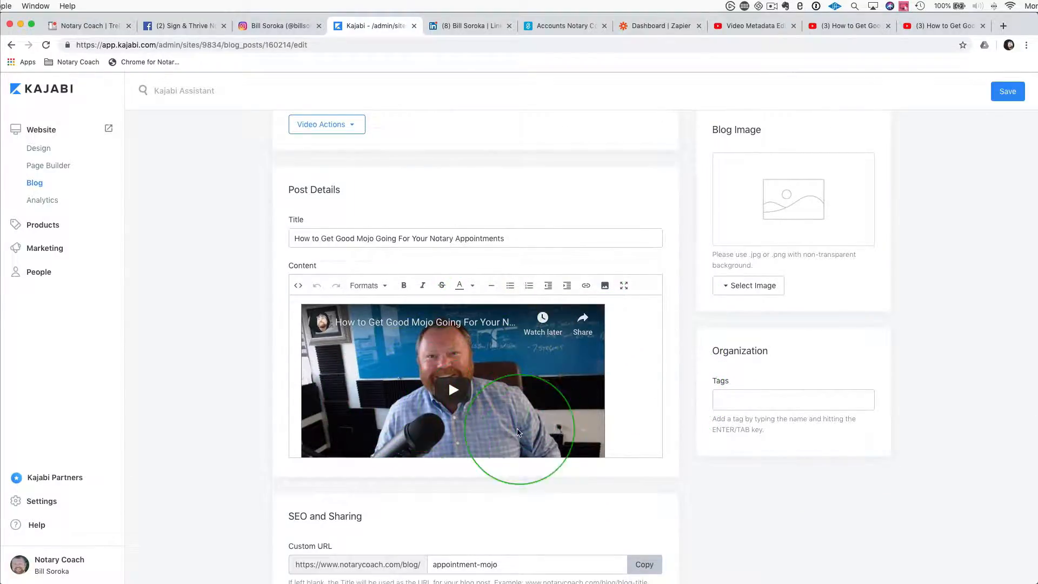
pyautogui.scroll(-3)
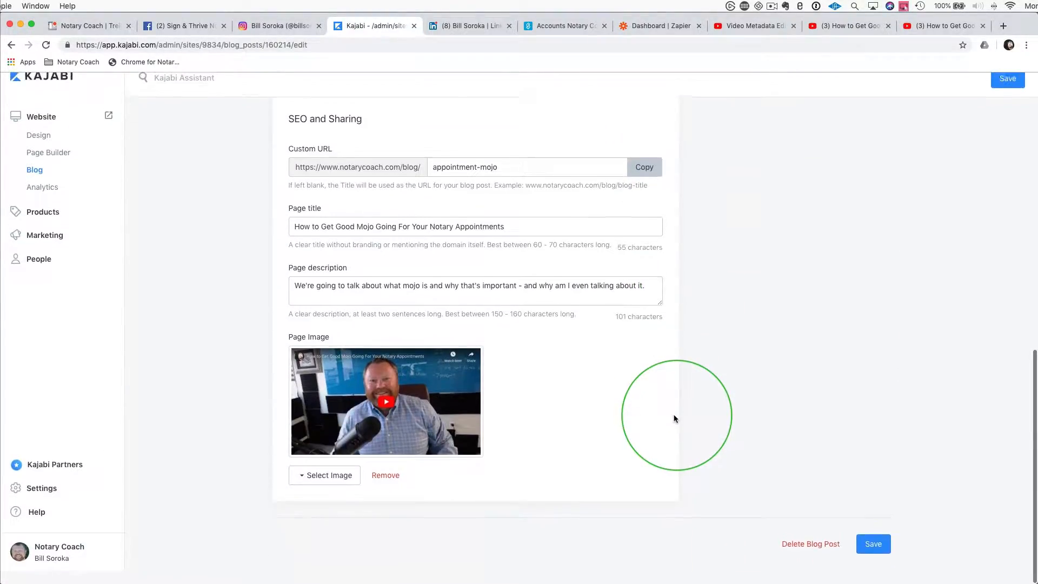
pyautogui.click(873, 544)
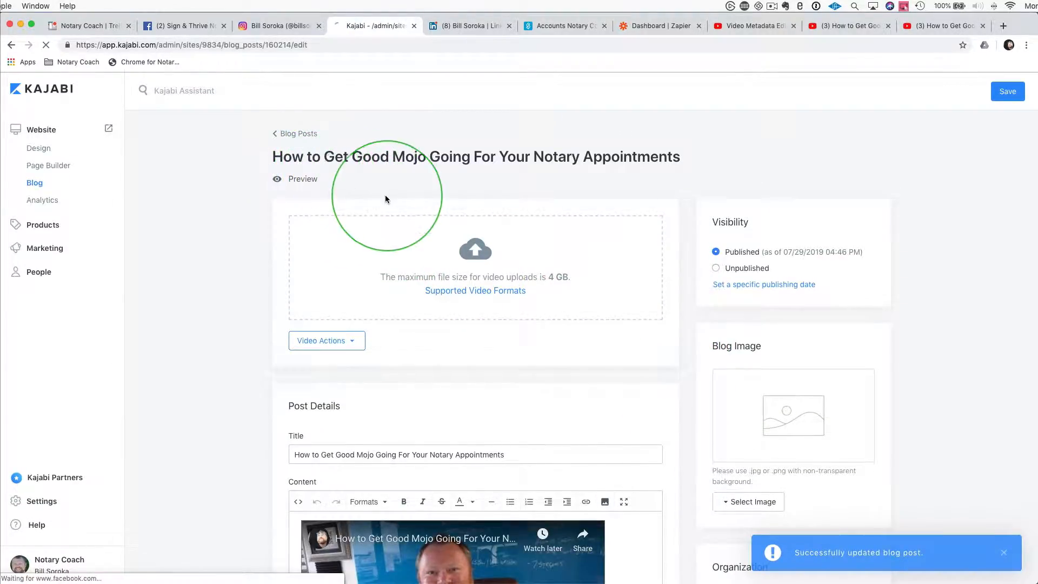
# Step: Preview the Mojo post on NotaryCoach.com and scroll through its video, transcript and signup box
pyautogui.click(303, 179)
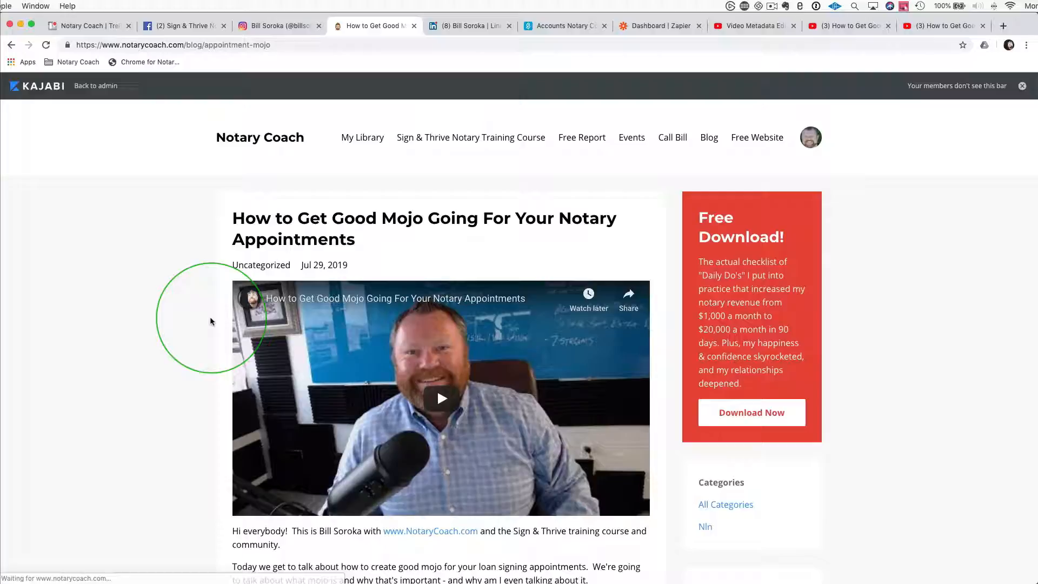
pyautogui.scroll(-3)
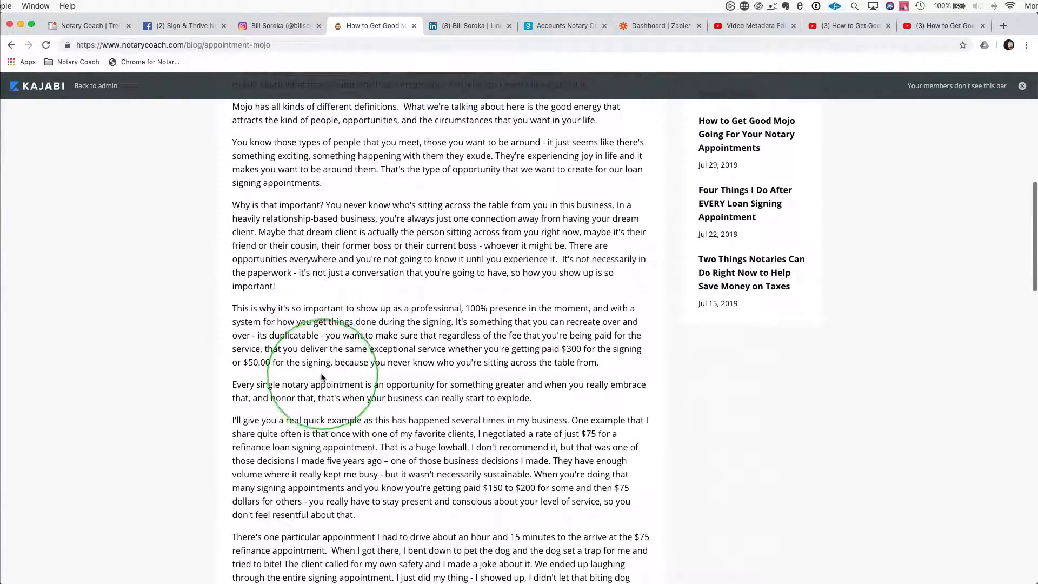
pyautogui.scroll(-3)
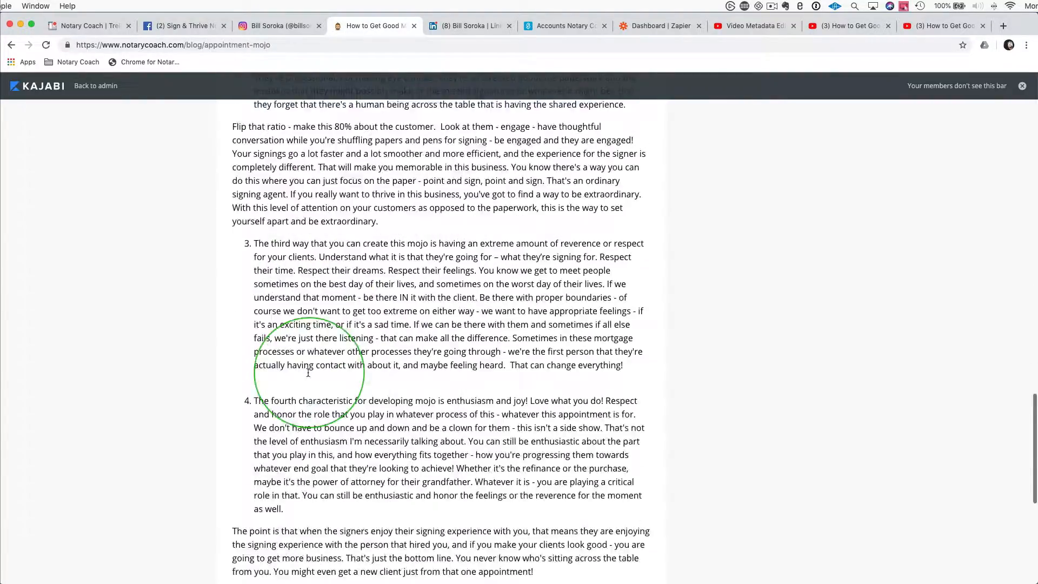
pyautogui.scroll(-3)
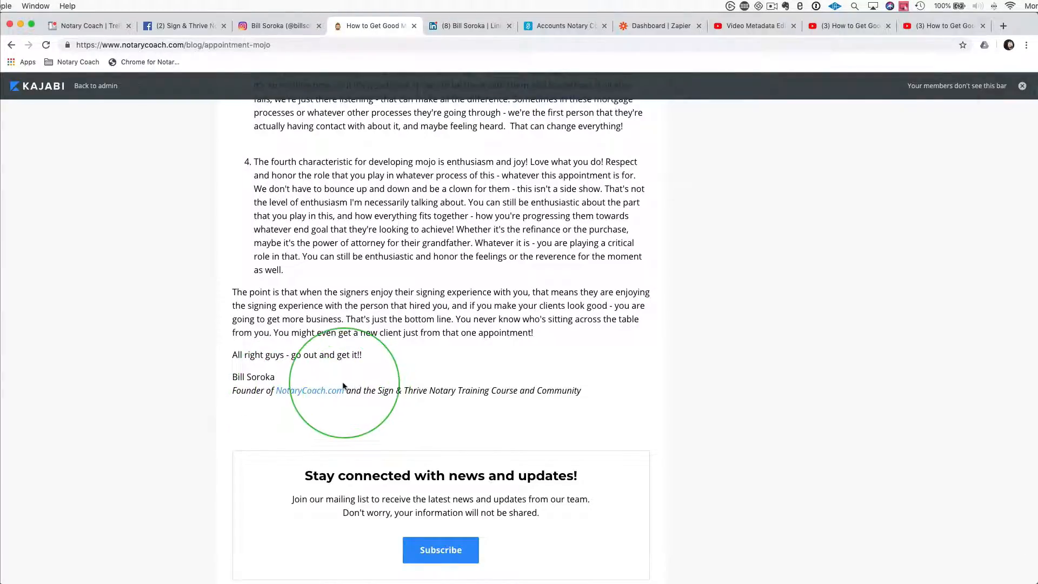
pyautogui.scroll(-3)
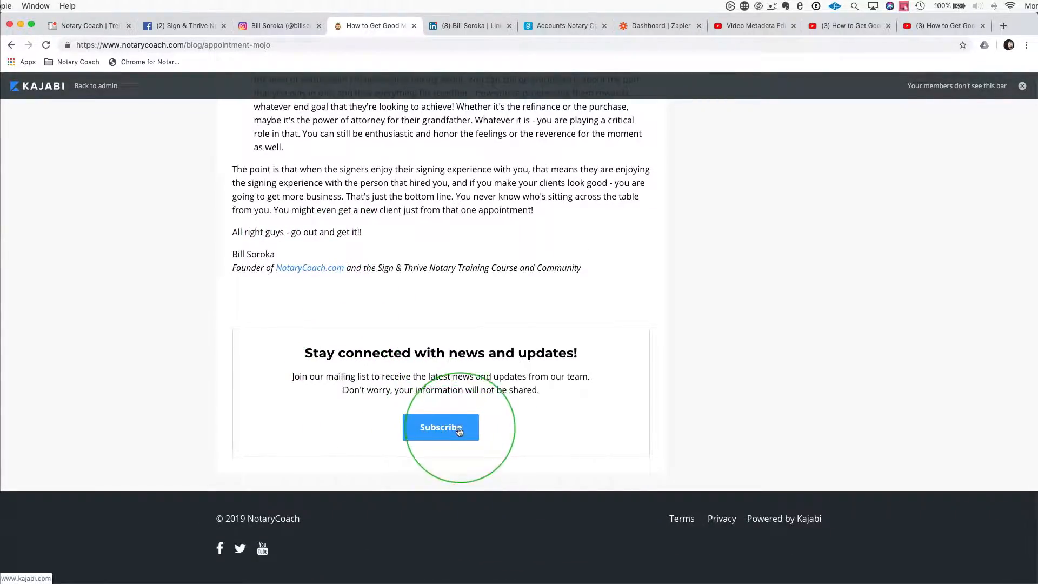
pyautogui.scroll(3)
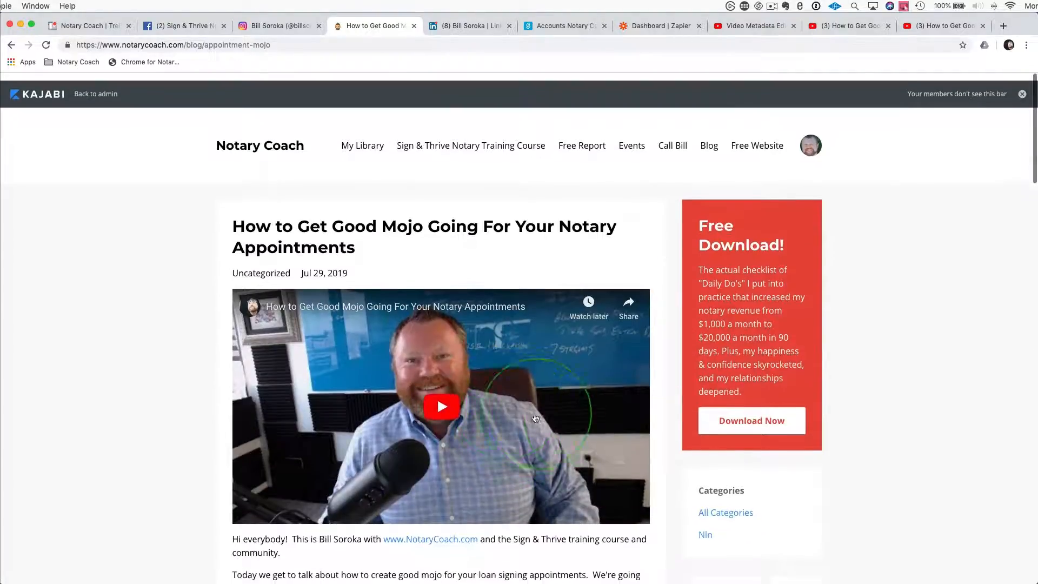
pyautogui.scroll(-3)
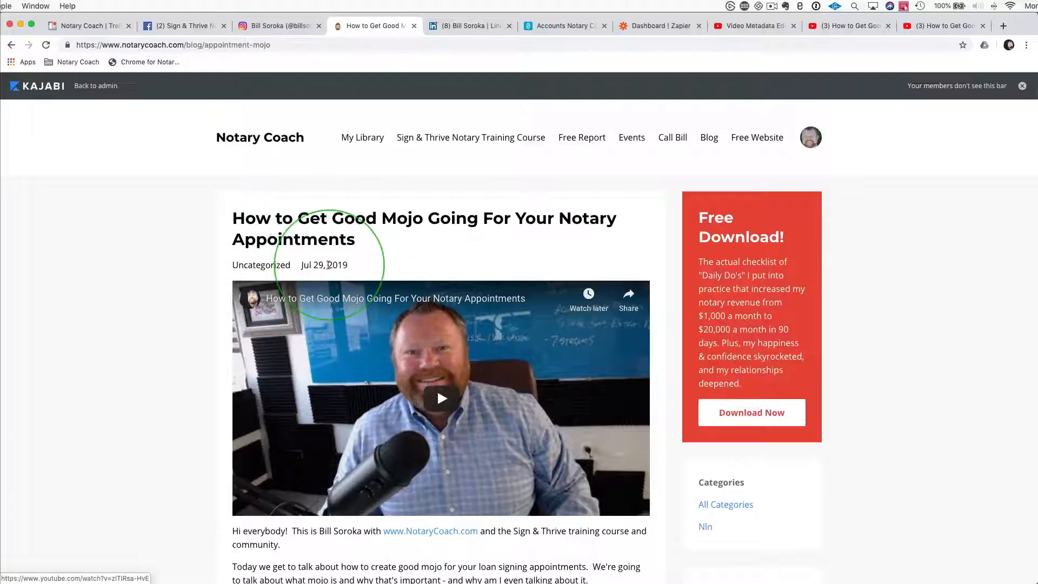
pyautogui.moveTo(261, 265)
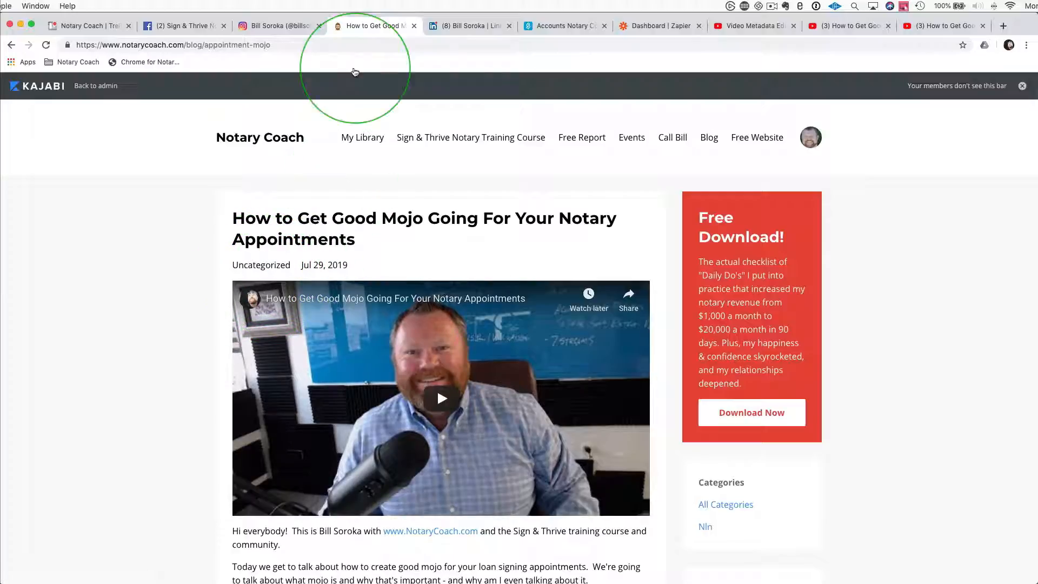
pyautogui.moveTo(162, 81)
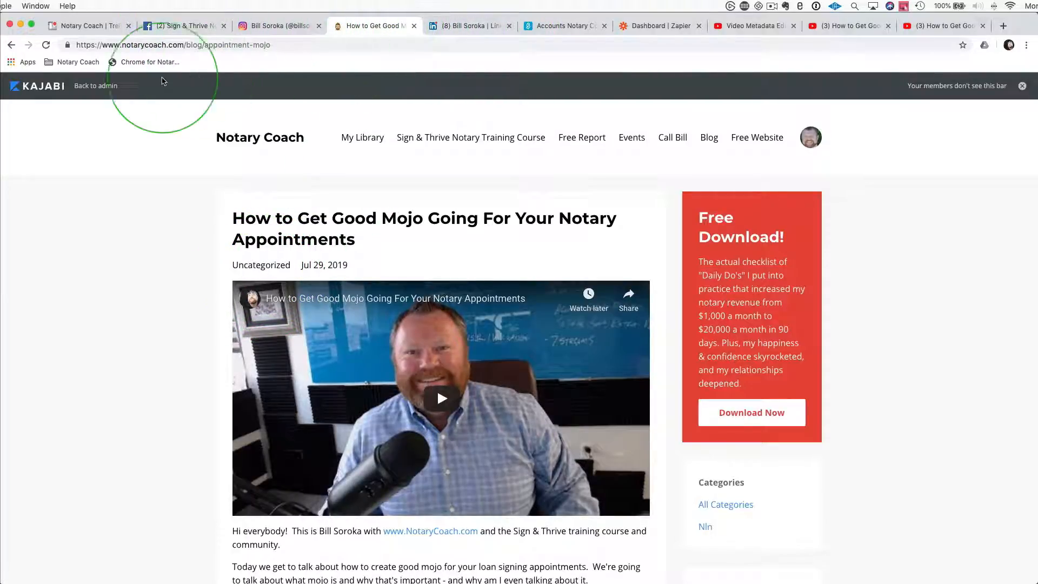
pyautogui.moveTo(286, 175)
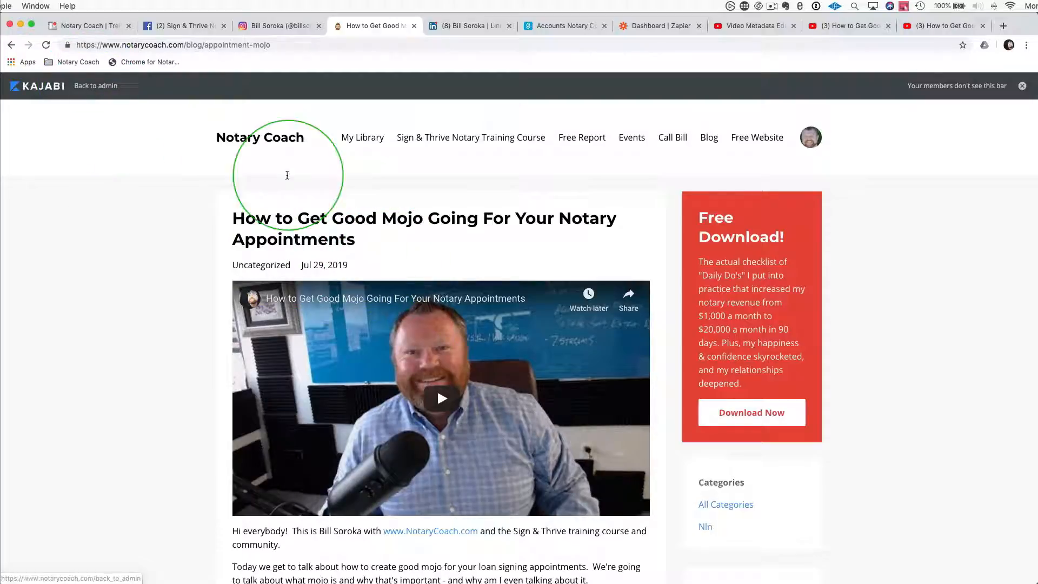
pyautogui.scroll(-3)
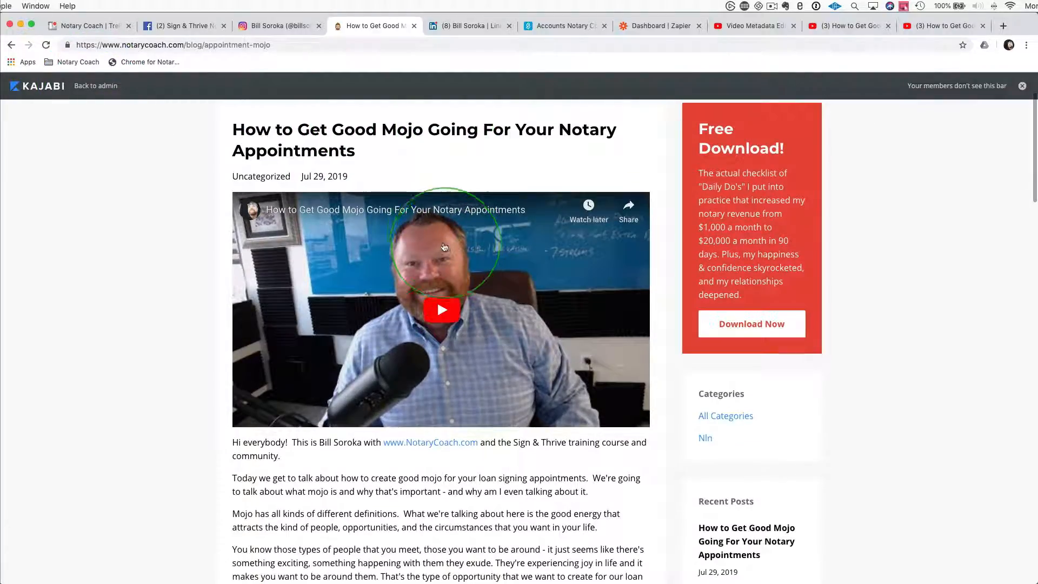
pyautogui.moveTo(426, 216)
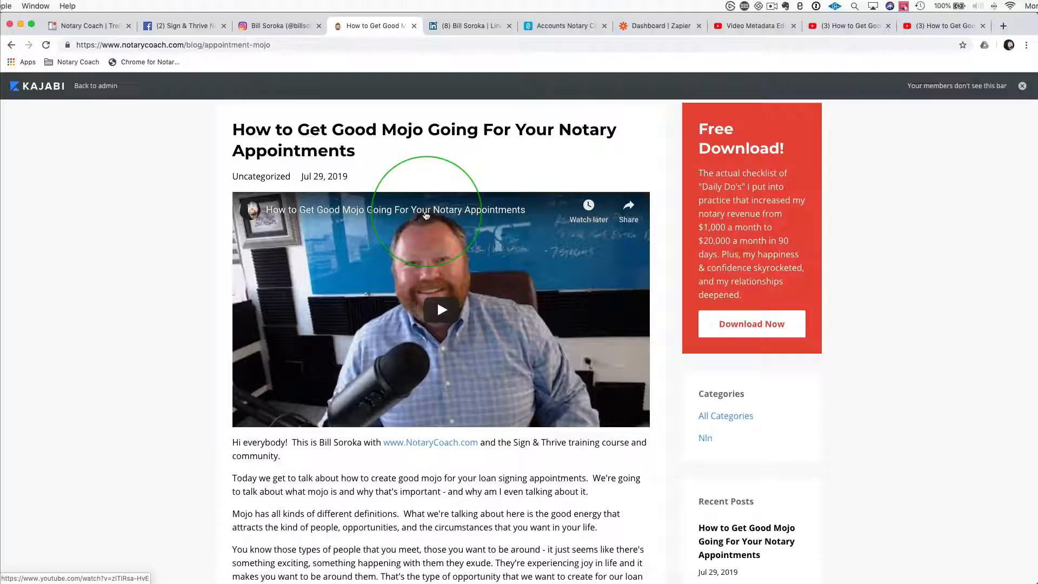
pyautogui.moveTo(320, 33)
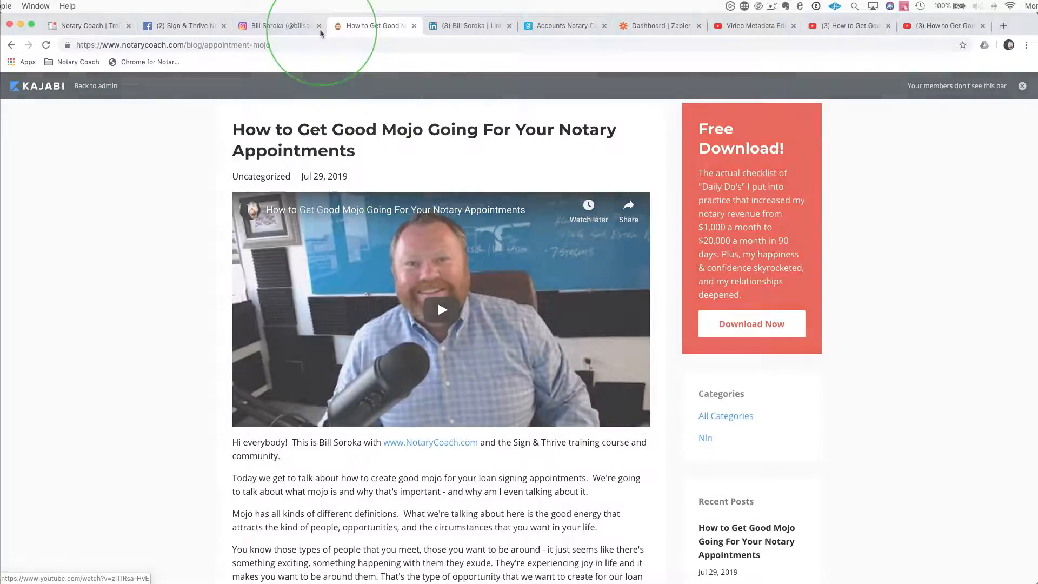